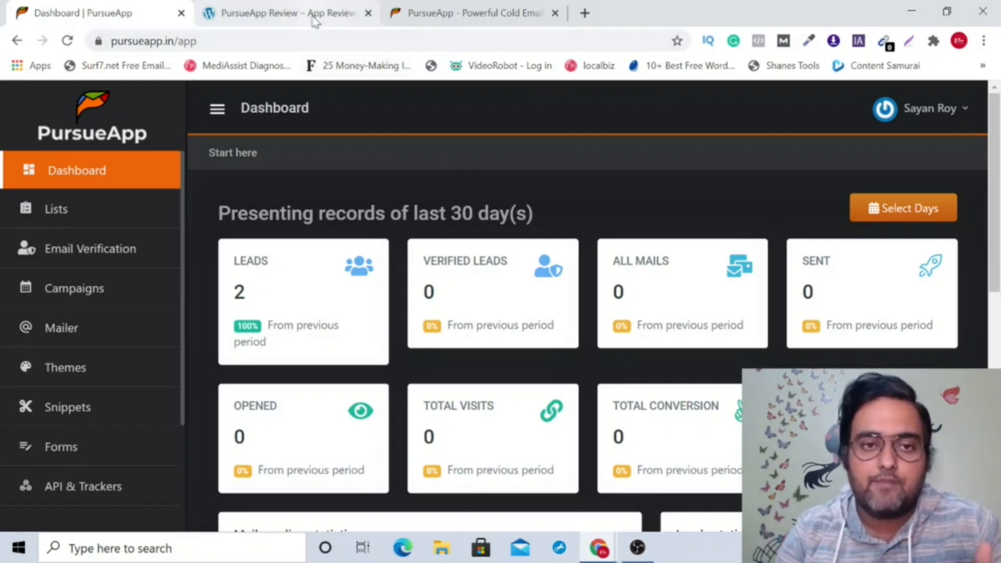
Switch to the PursueApp review tab showing the cold email pricing comparison table
left_click(283, 13)
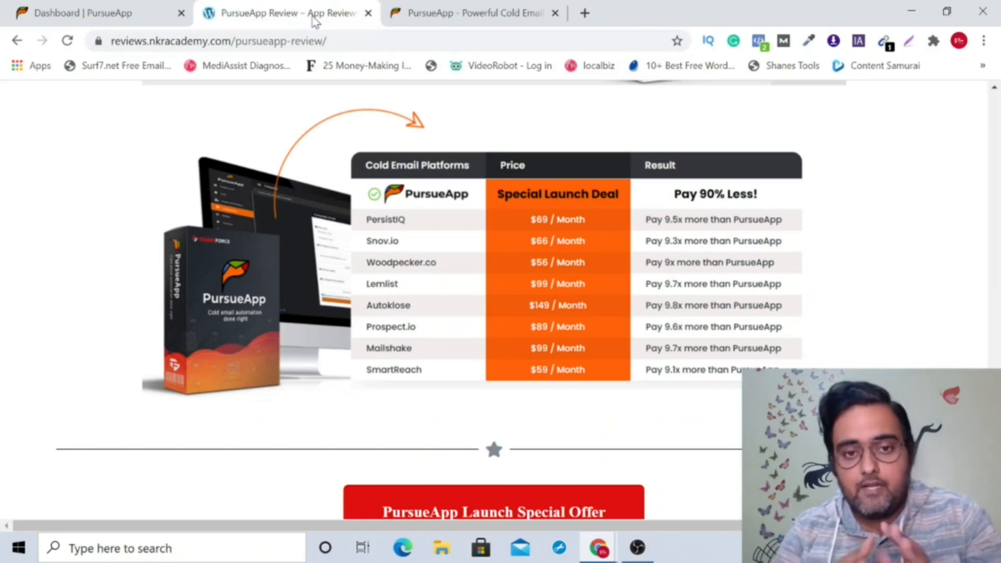
mouse_move(433, 169)
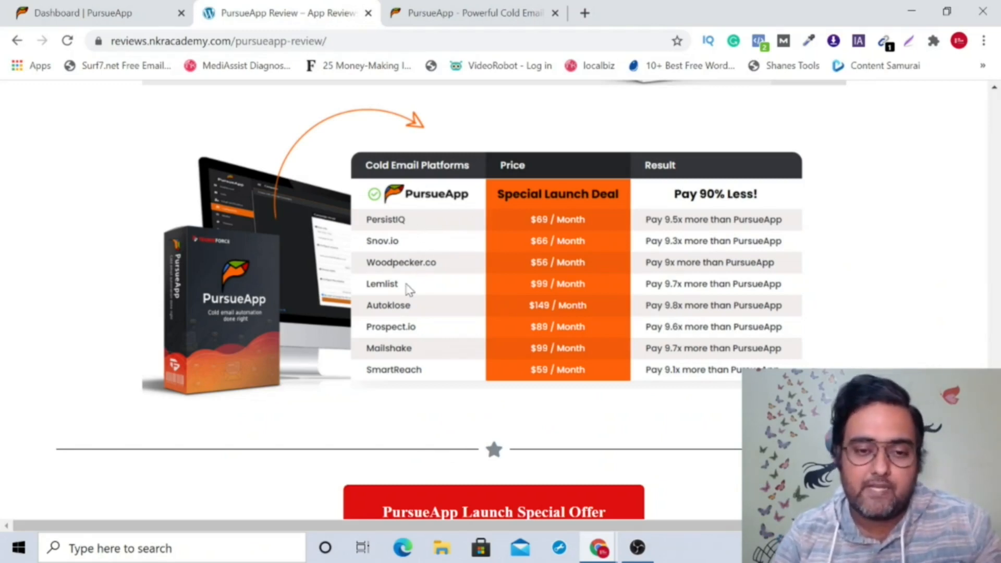
mouse_move(412, 295)
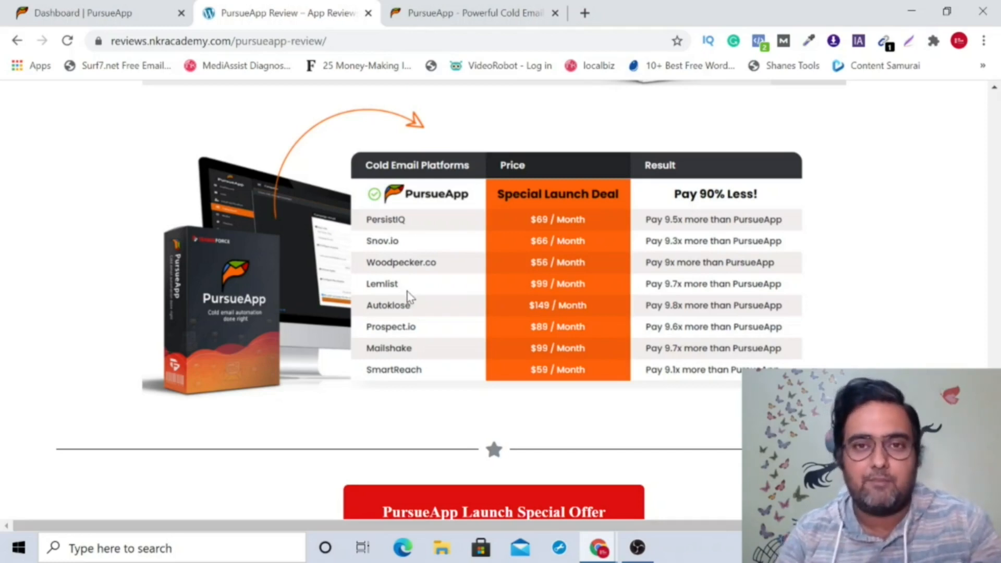
mouse_move(568, 352)
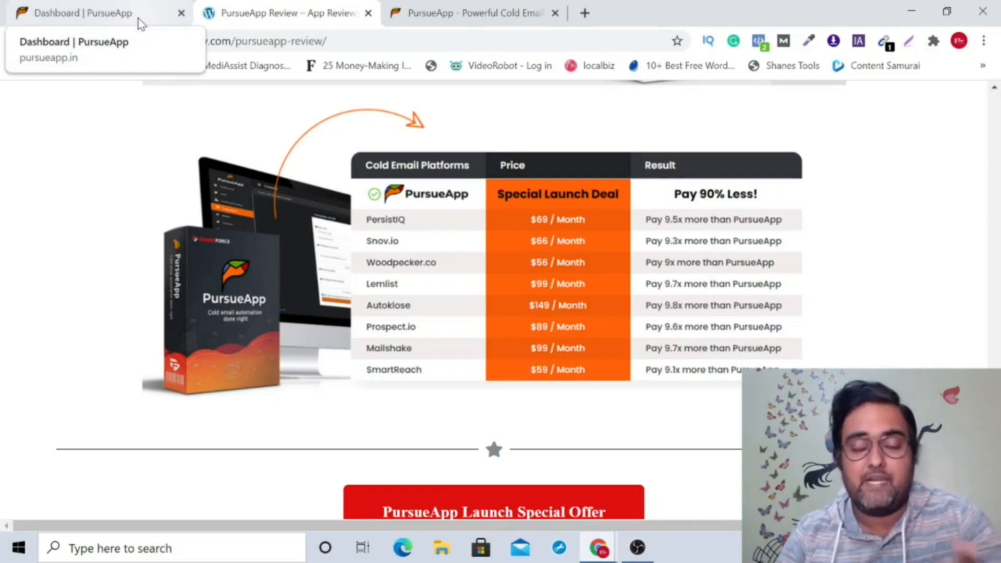
Return to the PursueApp dashboard tab with last-30-days leads and mail stats
left_click(90, 13)
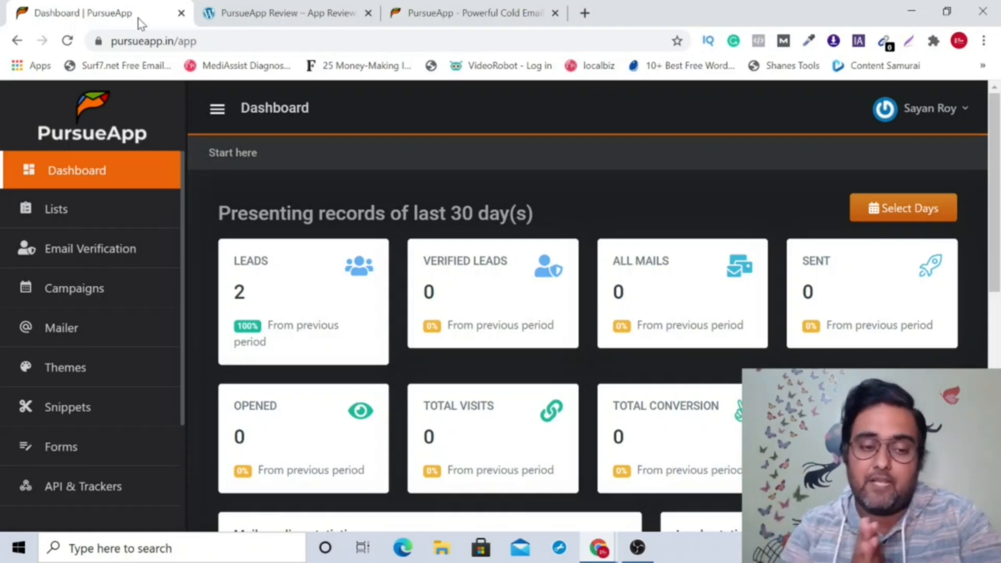
mouse_move(185, 185)
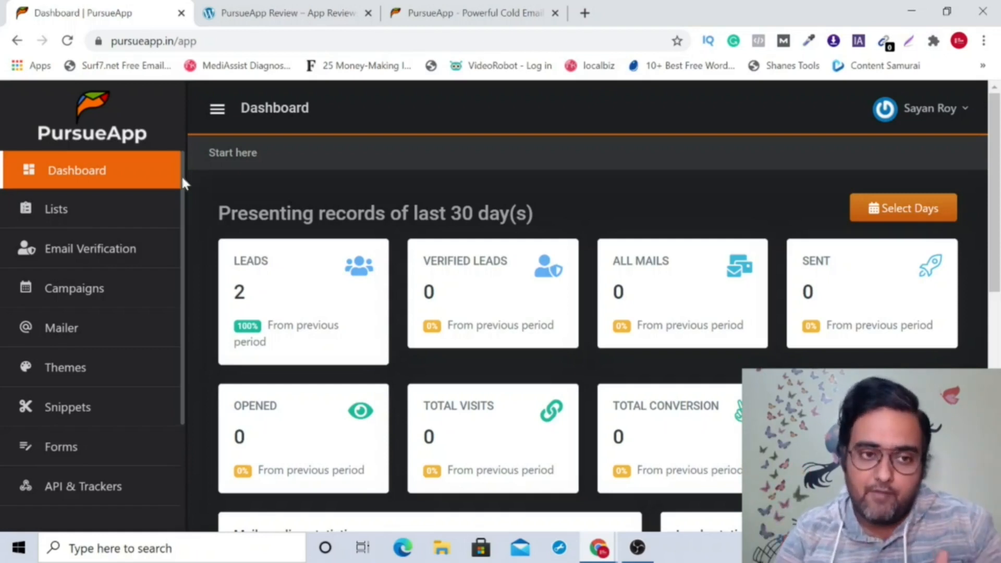
View the Email Verification page with zero credit, then go back to the review tab
left_click(90, 250)
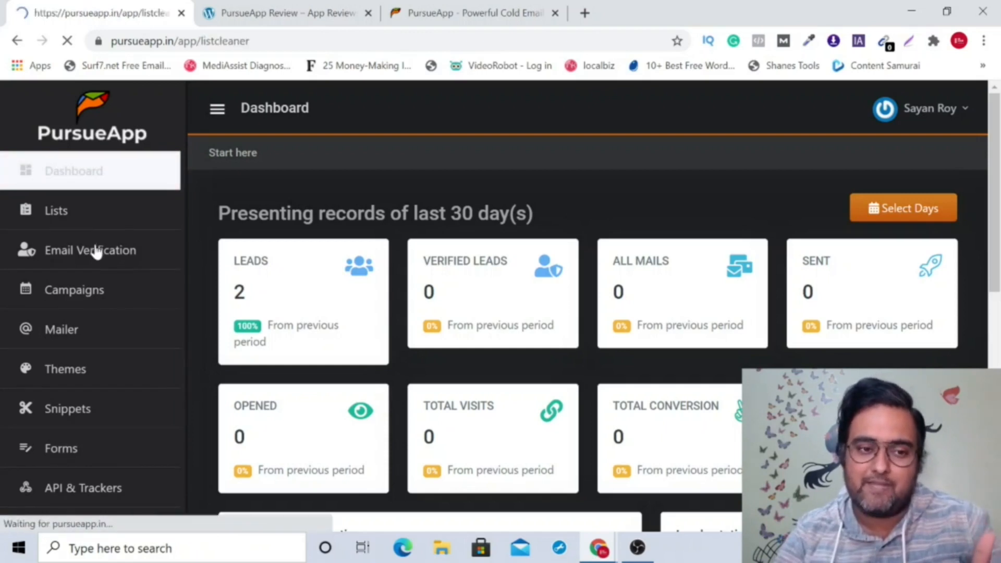
left_click(89, 250)
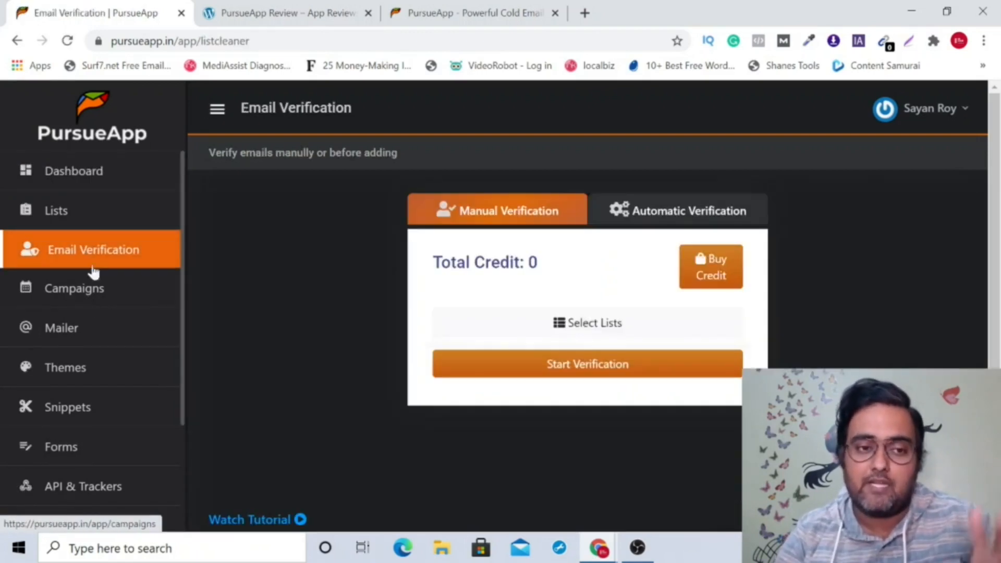
mouse_move(73, 170)
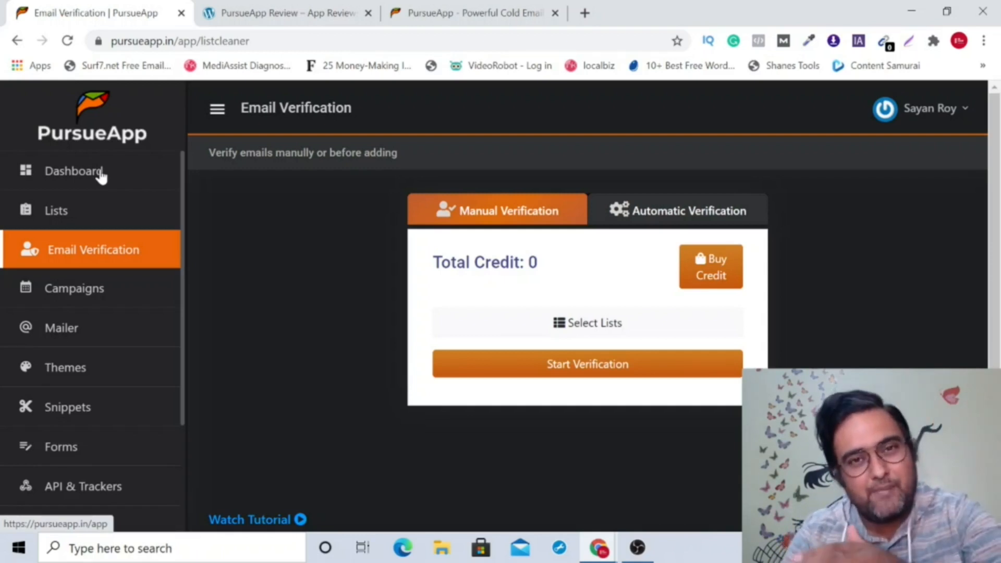
left_click(281, 12)
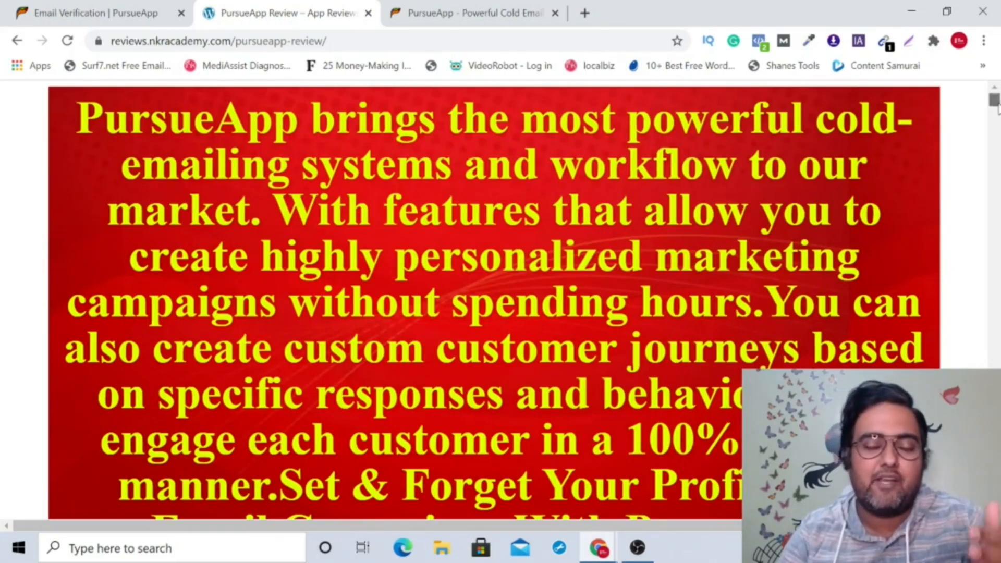
Scroll the review past the Key Features list to the Step 1–3 campaign graphic
scroll("down", 3)
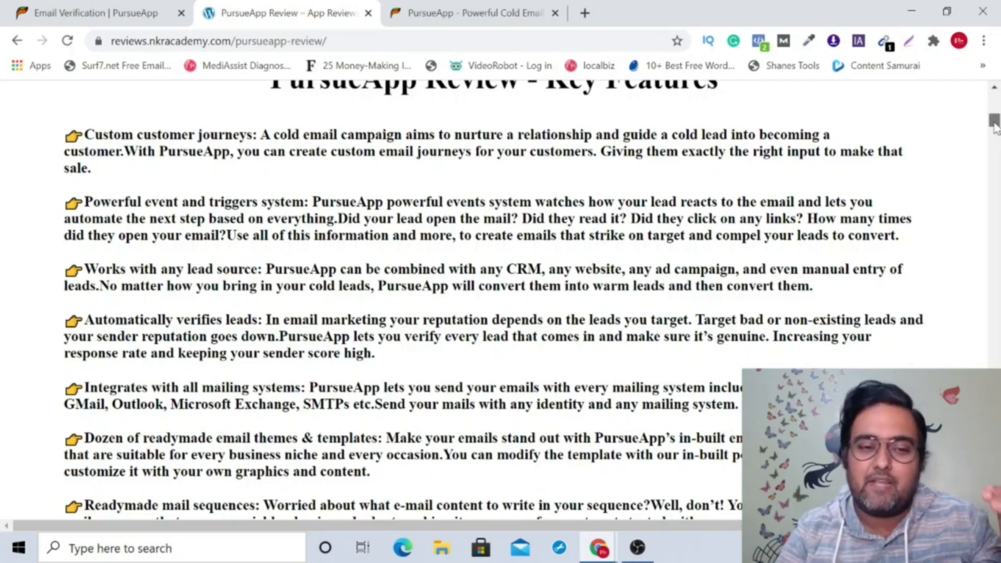
scroll("down", 3)
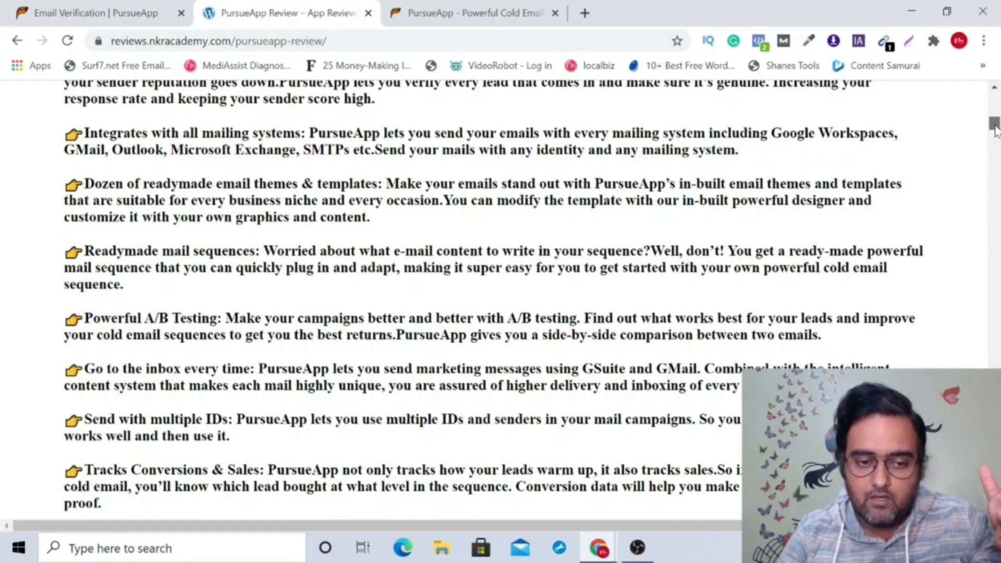
scroll("down", 3)
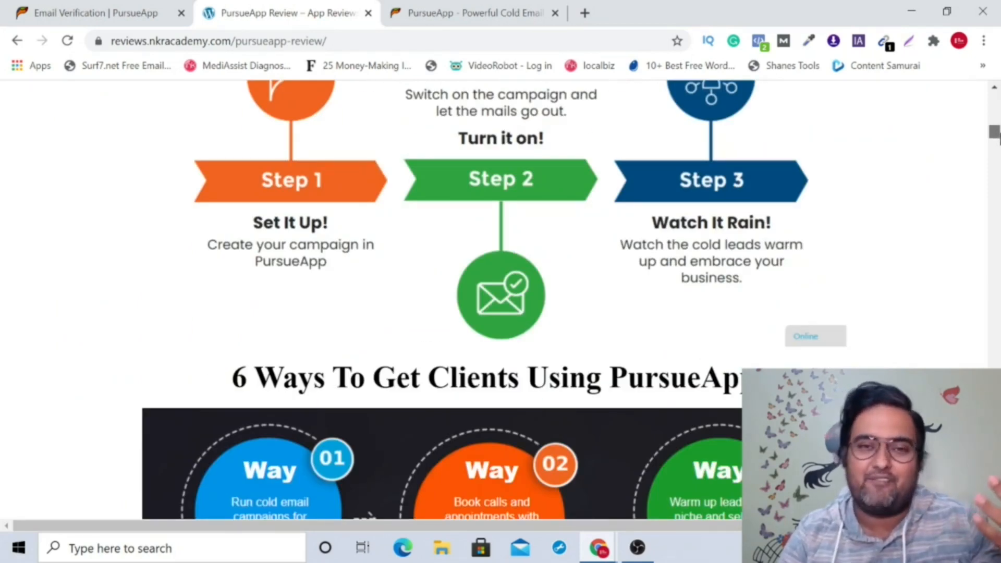
Scroll until the '6 Ways To Get Clients Using PursueApp' image fills the page
scroll("down", 3)
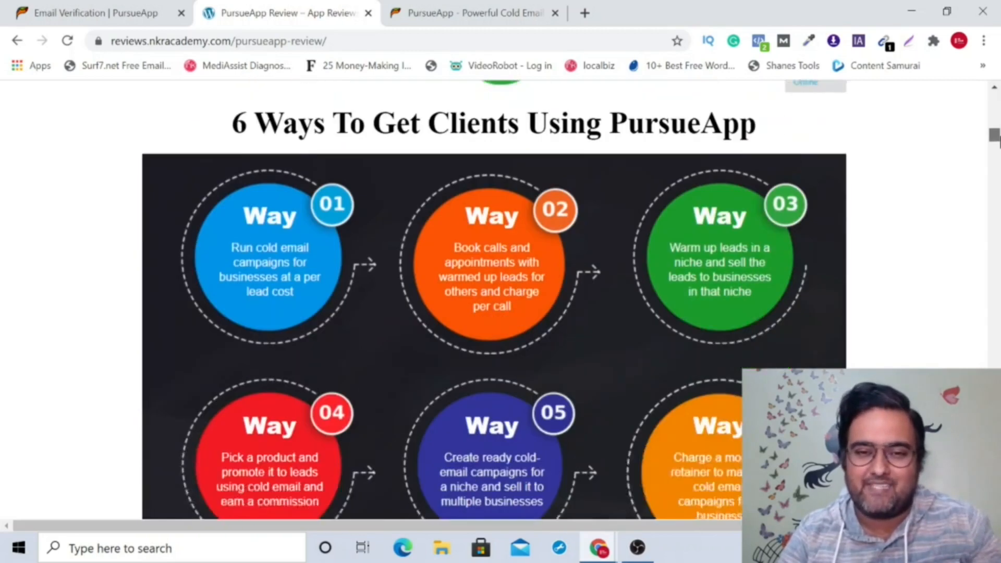
scroll("down", 3)
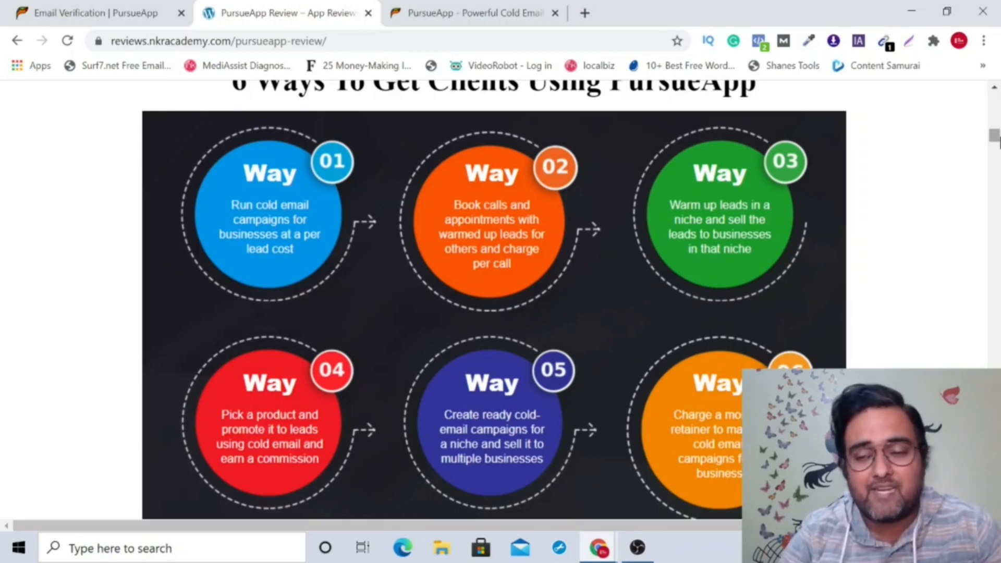
mouse_move(989, 349)
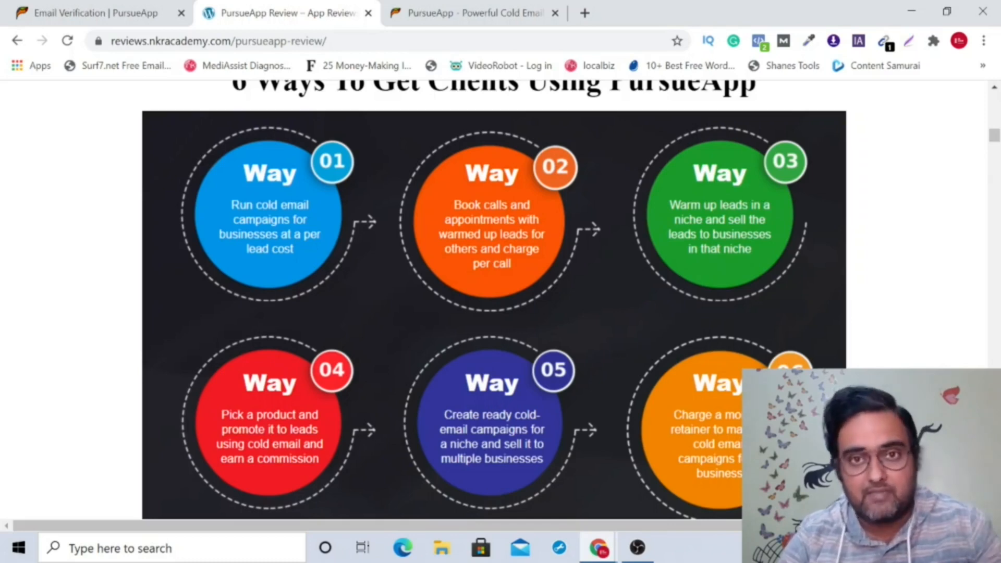
Scroll through the six free bonuses down to the Bonus #6 banner and SPECIAL BONUS#2 heading
scroll("down", 3)
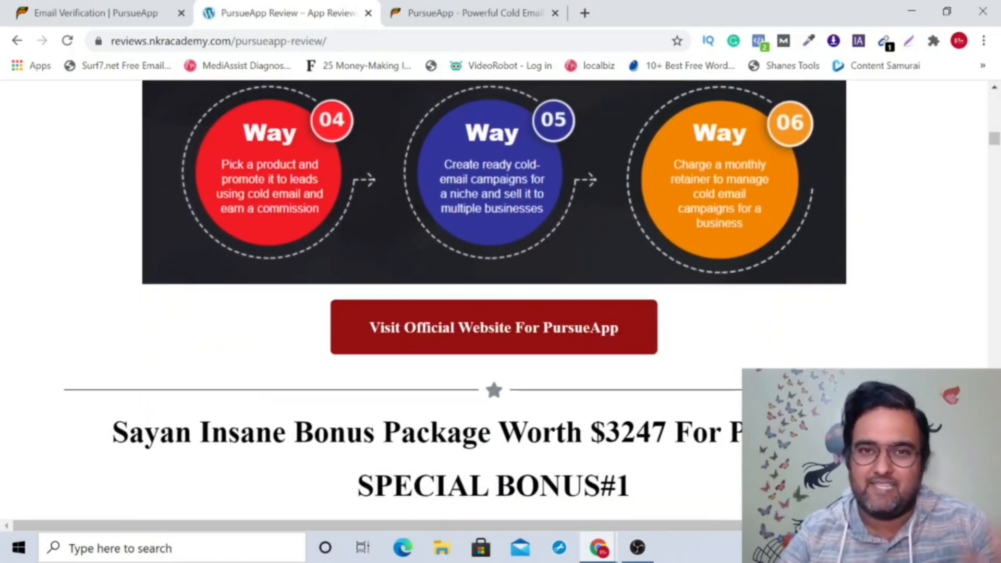
scroll("down", 3)
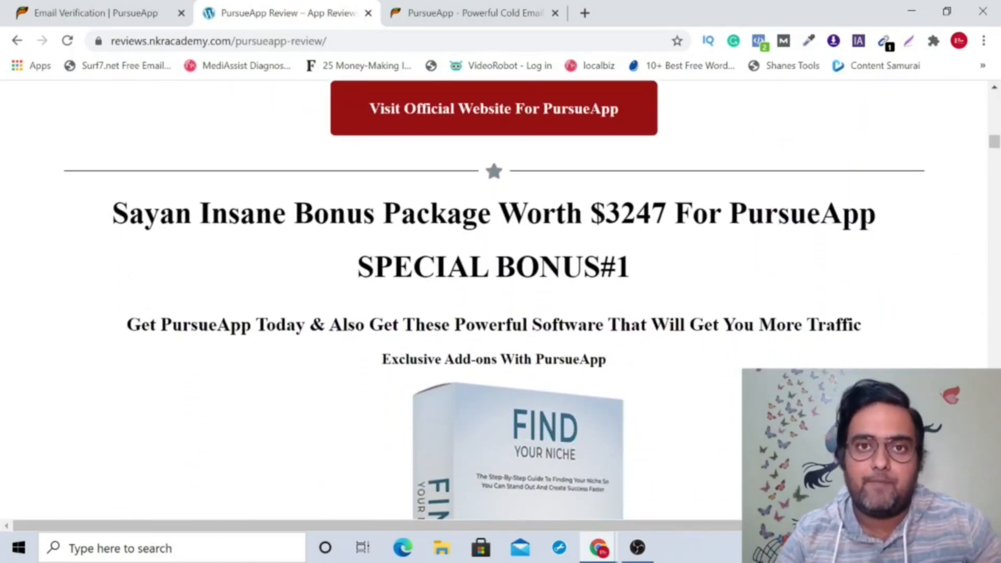
scroll("down", 3)
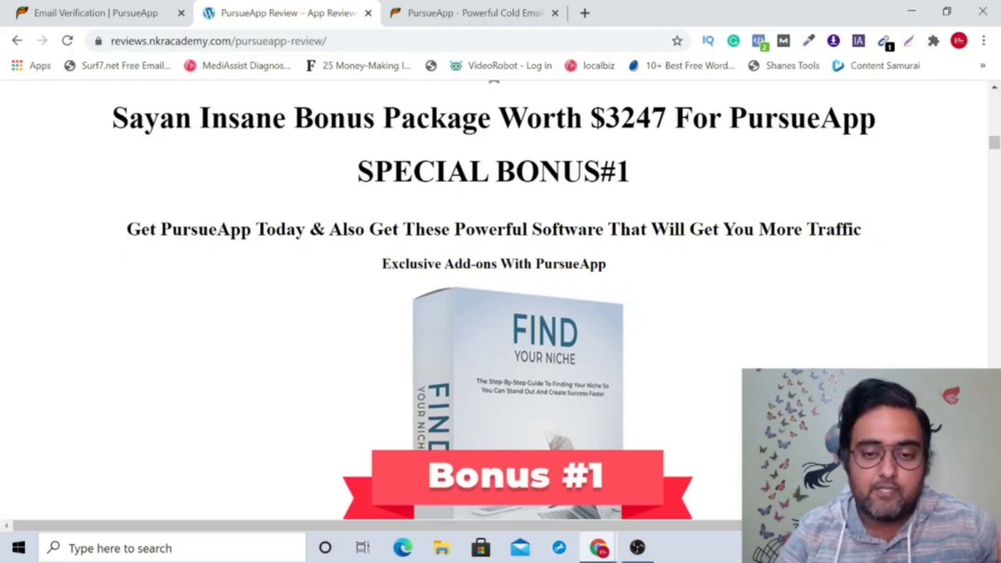
scroll("down", 3)
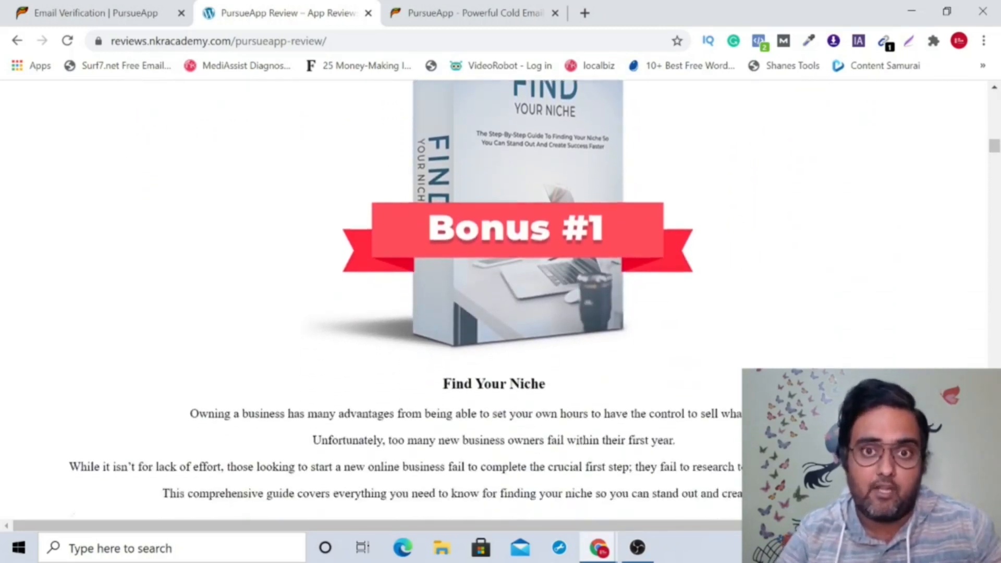
scroll("down", 3)
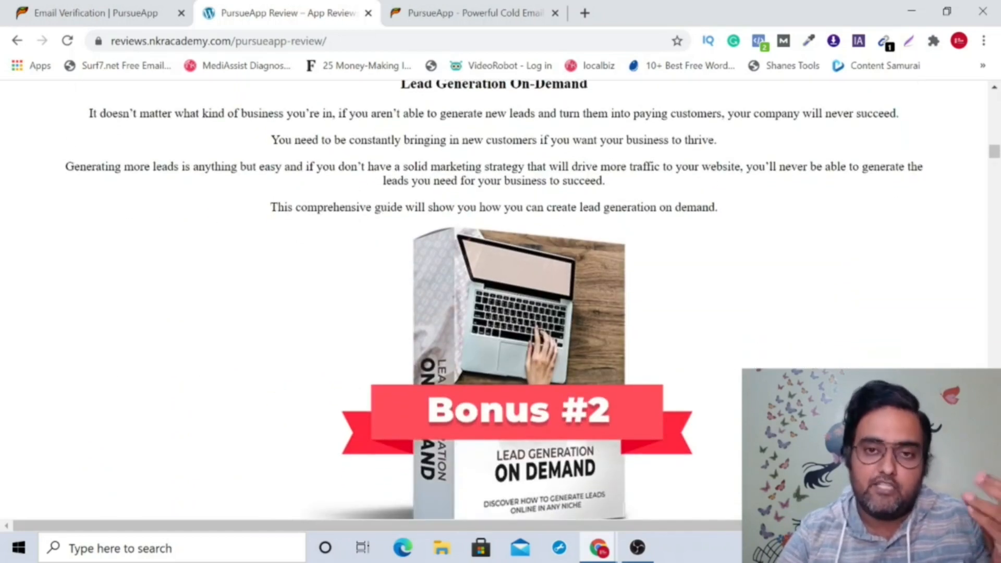
scroll("down", 3)
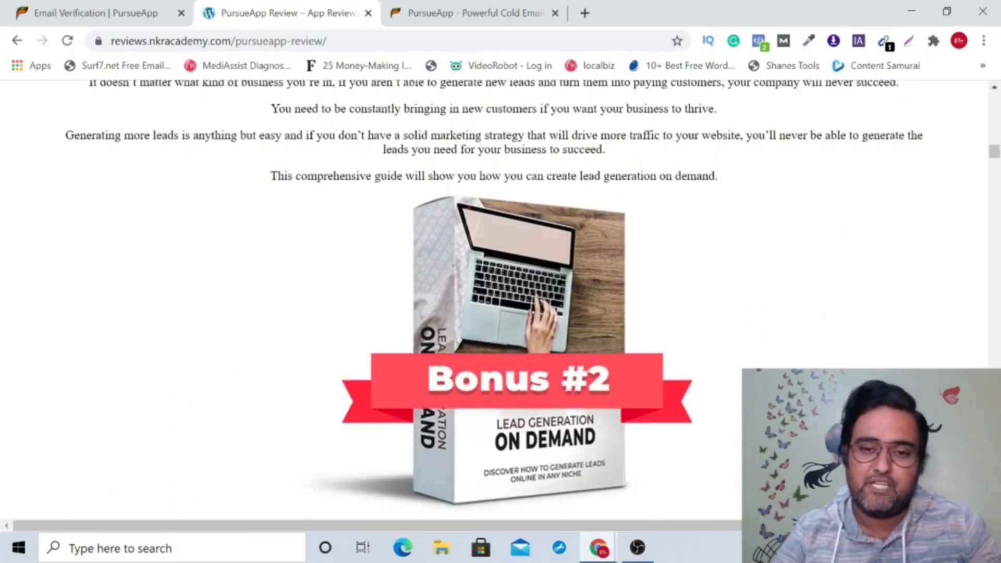
scroll("down", 3)
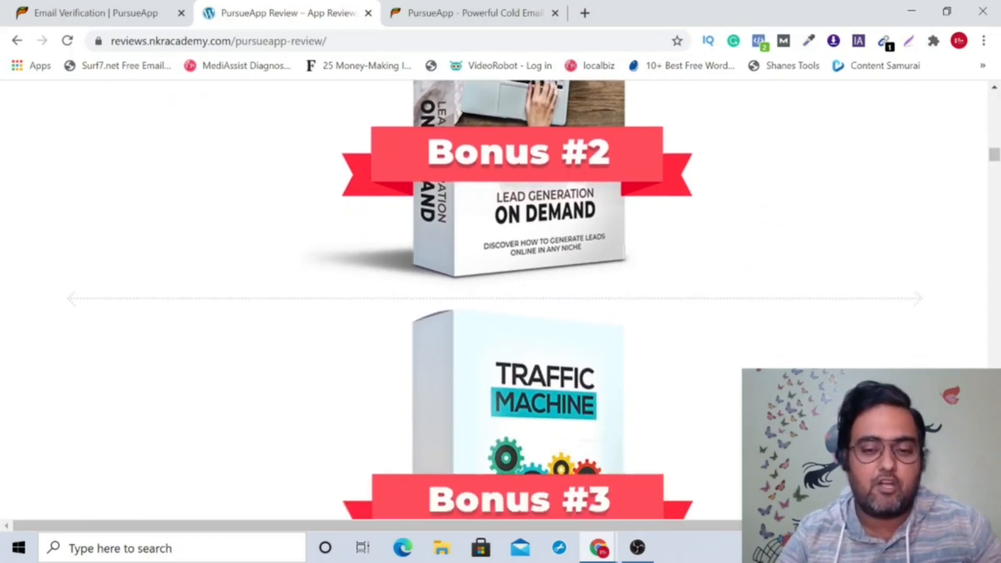
scroll("down", 3)
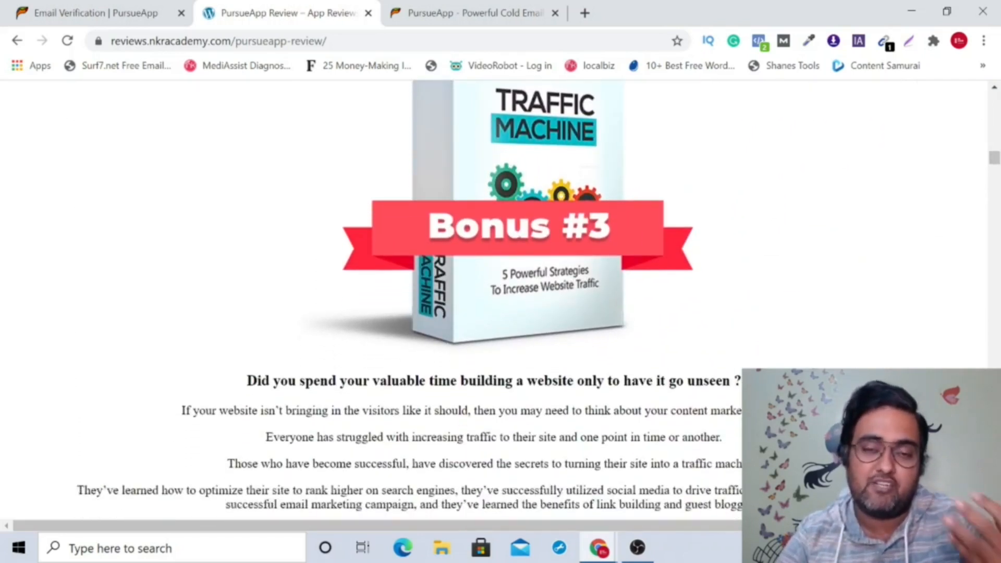
scroll("down", 3)
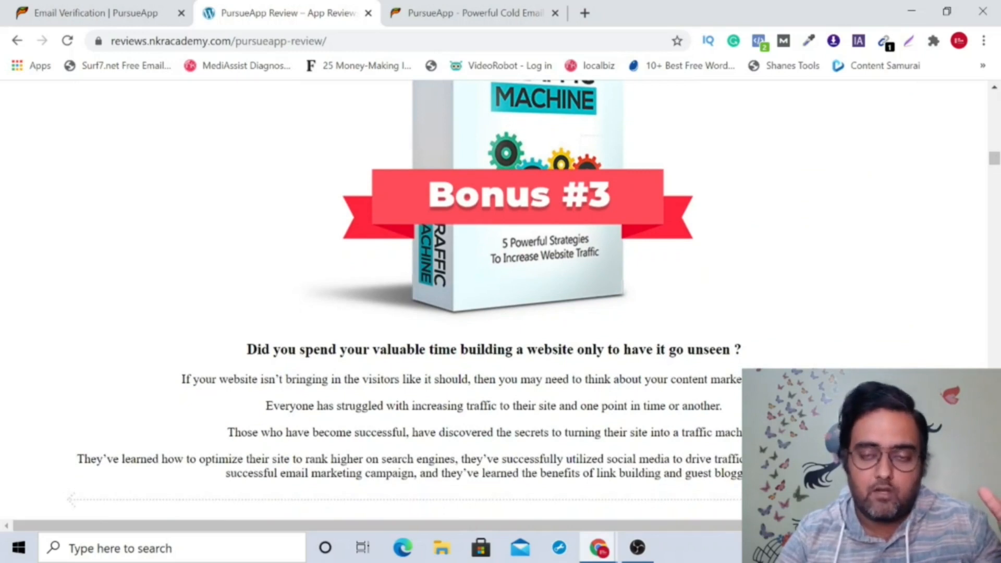
scroll("down", 3)
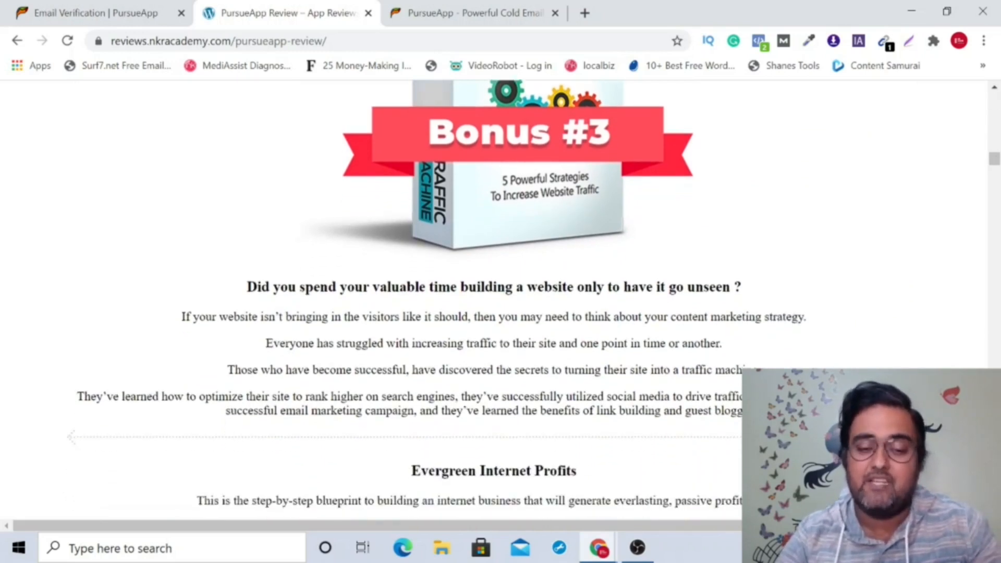
scroll("down", 3)
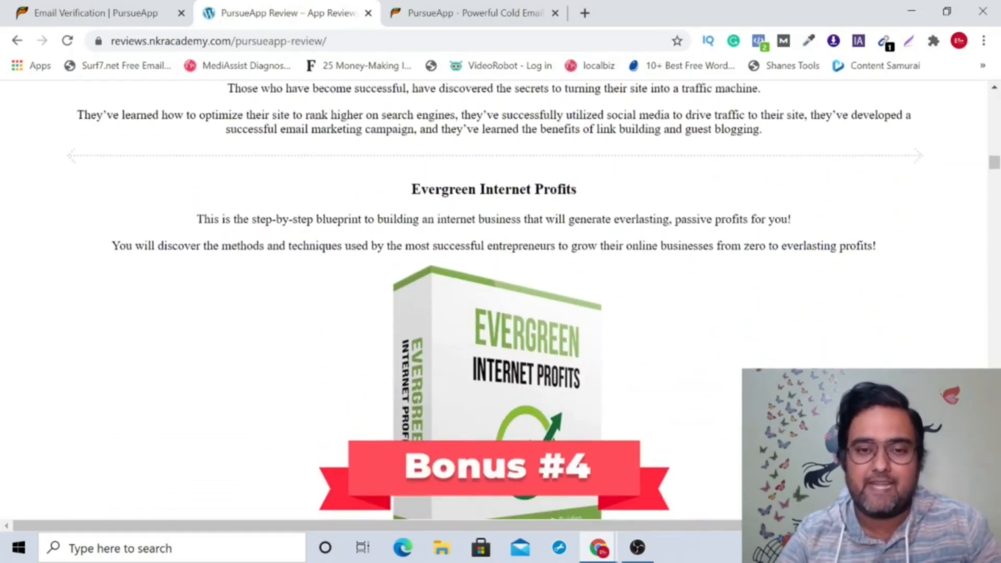
scroll("down", 3)
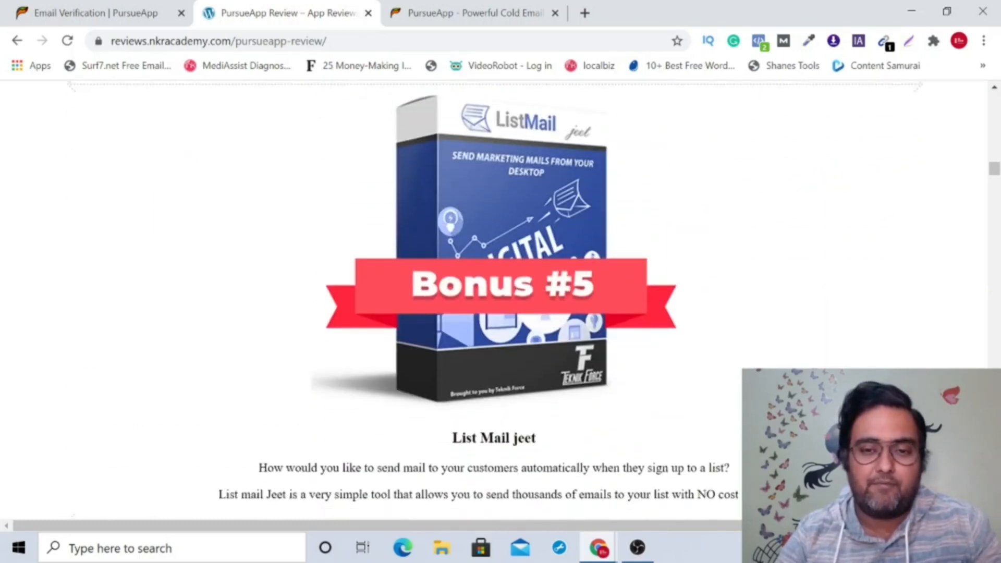
scroll("down", 3)
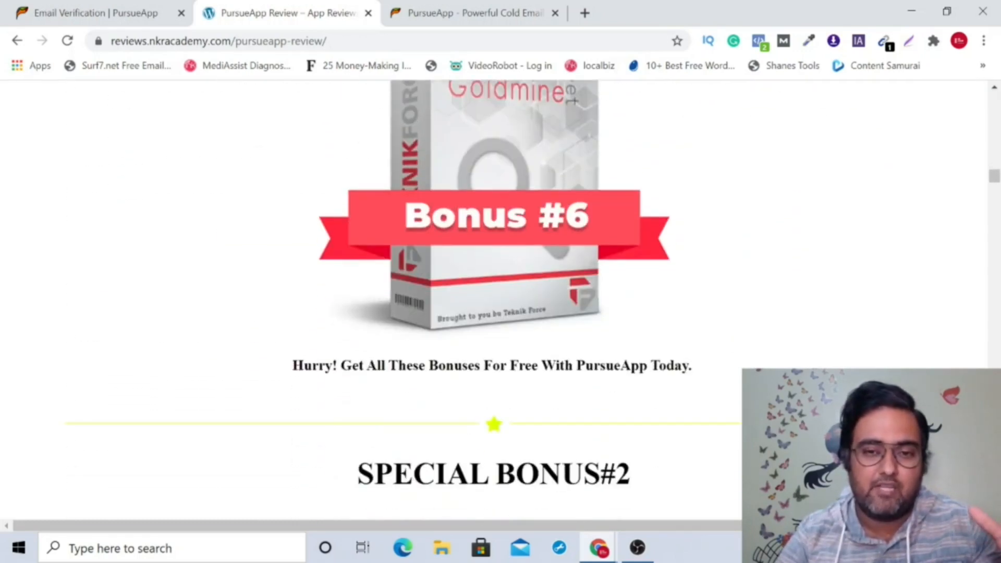
Scroll past Special Bonuses #2–#5 into the numbered bonus list
scroll("down", 3)
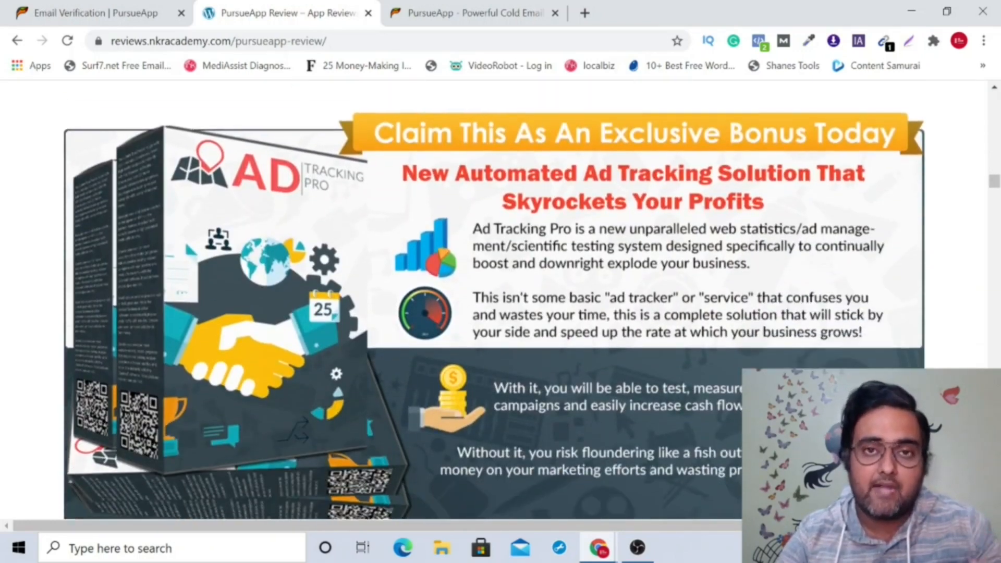
scroll("down", 3)
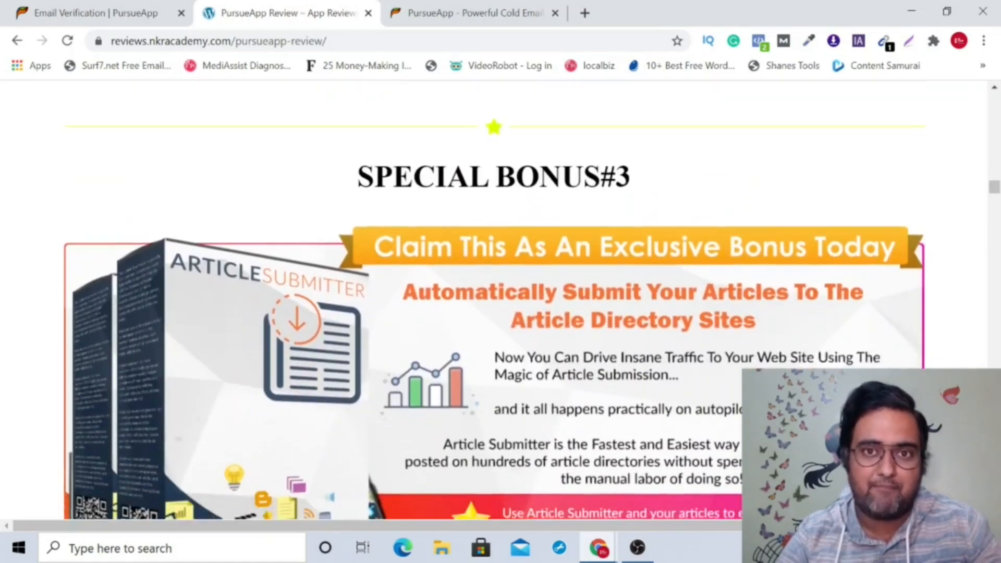
scroll("down", 3)
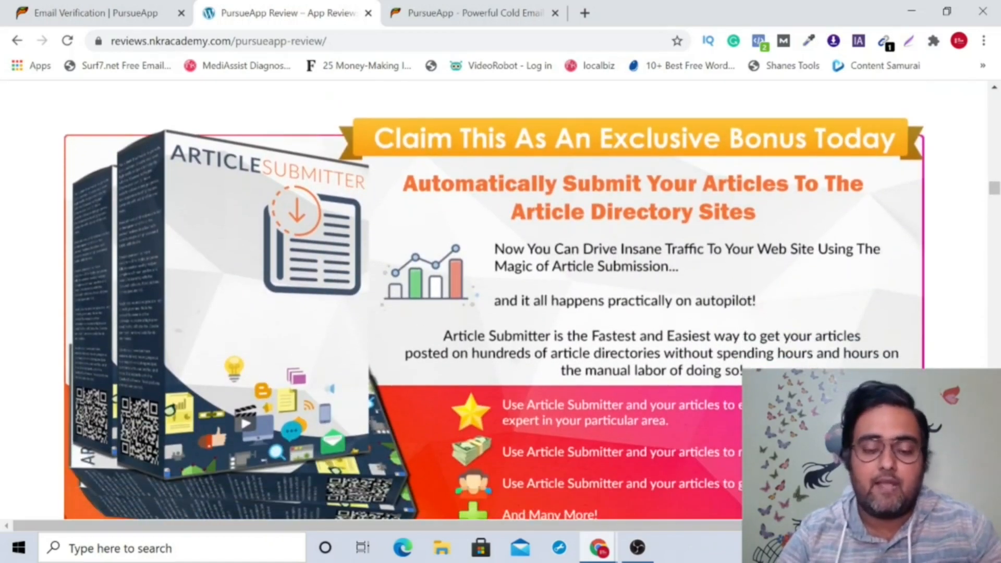
scroll("down", 3)
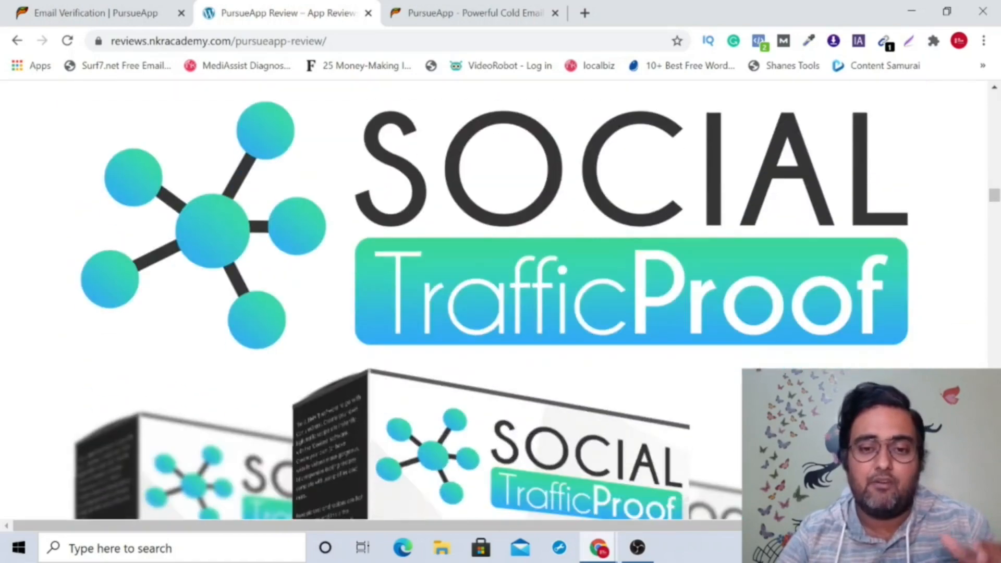
scroll("down", 3)
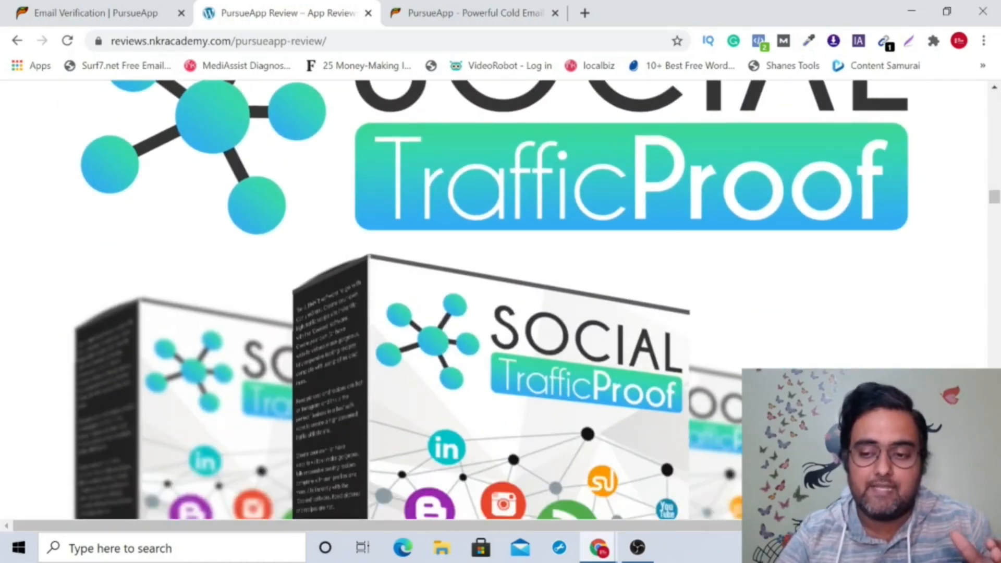
scroll("down", 3)
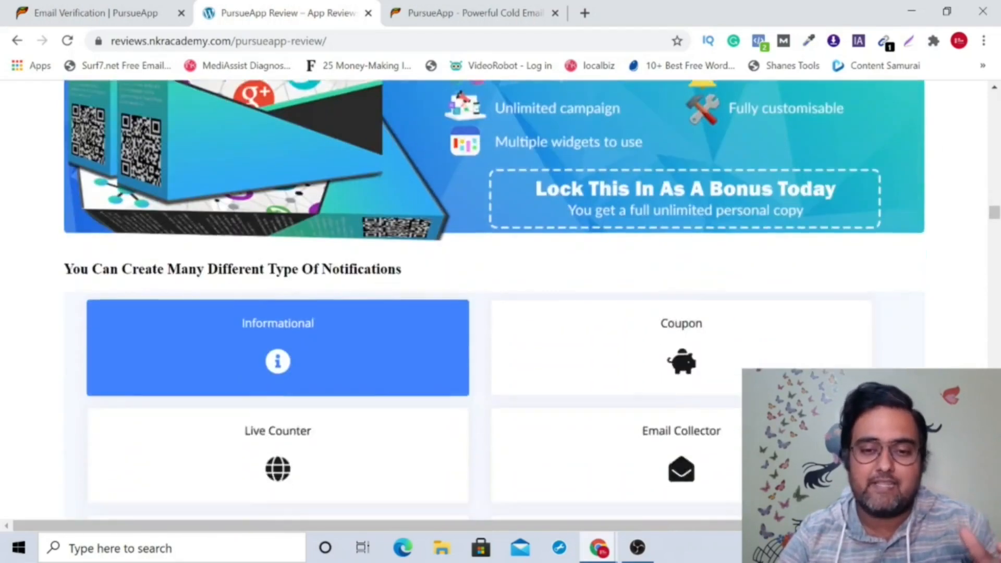
scroll("down", 3)
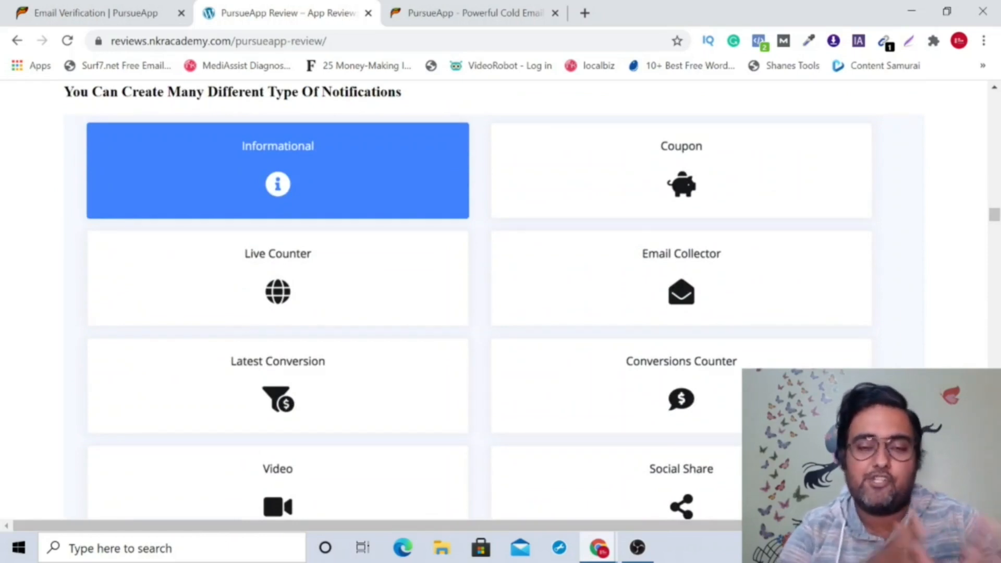
mouse_move(639, 305)
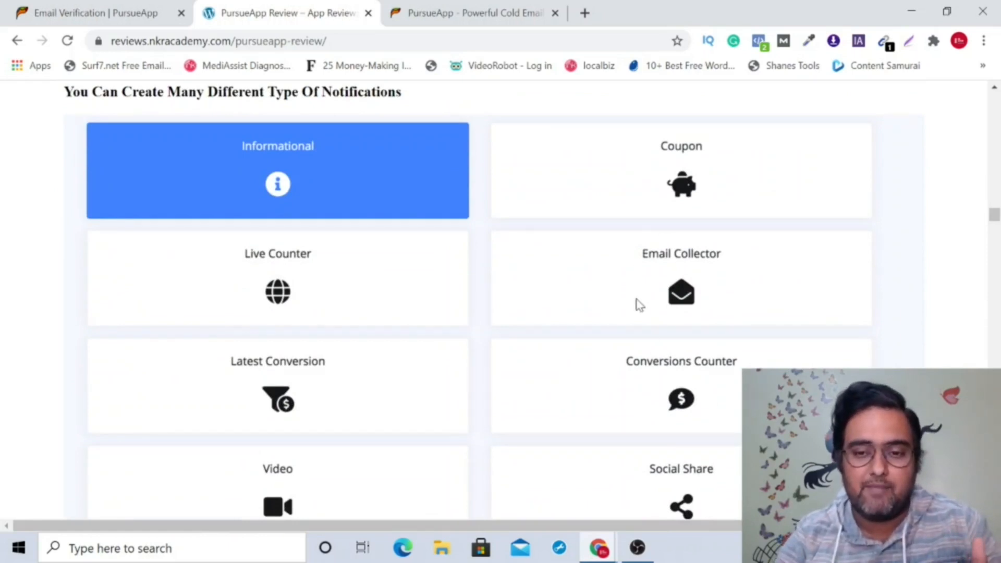
mouse_move(496, 444)
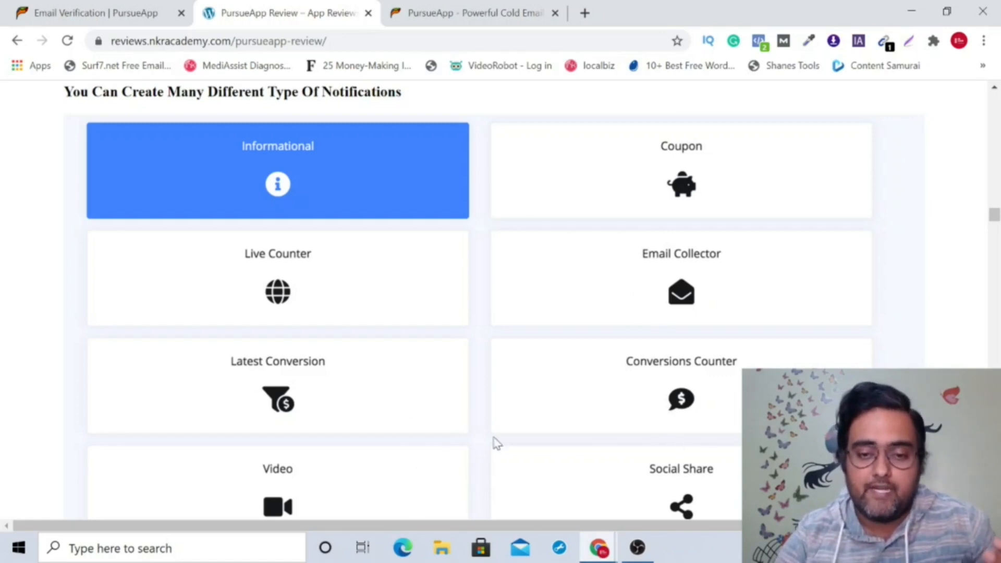
scroll("down", 3)
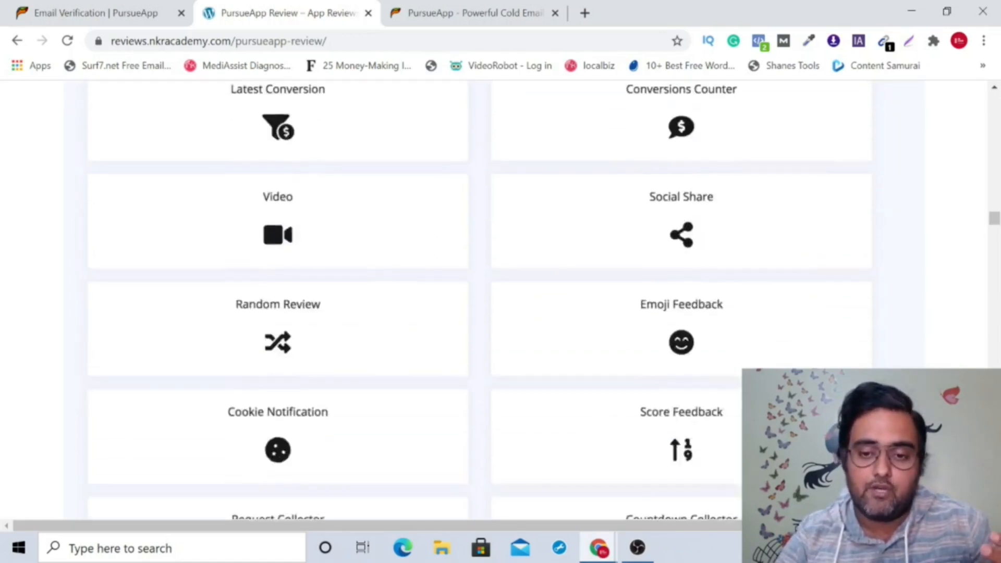
scroll("down", 3)
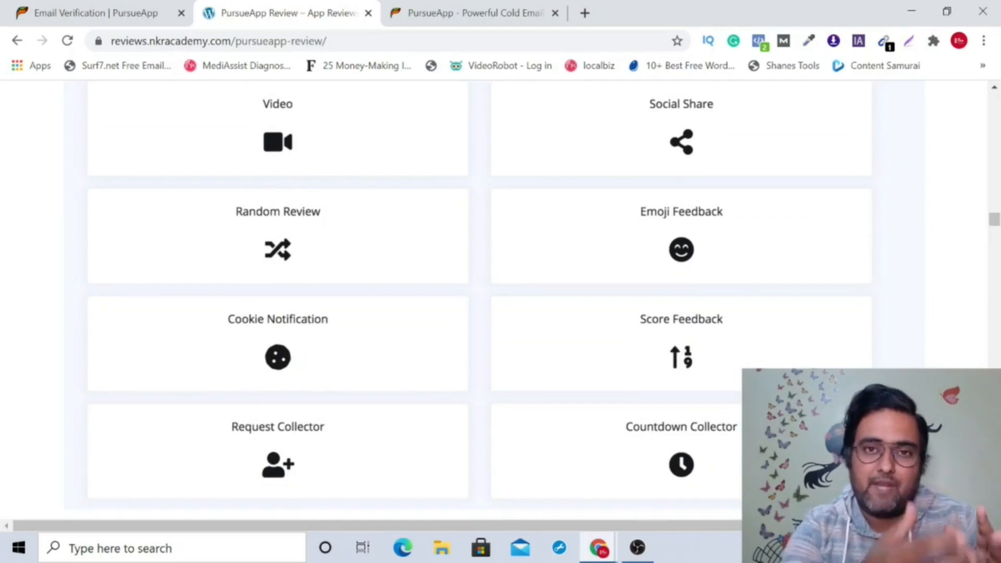
scroll("down", 3)
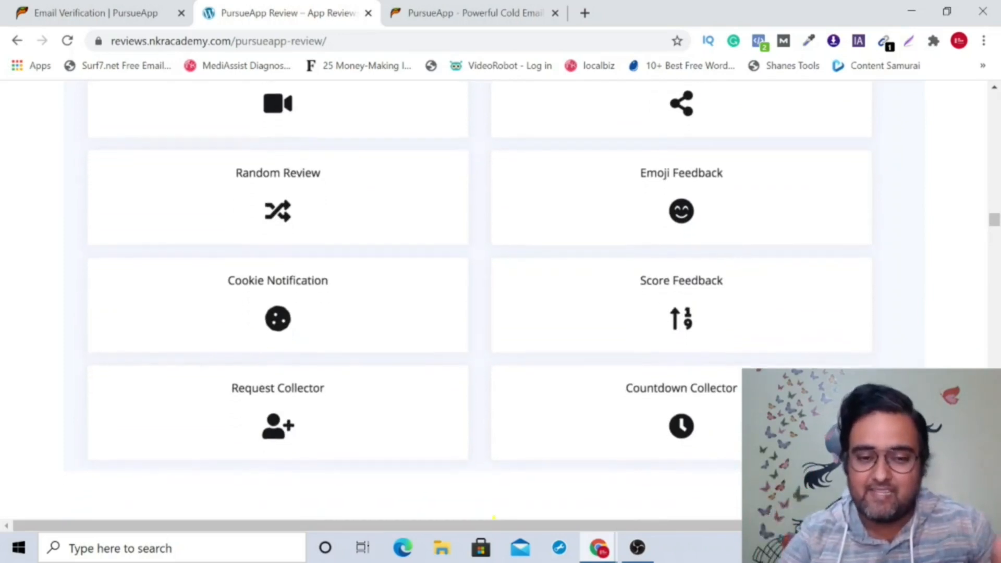
scroll("down", 3)
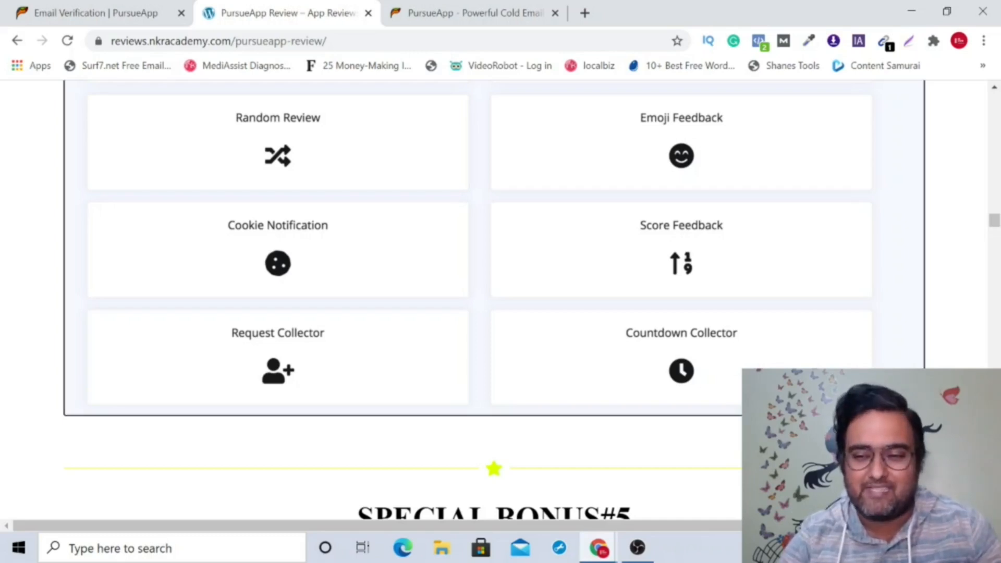
Continue past Bonuses #6–#10 until Bonus #11 STEALTHD is on screen
scroll("down", 3)
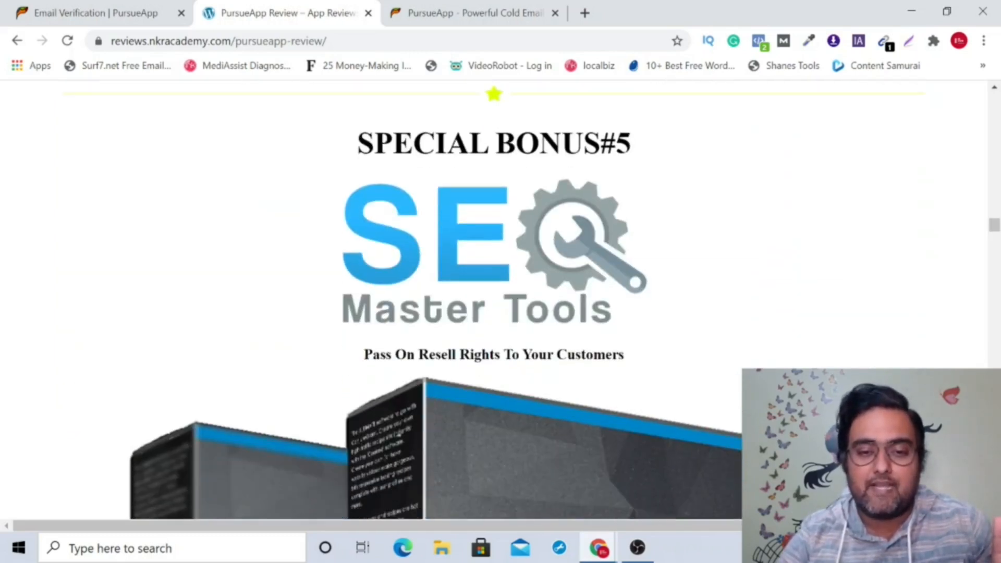
scroll("down", 3)
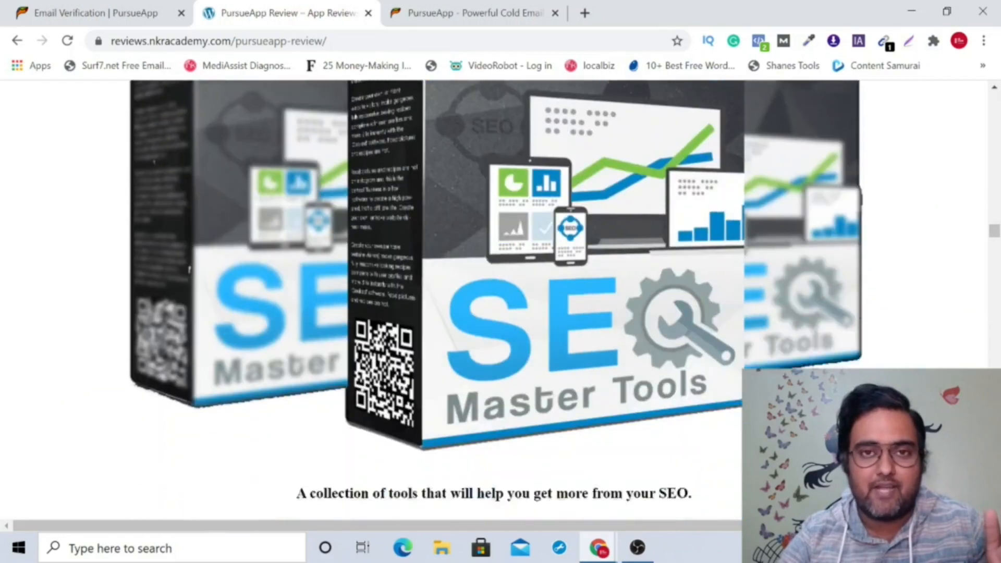
scroll("down", 3)
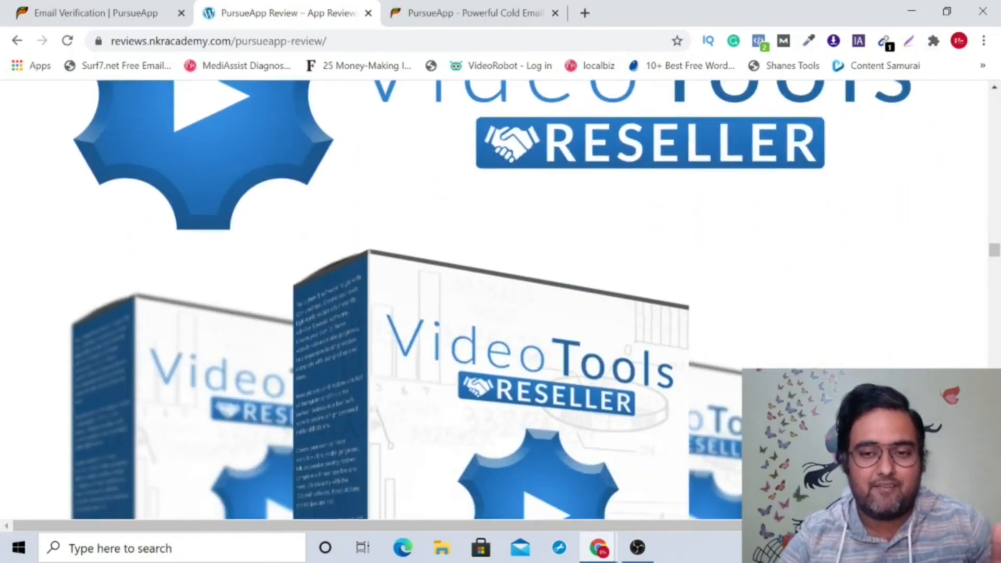
scroll("down", 3)
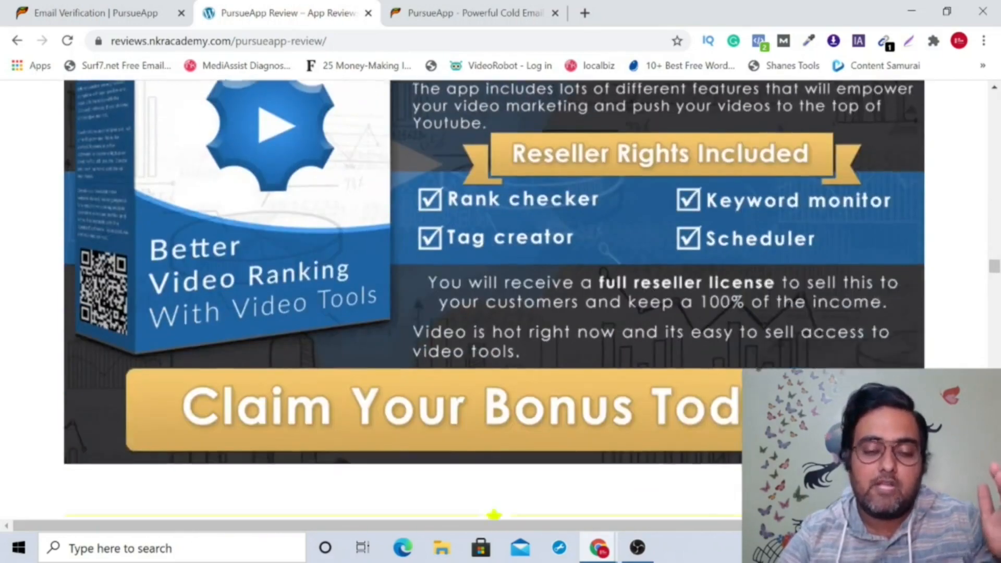
scroll("down", 3)
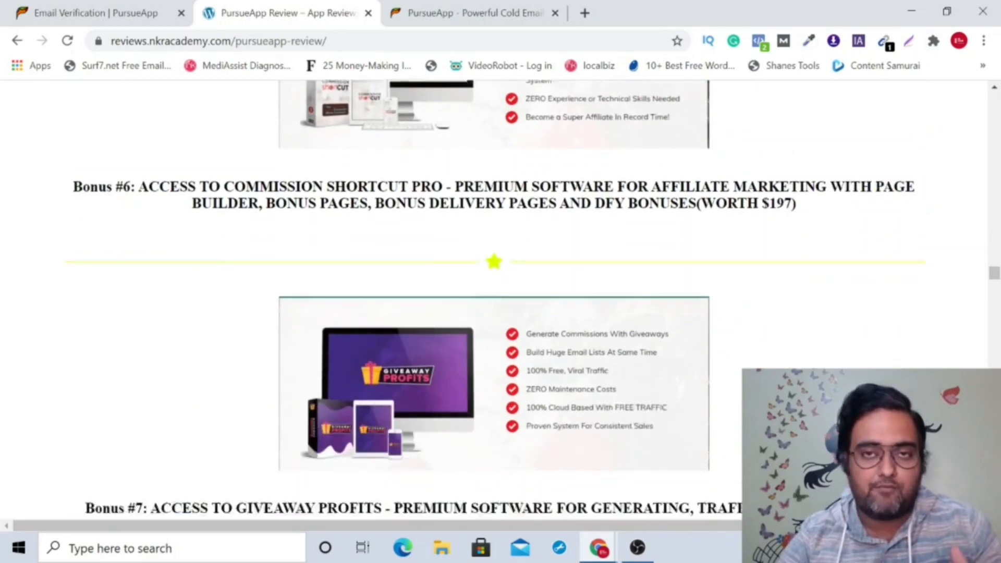
scroll("down", 3)
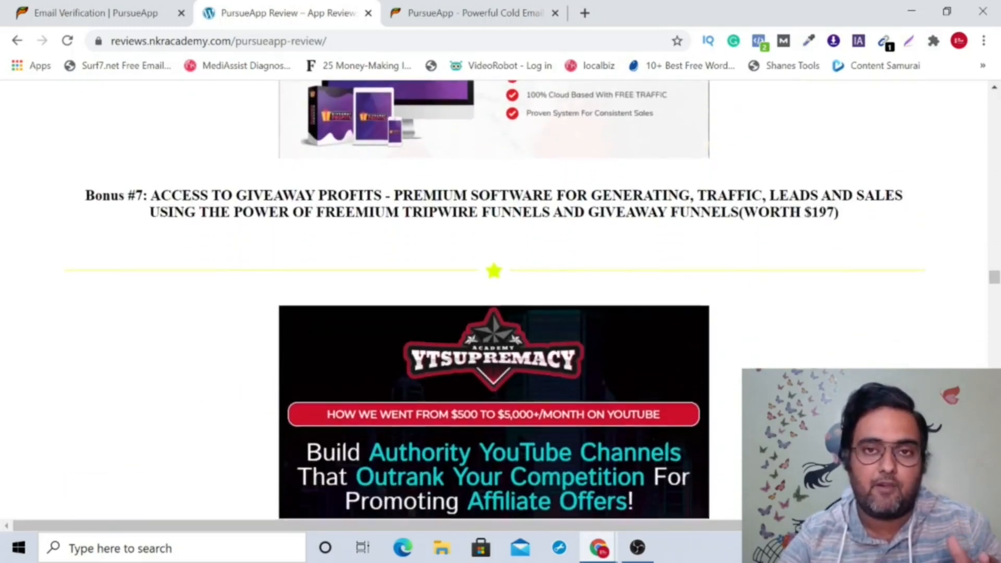
scroll("down", 3)
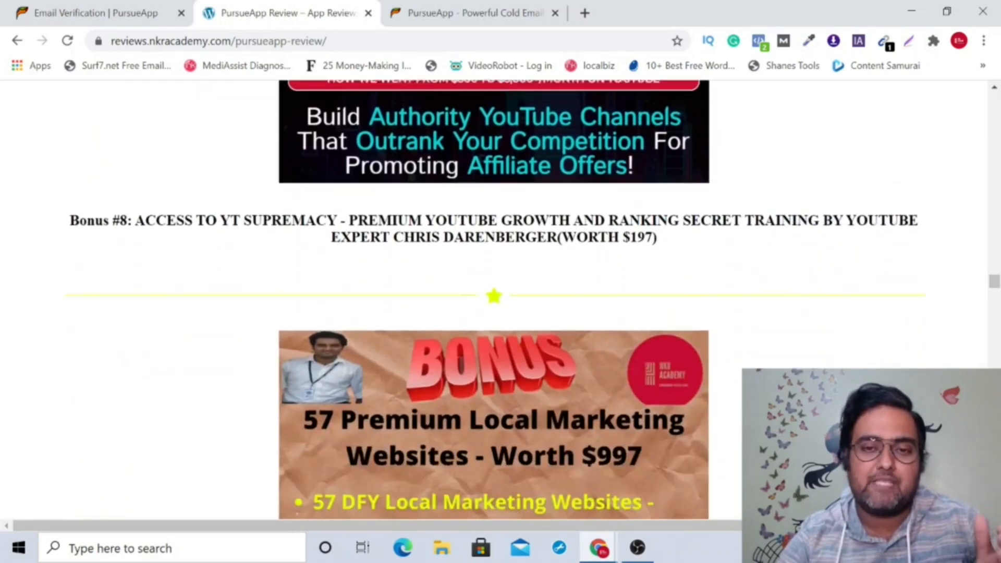
scroll("down", 3)
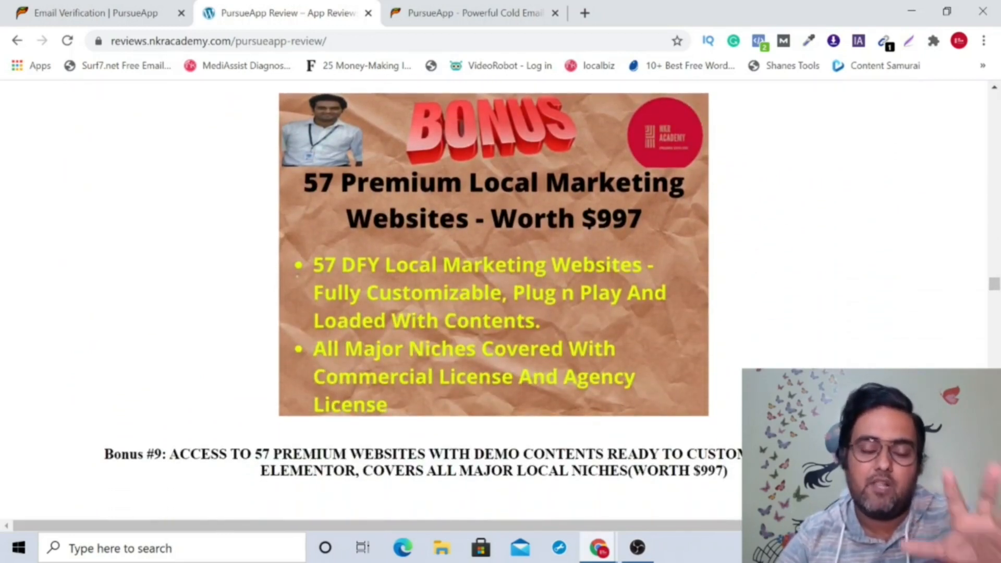
scroll("down", 3)
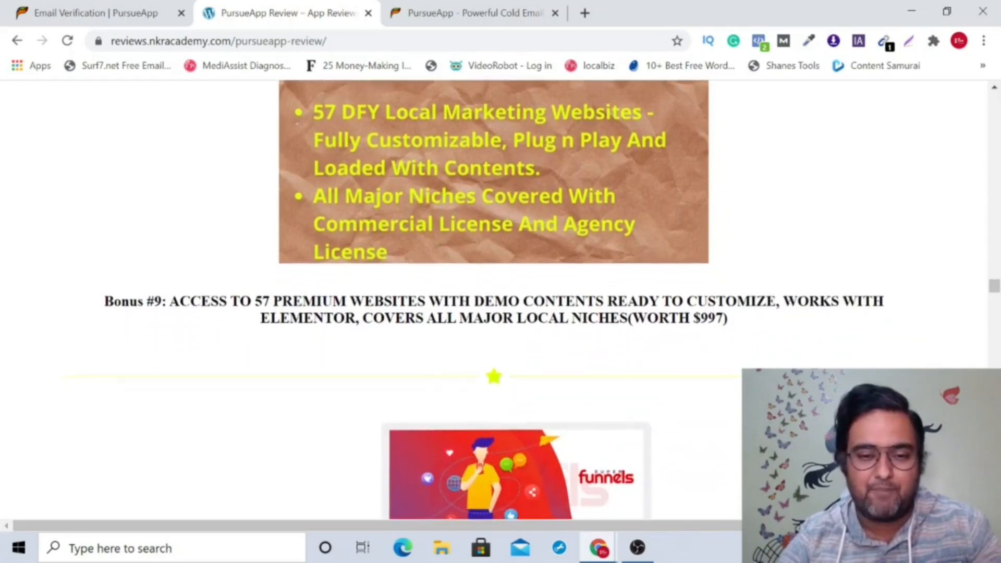
scroll("down", 3)
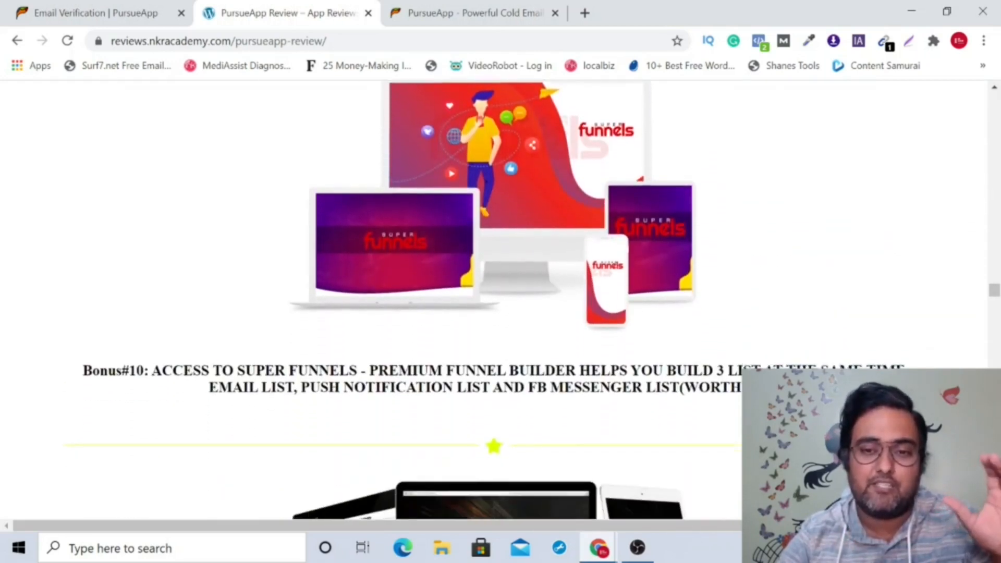
scroll("down", 3)
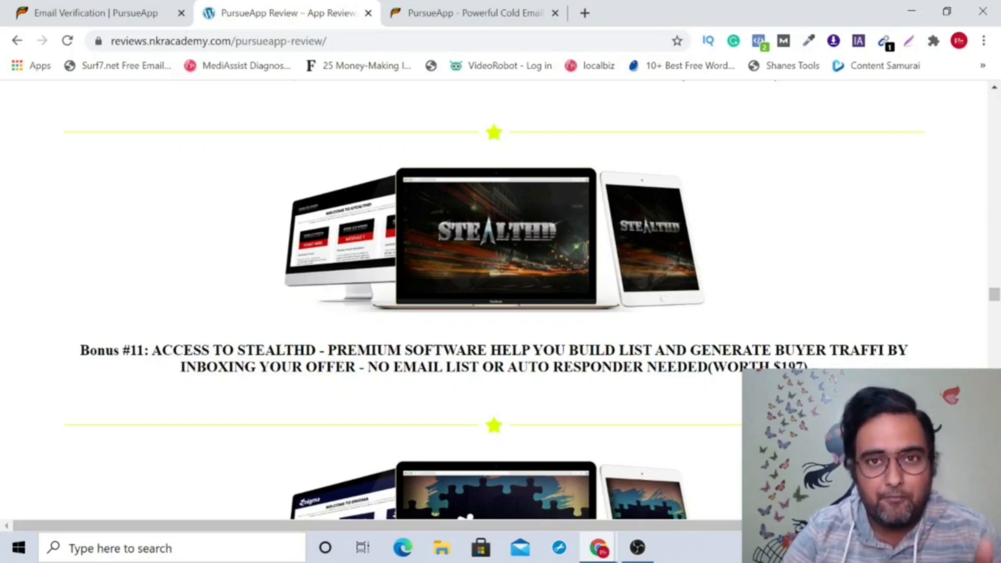
Scroll past Bonuses #15–#18 Stomperrr to the Extra Bonus banner
scroll("down", 3)
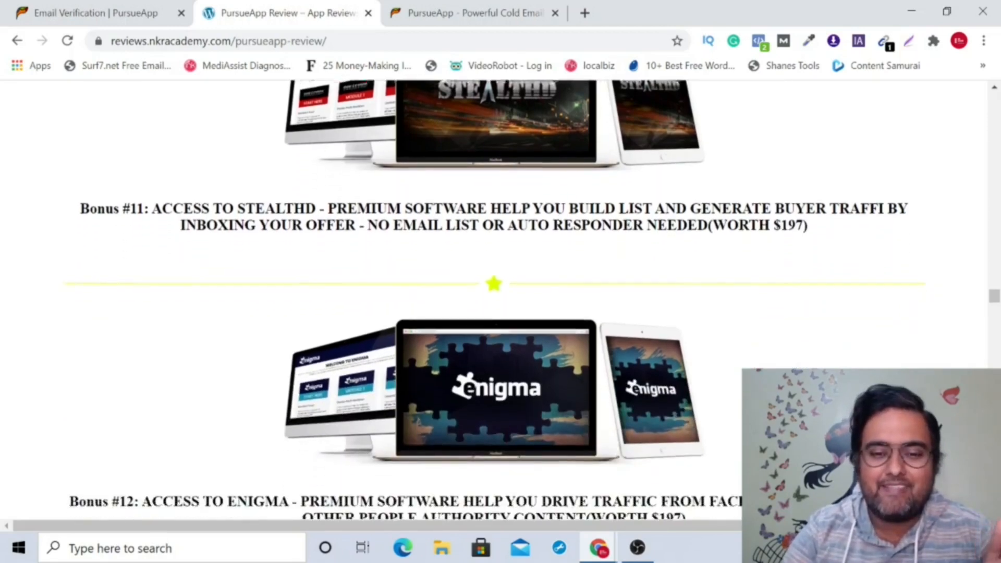
scroll("down", 3)
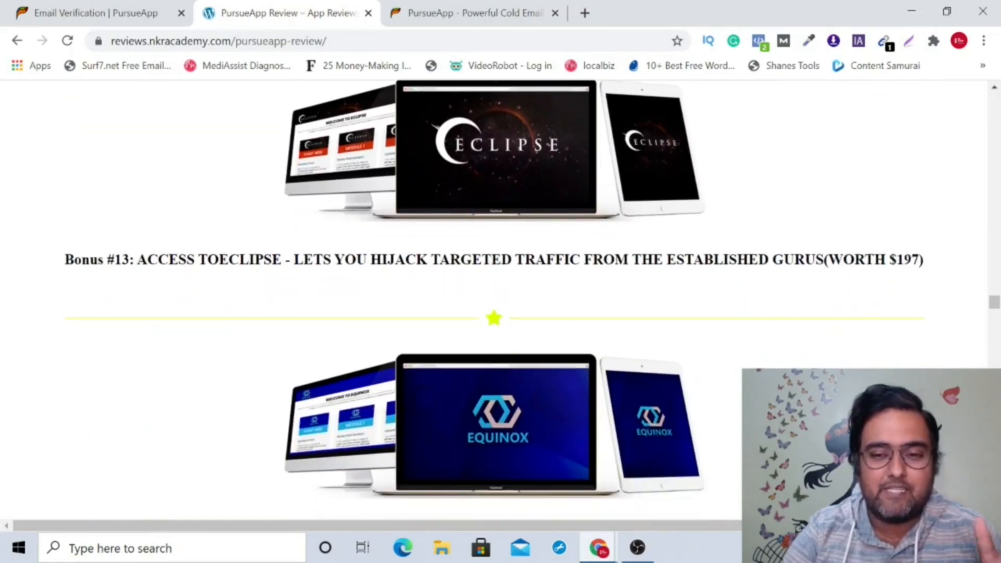
scroll("down", 3)
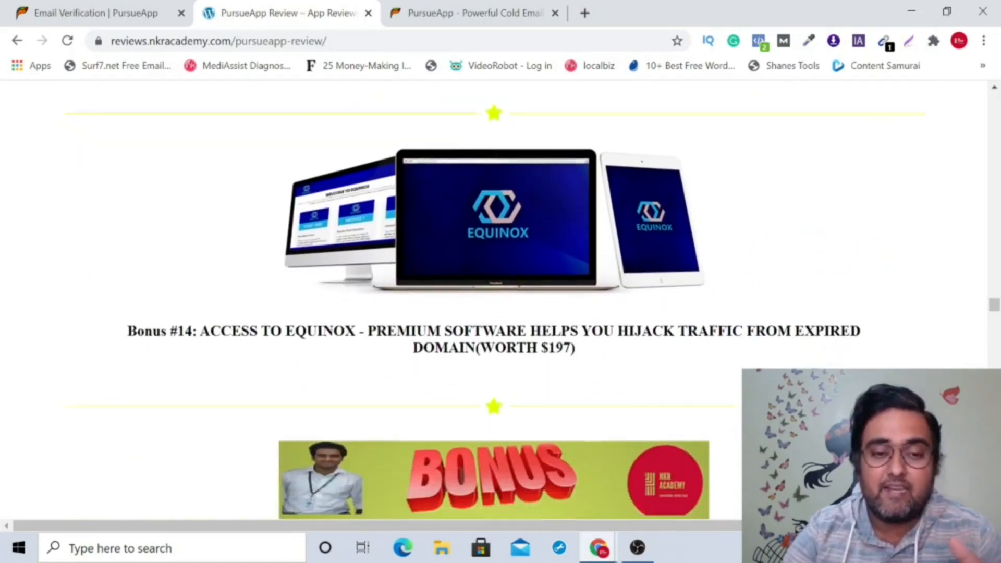
scroll("down", 3)
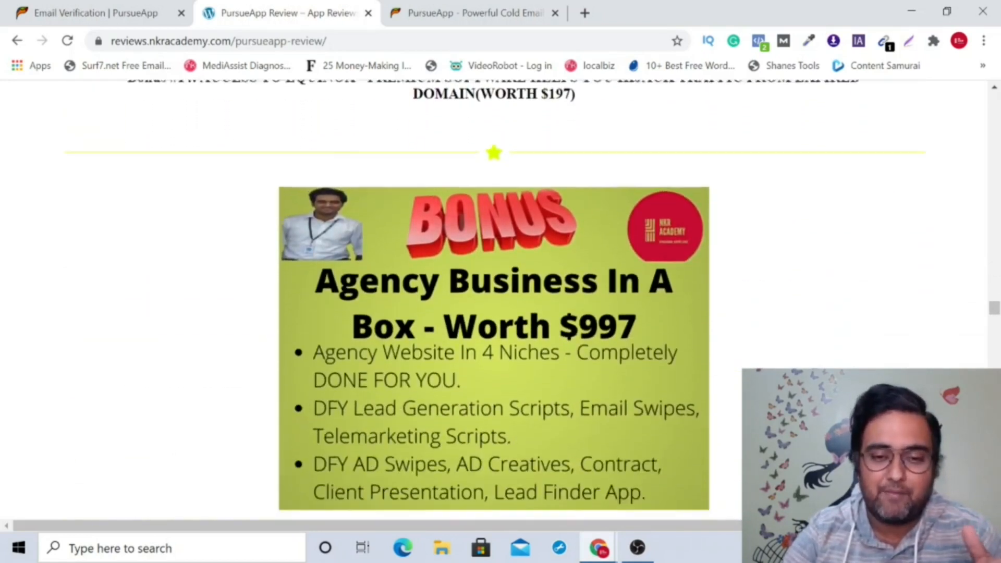
scroll("down", 3)
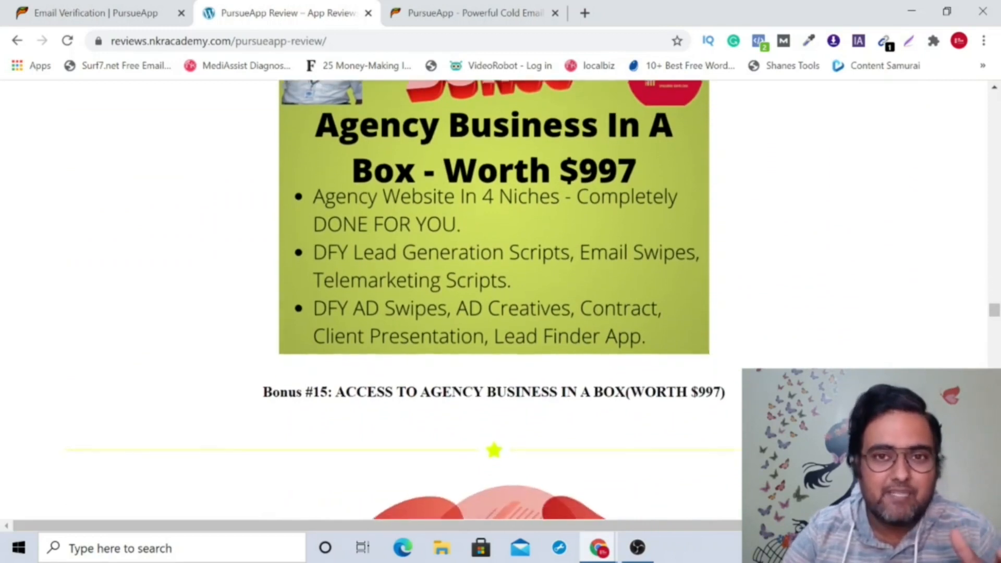
scroll("down", 3)
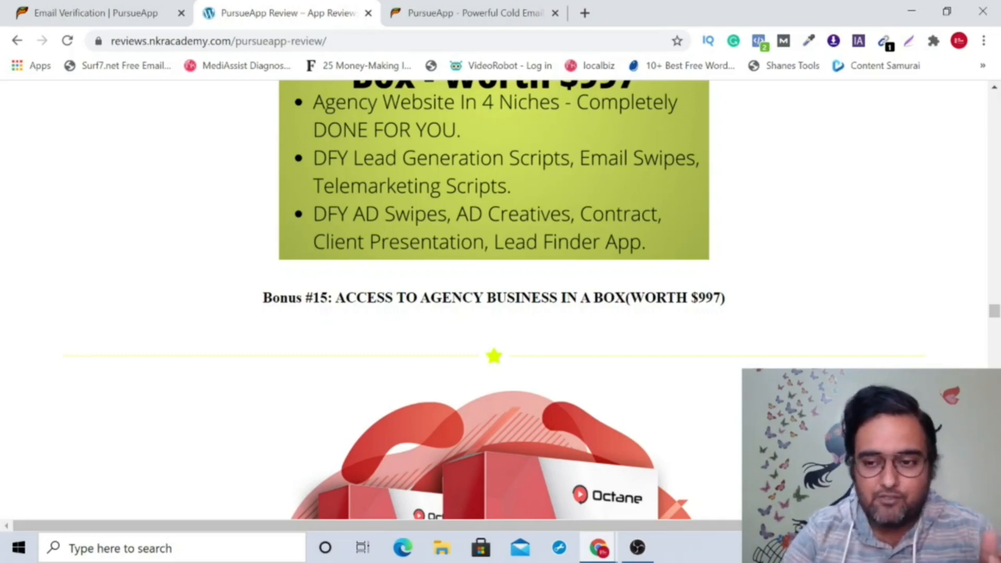
scroll("down", 3)
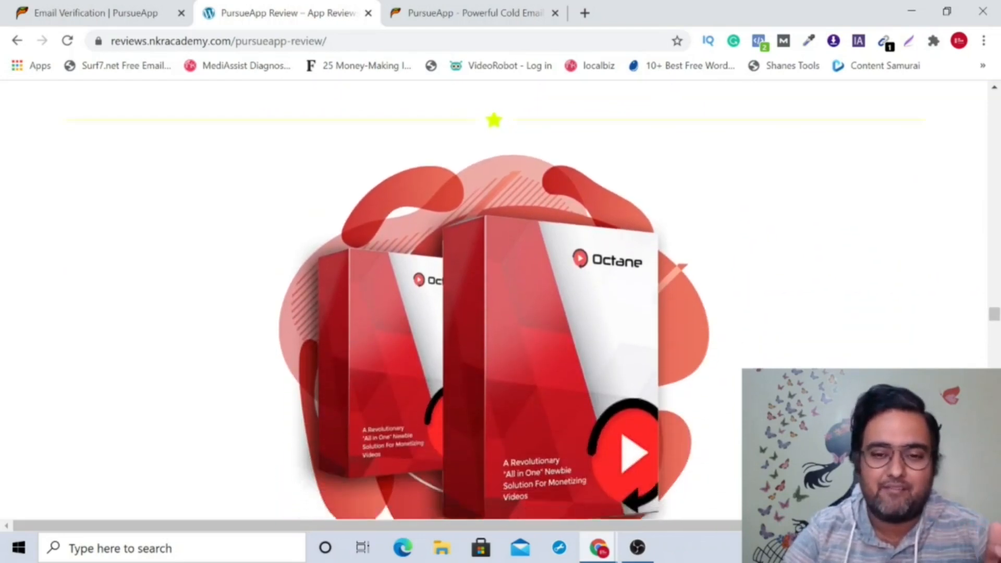
scroll("down", 3)
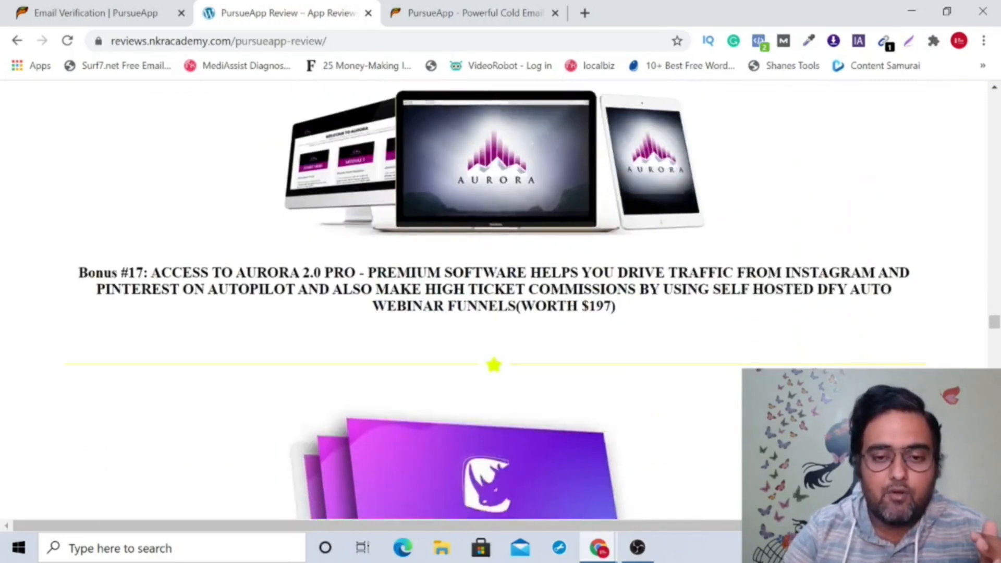
scroll("down", 3)
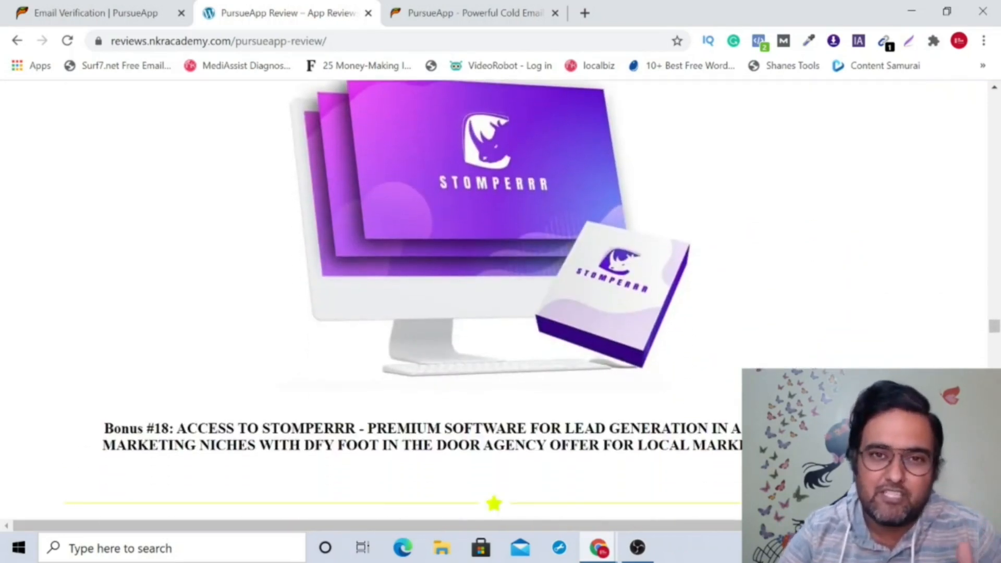
scroll("down", 3)
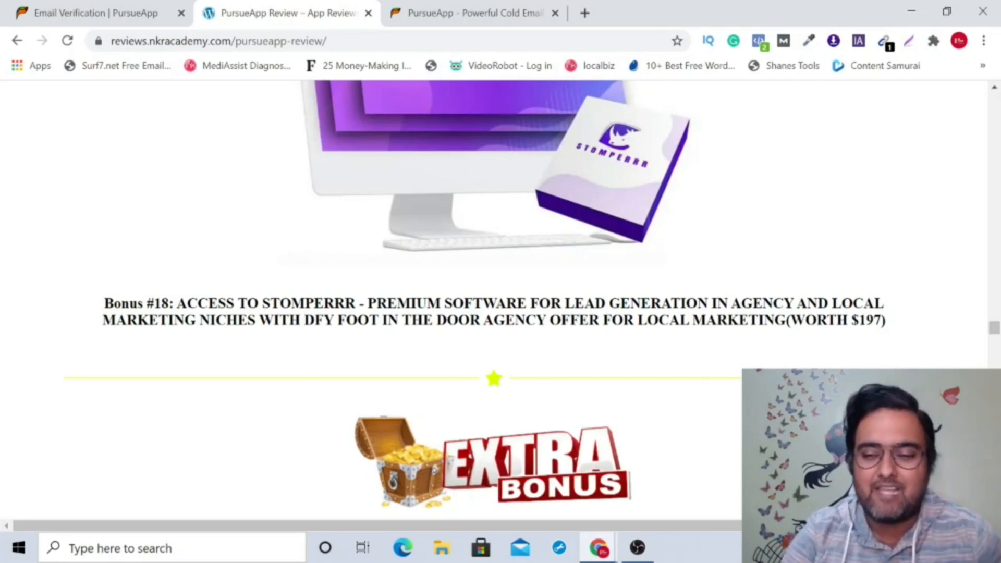
Scroll through the Extra Bonus reseller packs #1 and #5 down to Reseller Pack #10
scroll("down", 3)
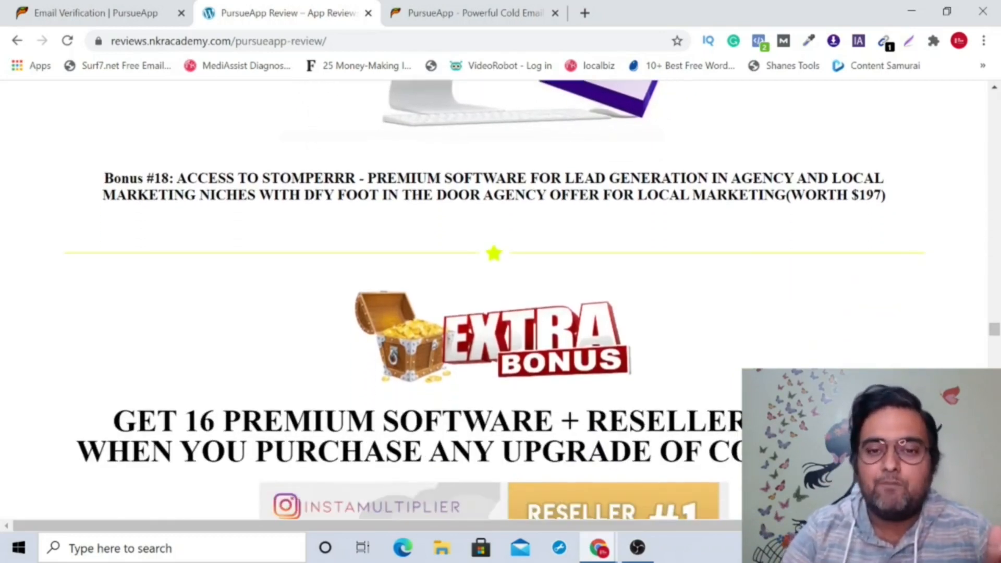
scroll("down", 3)
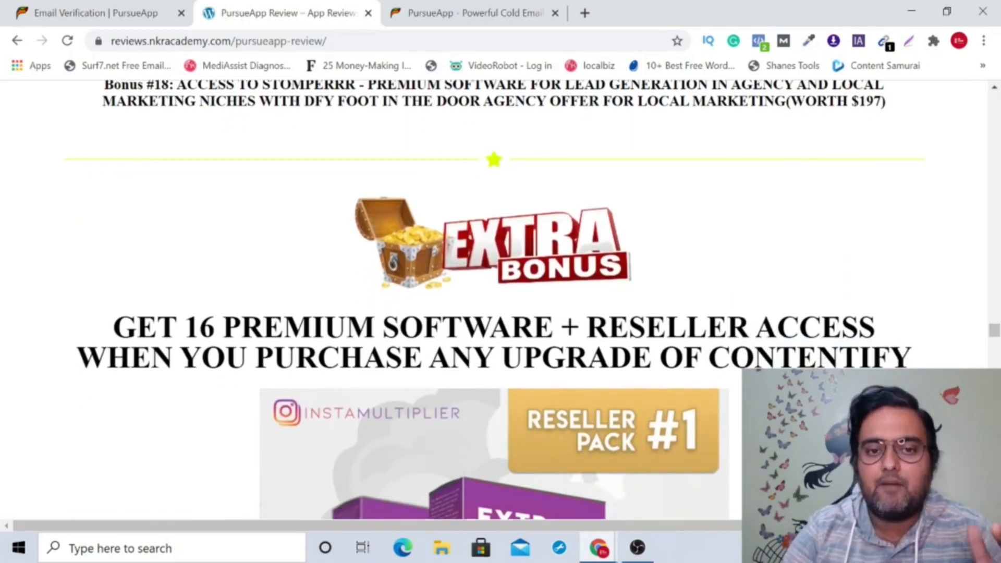
scroll("down", 3)
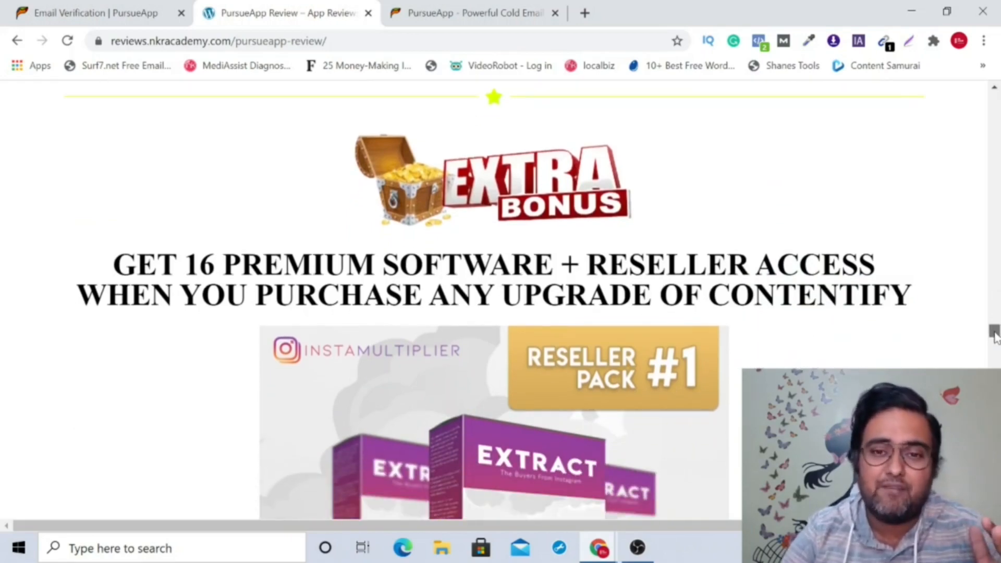
scroll("down", 3)
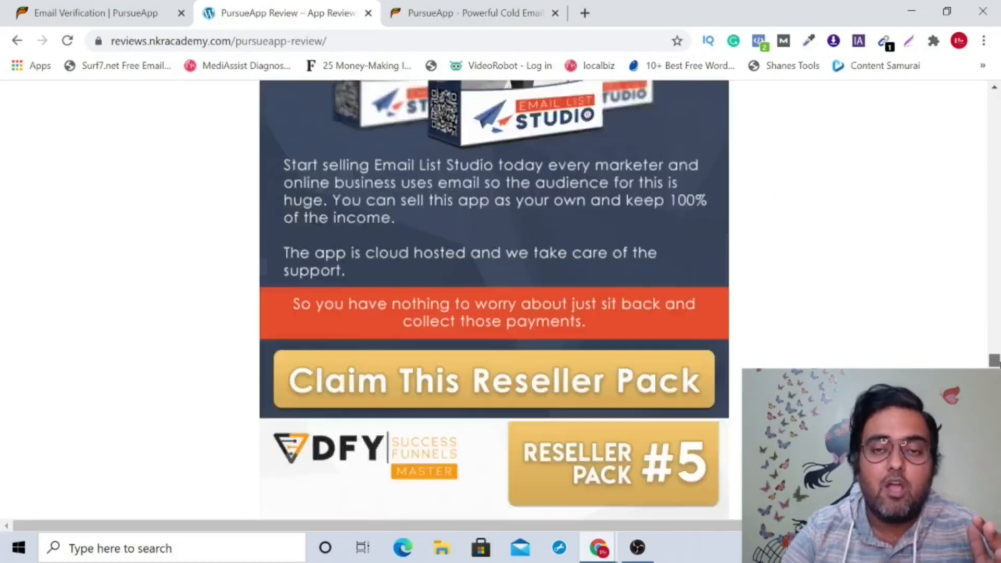
scroll("down", 3)
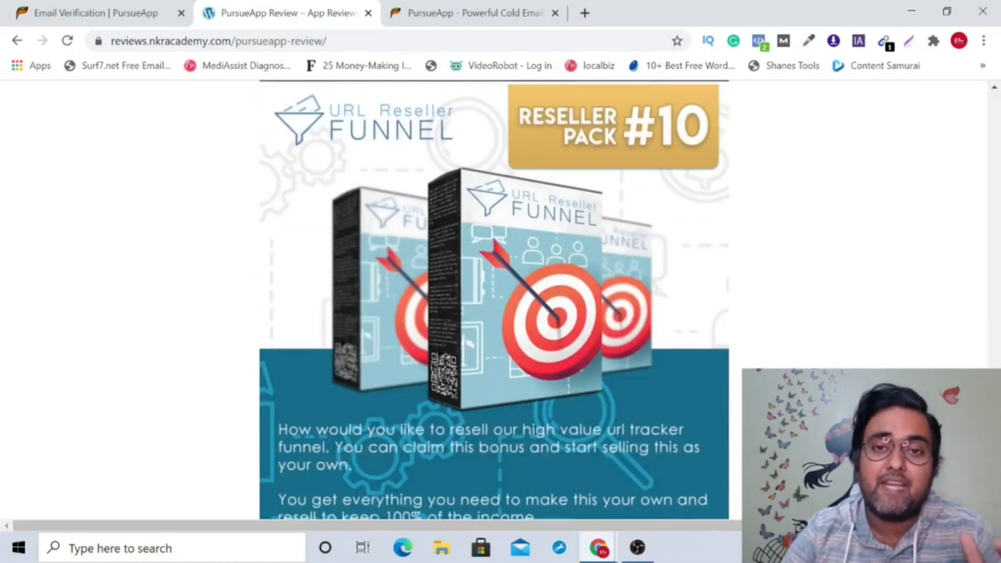
scroll("down", 3)
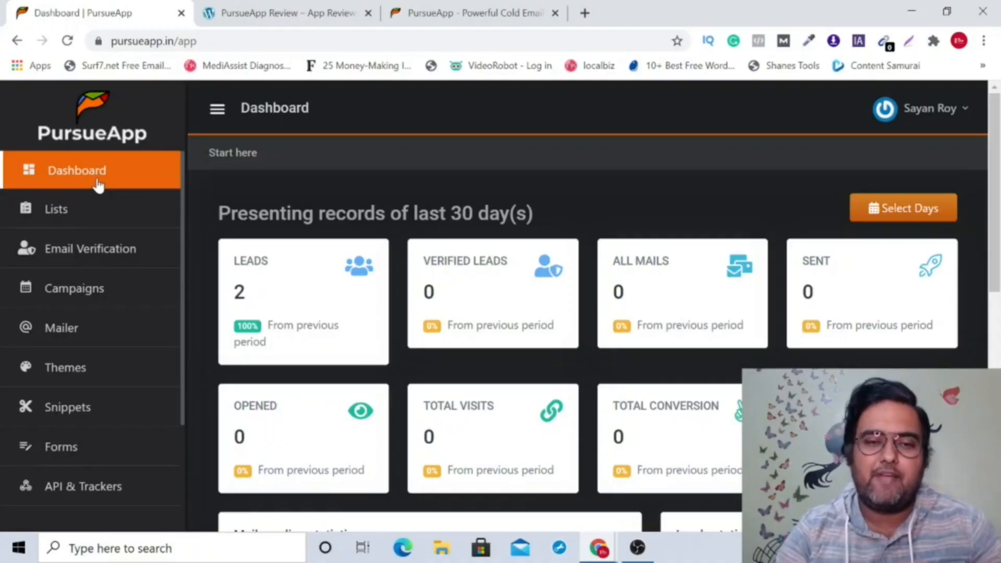
scroll("down", 3)
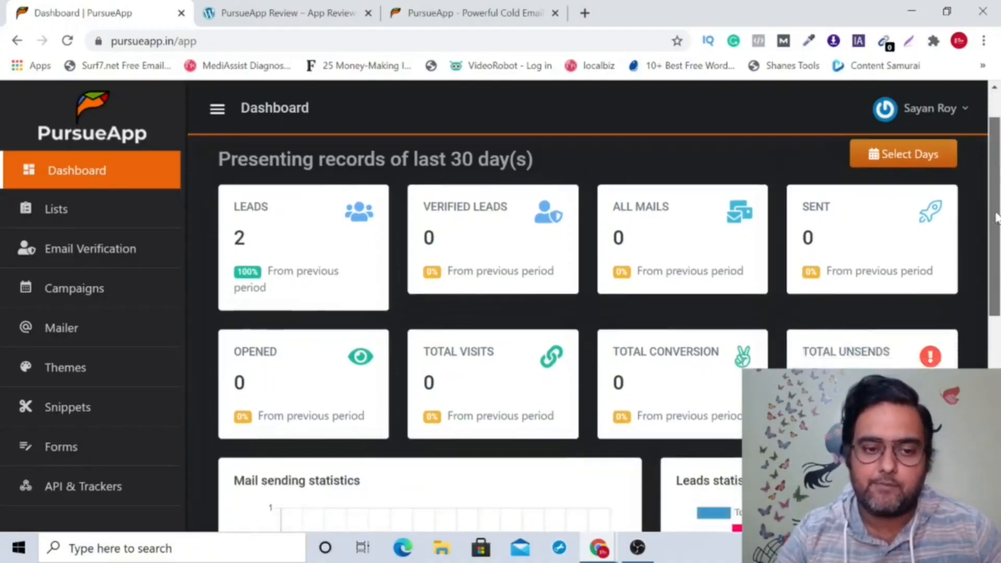
scroll("down", 3)
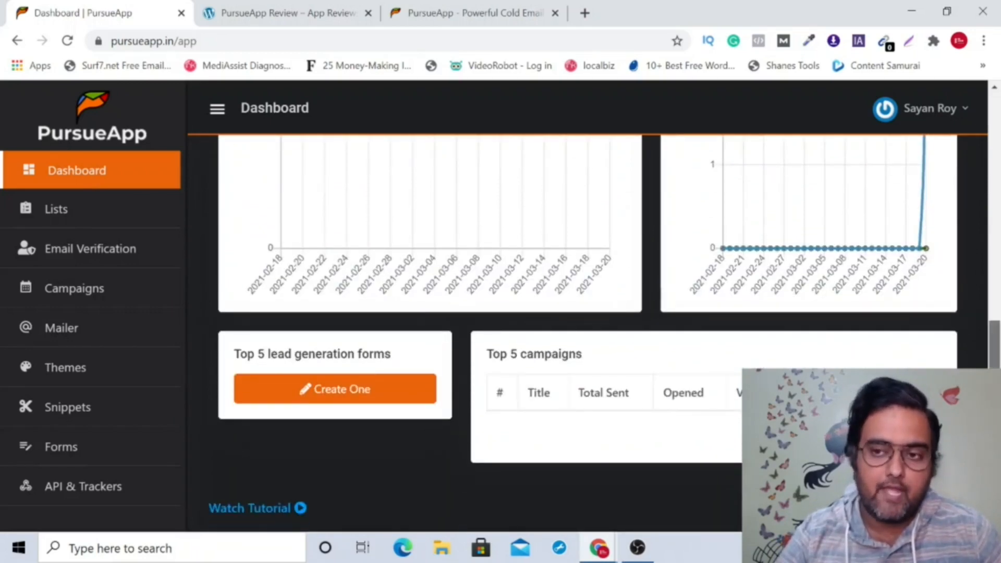
scroll("up", 3)
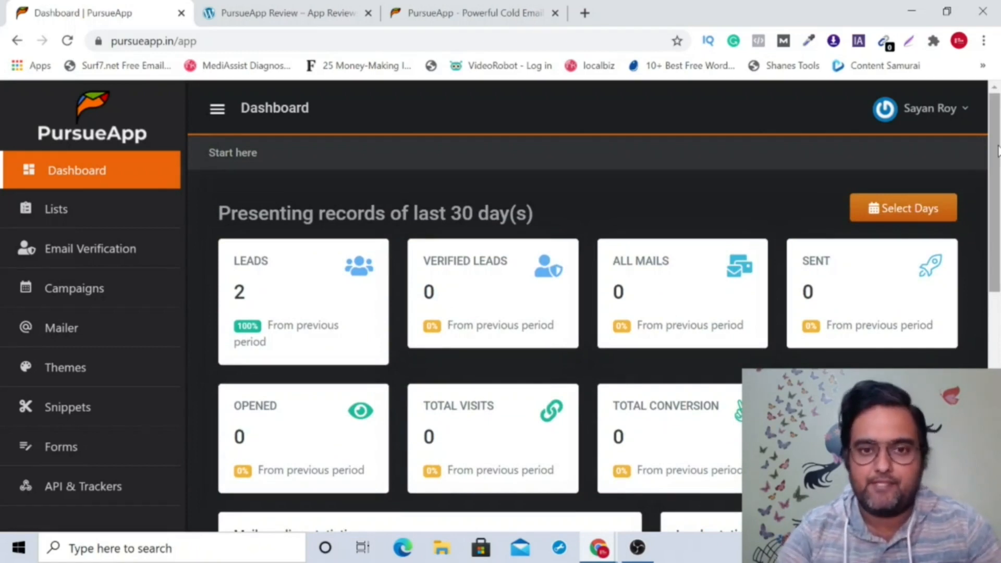
mouse_move(359, 265)
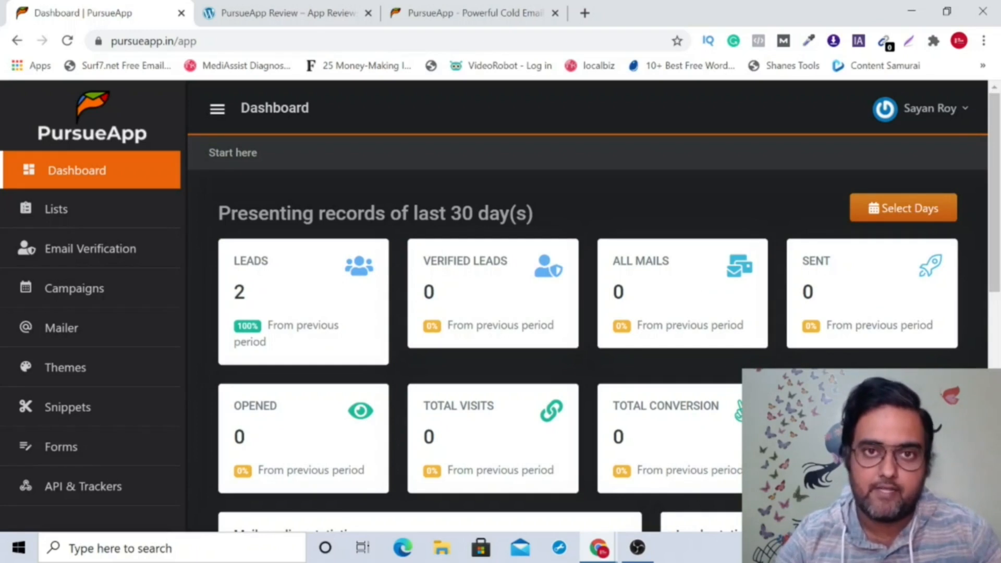
mouse_move(57, 208)
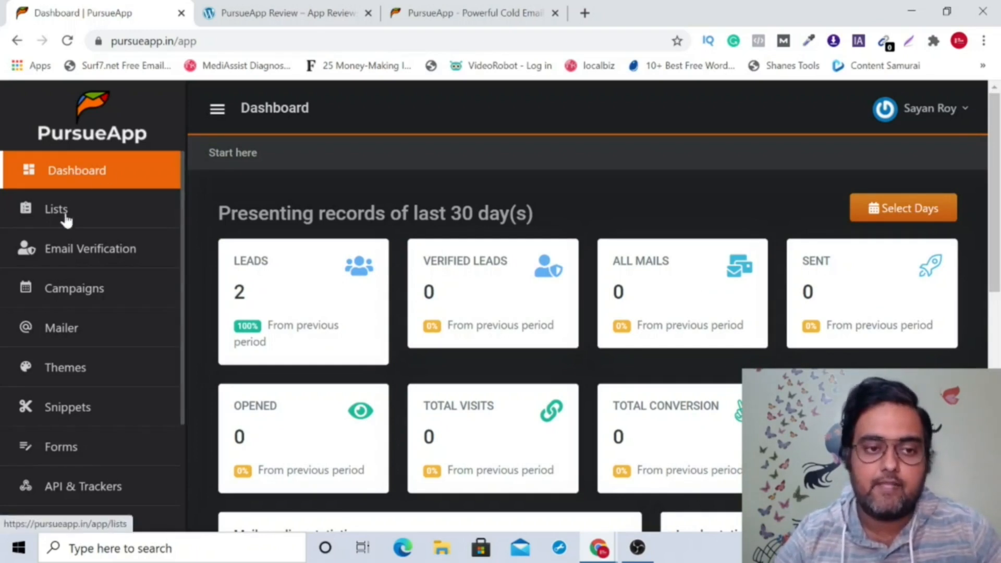
Open the PursueAppDemo list from Lists to see its add-lead and CSV upload forms
left_click(56, 210)
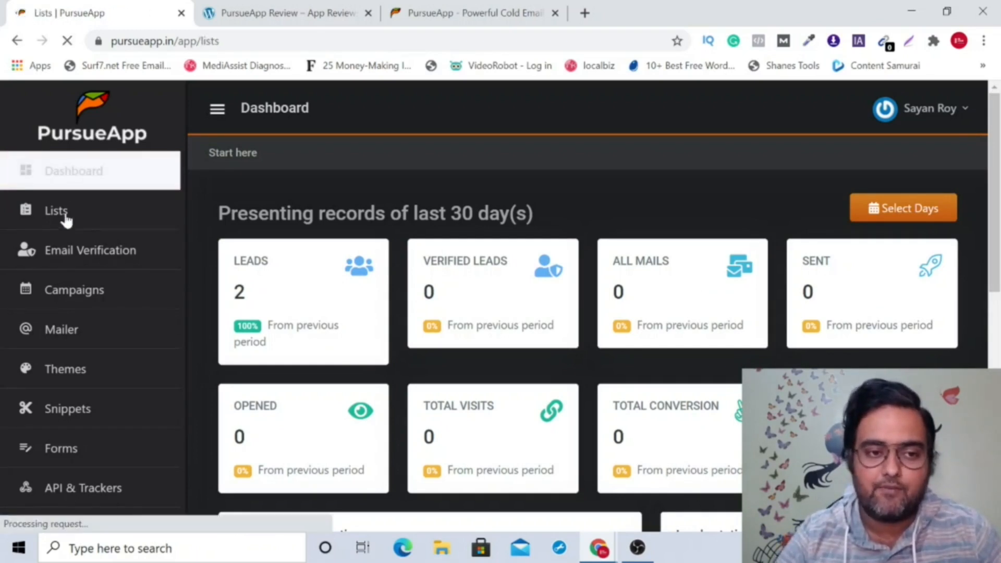
left_click(57, 210)
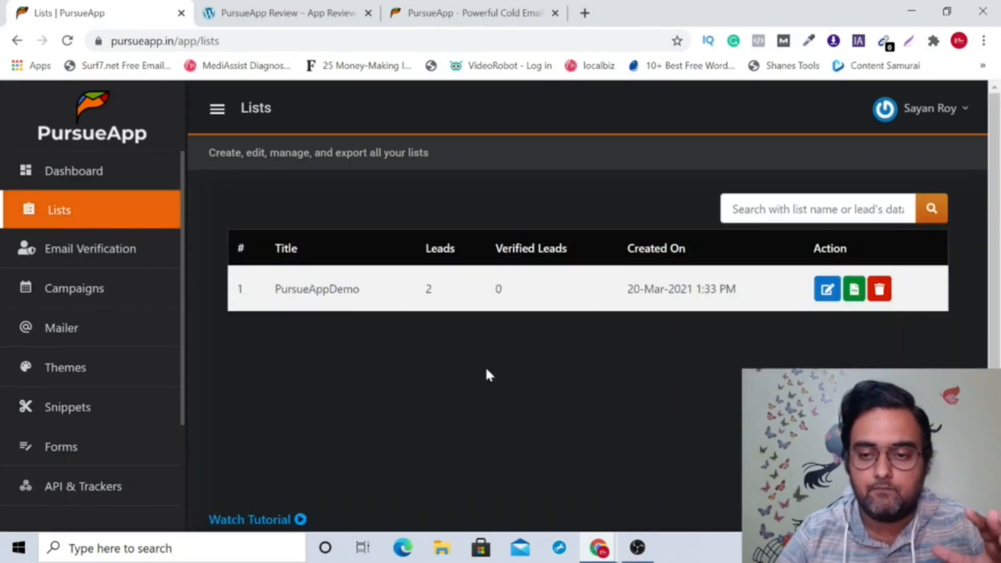
mouse_move(610, 497)
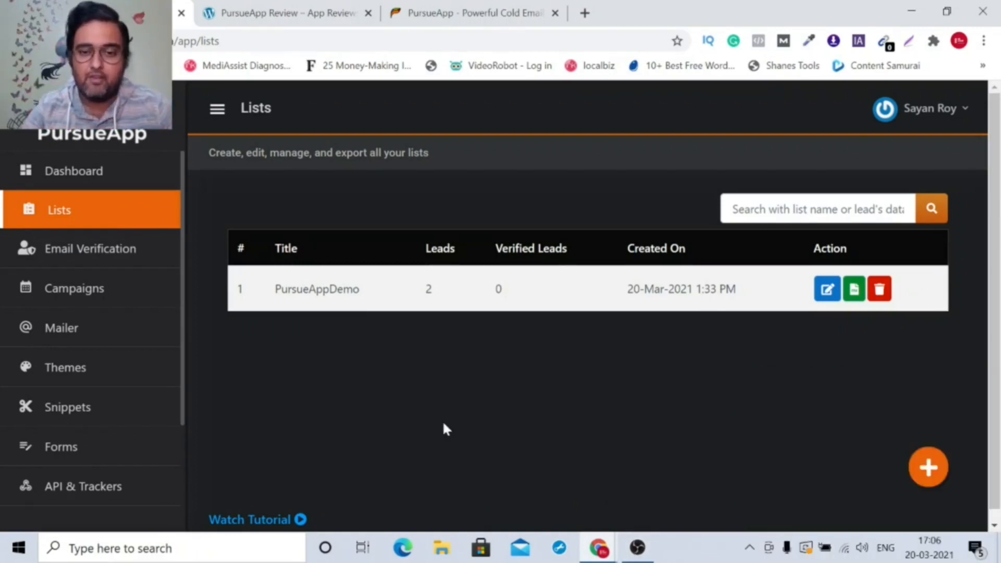
mouse_move(929, 466)
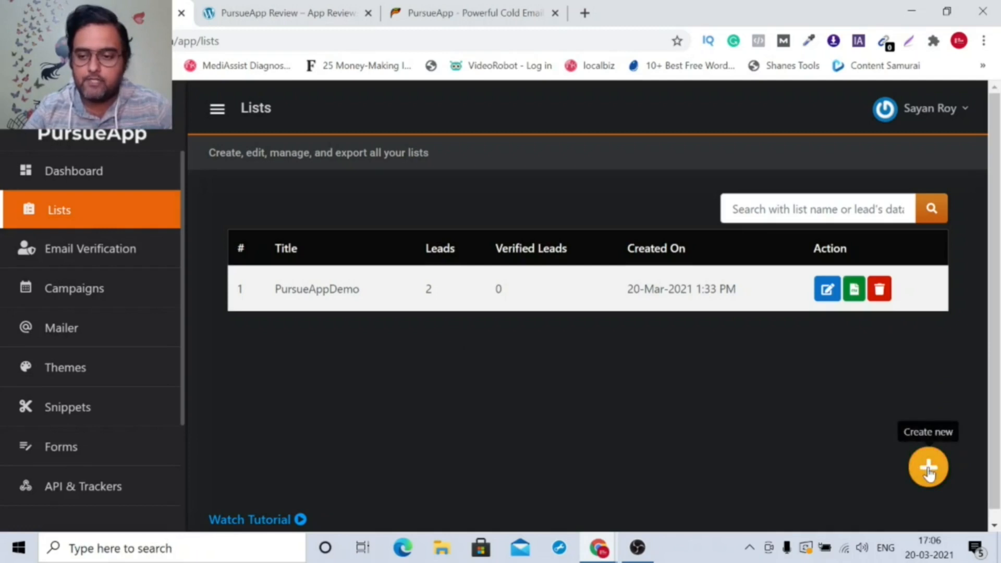
left_click(928, 467)
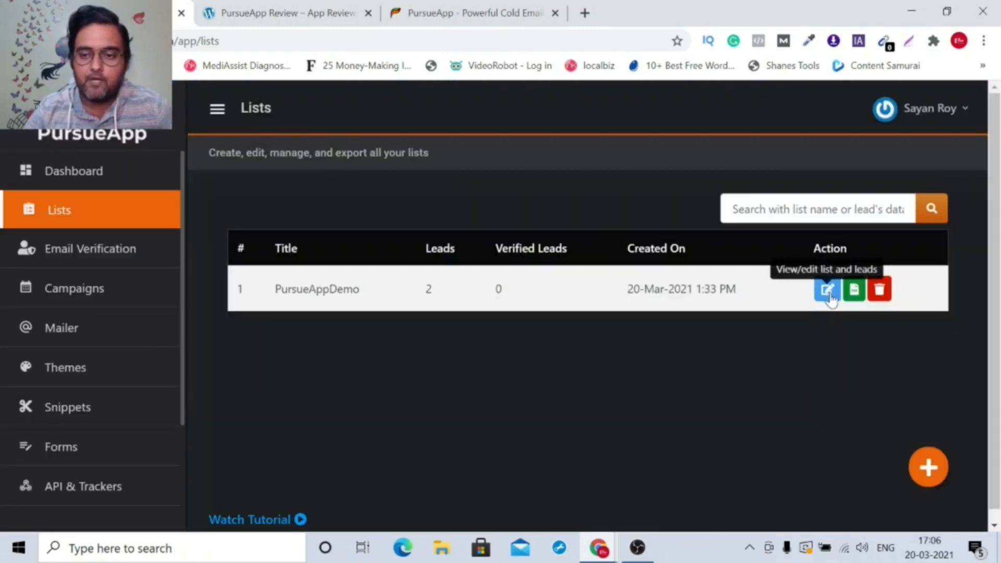
left_click(827, 289)
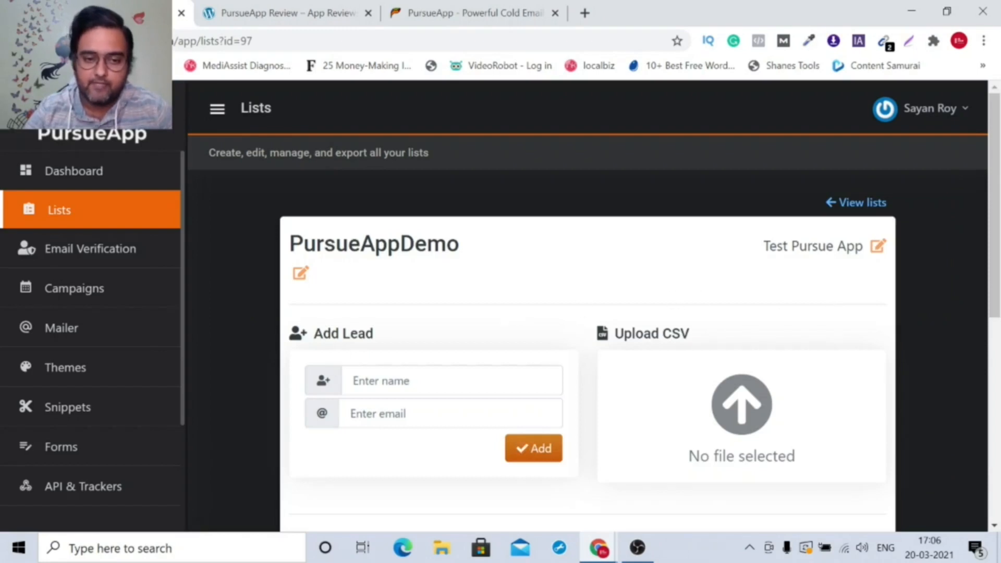
mouse_move(493, 440)
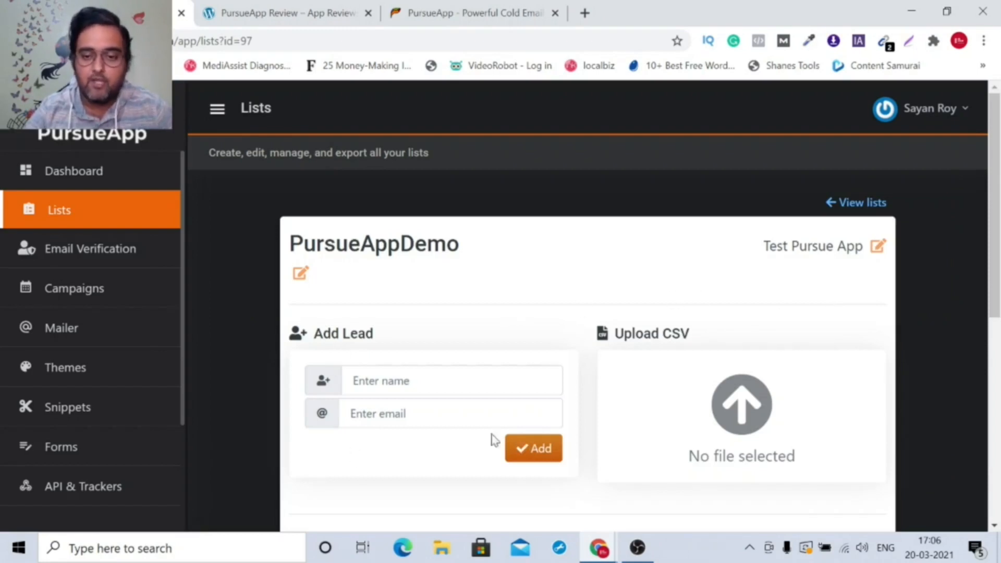
mouse_move(741, 409)
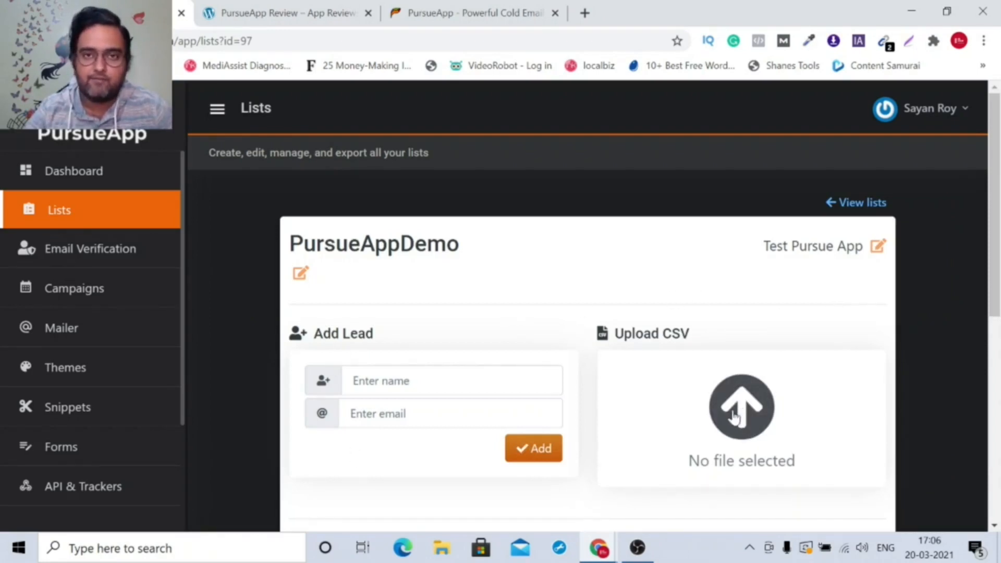
mouse_move(90, 248)
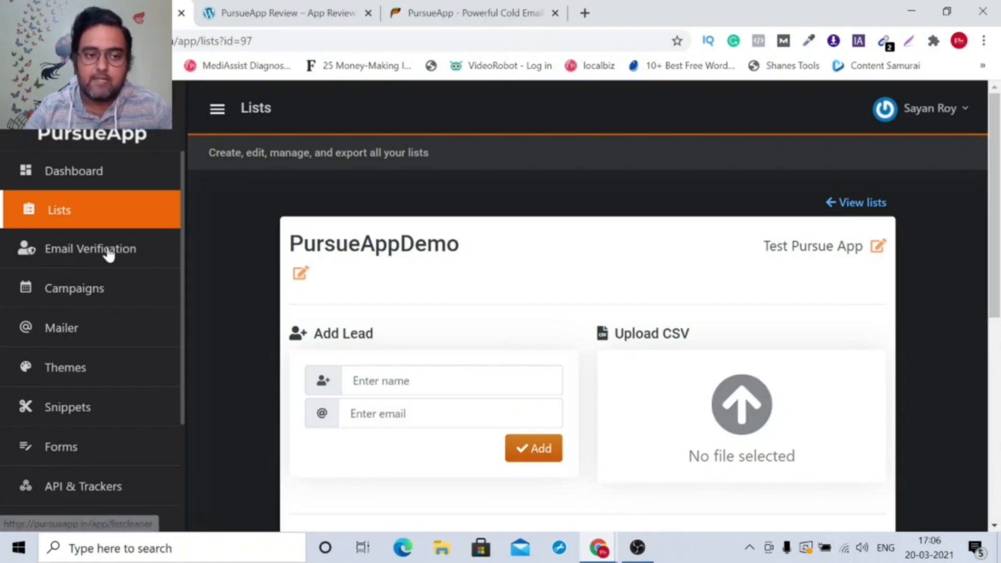
View the Email Verification page's automatic and manual modes and highlight the total credit of 0
left_click(90, 248)
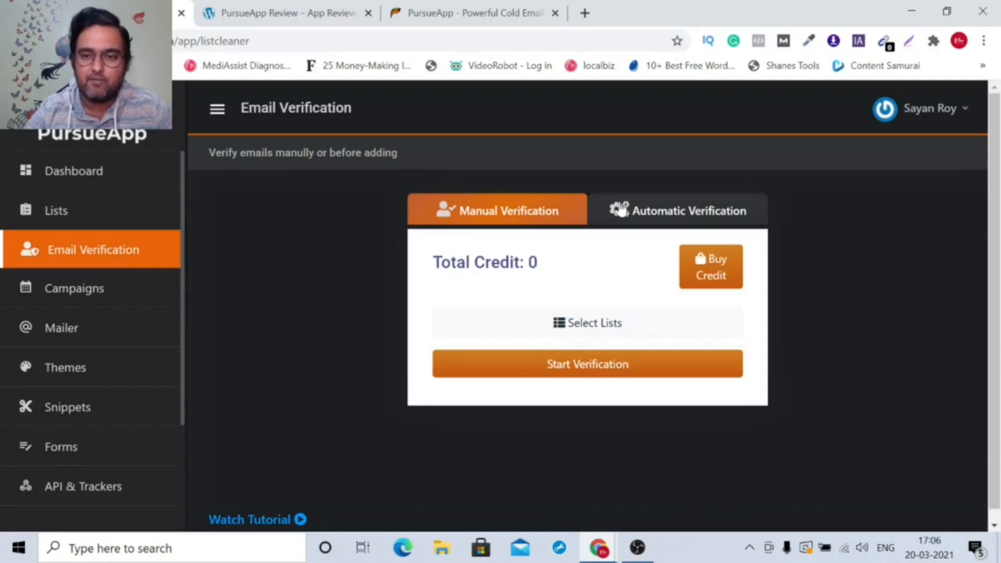
left_click(678, 211)
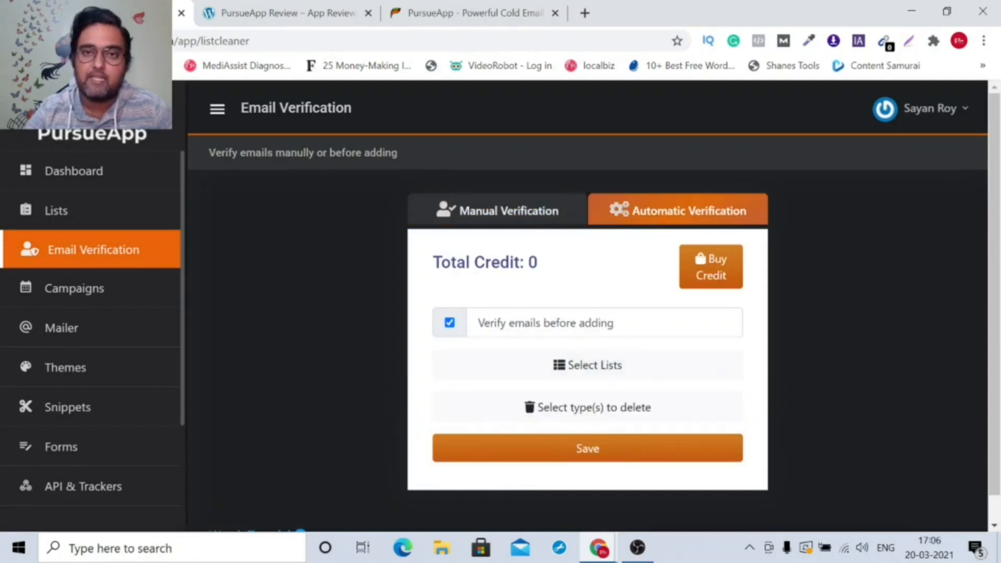
mouse_move(485, 217)
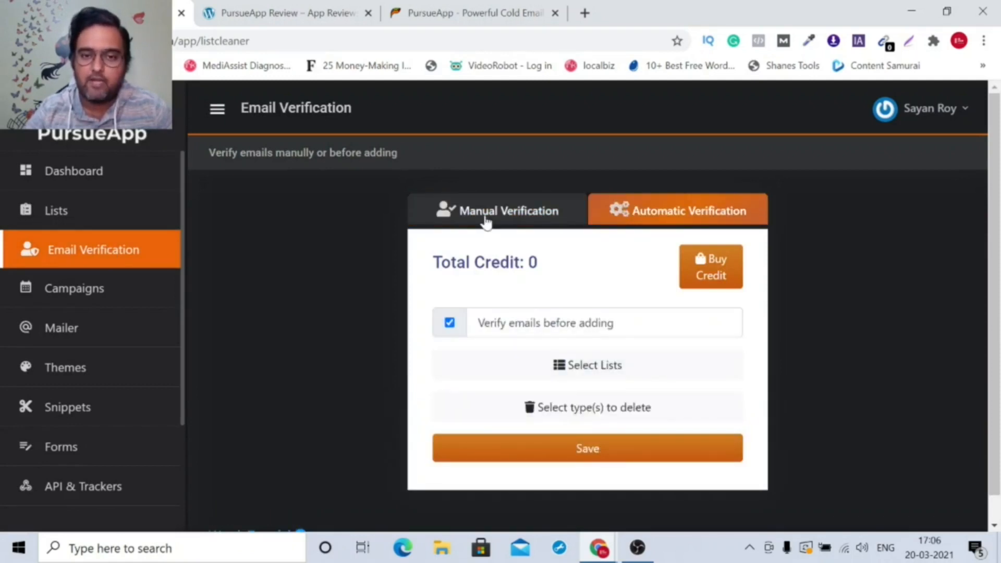
left_click(496, 210)
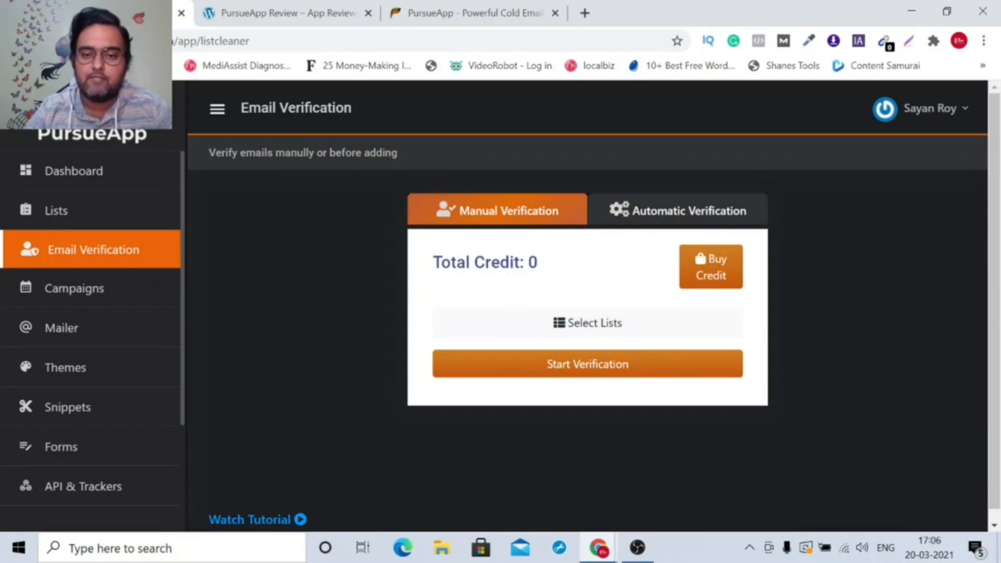
double_click(533, 261)
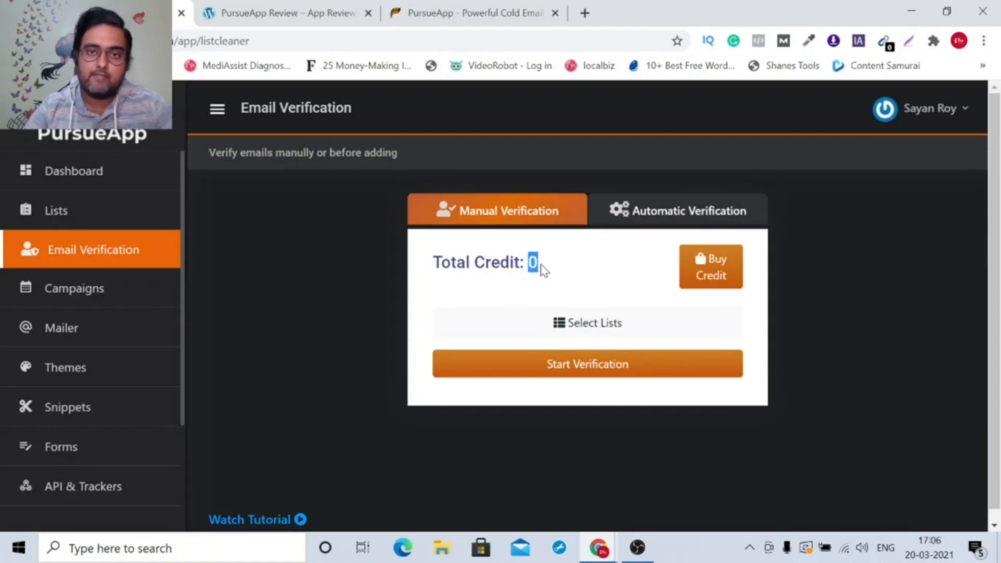
mouse_move(620, 294)
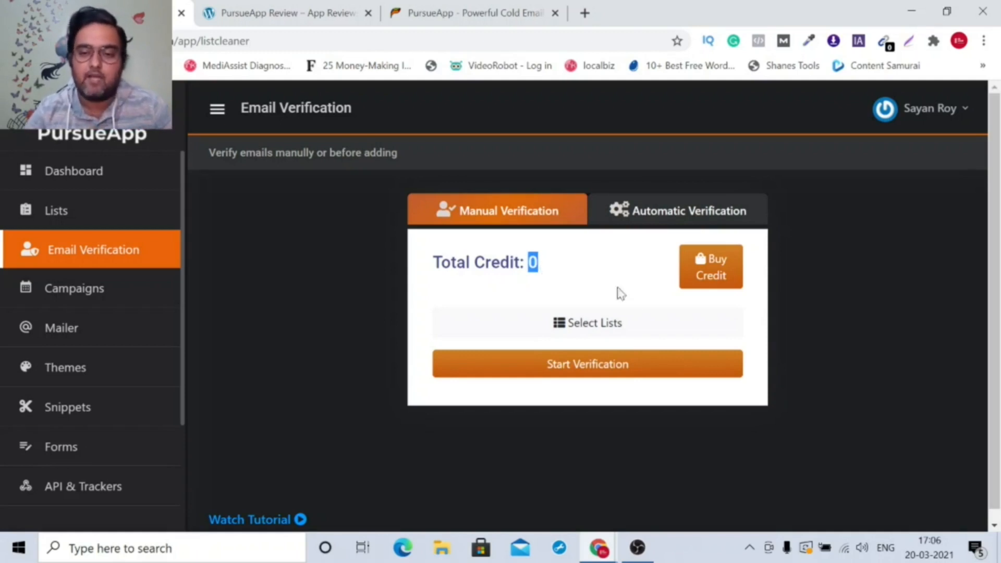
mouse_move(551, 294)
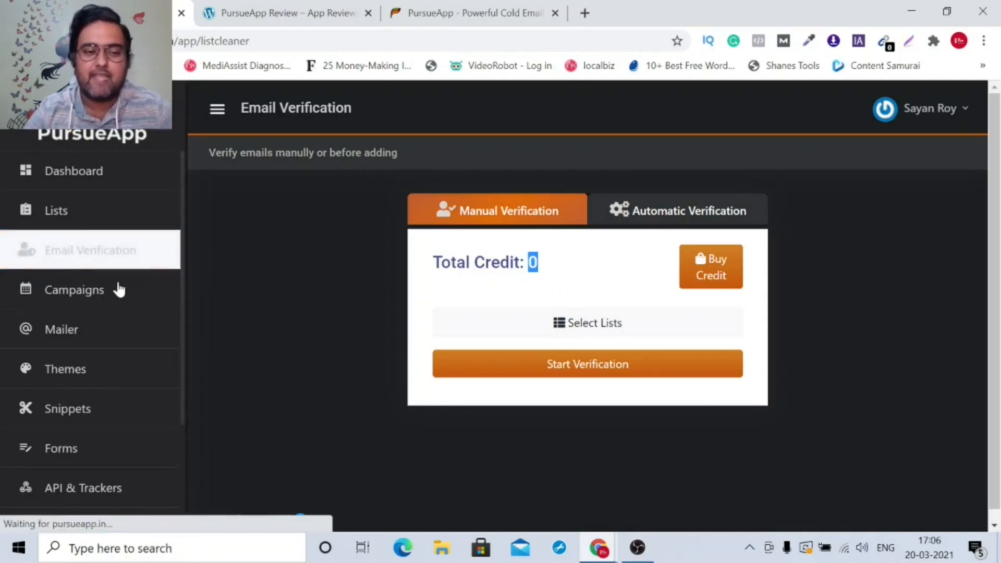
Go to the Campaigns section listing the Demo campaign
left_click(76, 289)
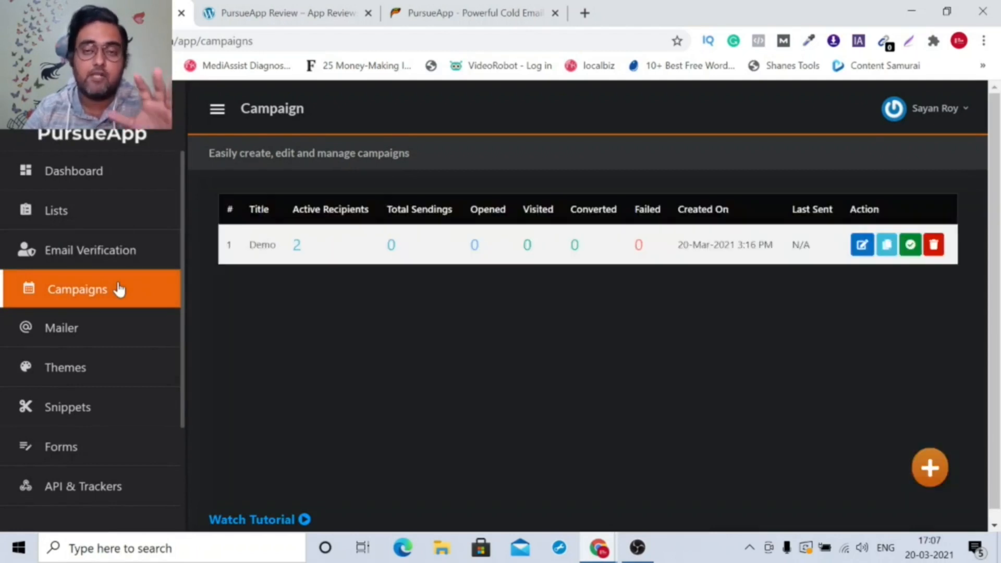
mouse_move(415, 255)
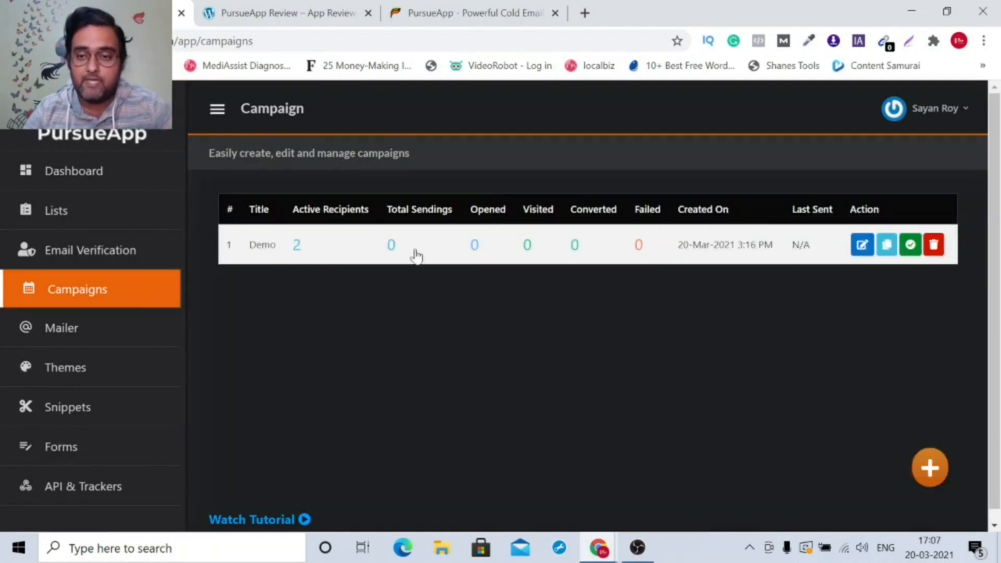
mouse_move(862, 244)
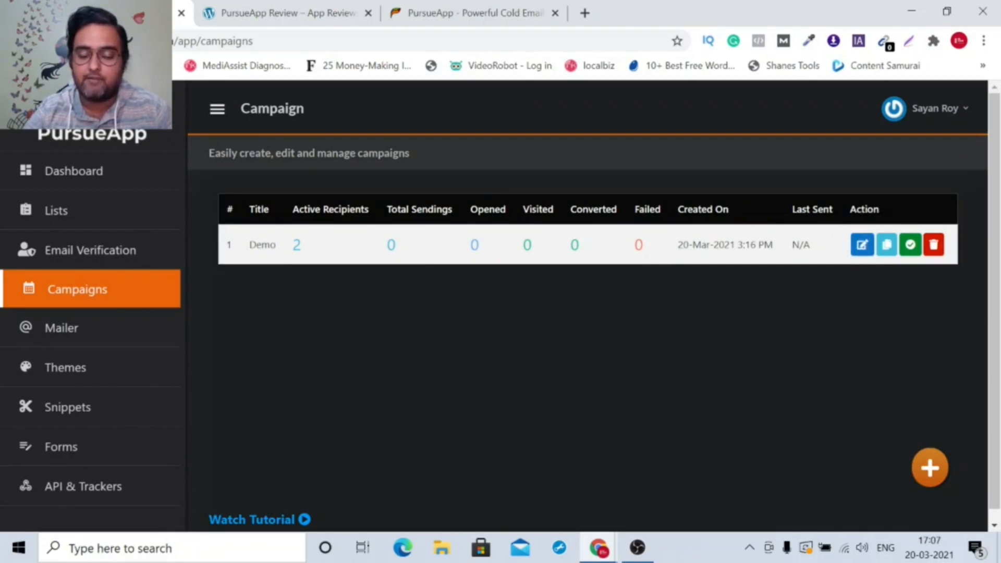
mouse_move(930, 467)
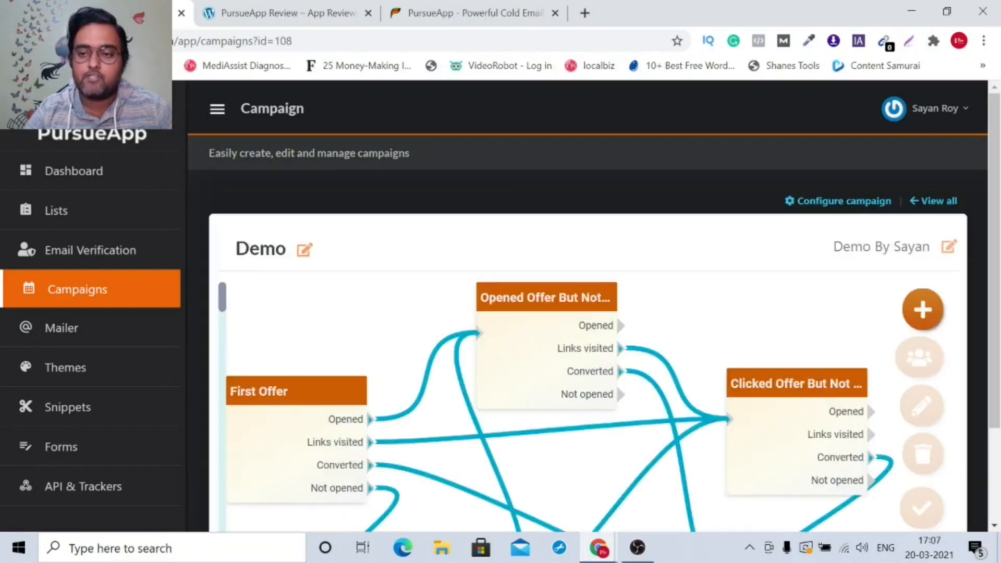
mouse_move(235, 300)
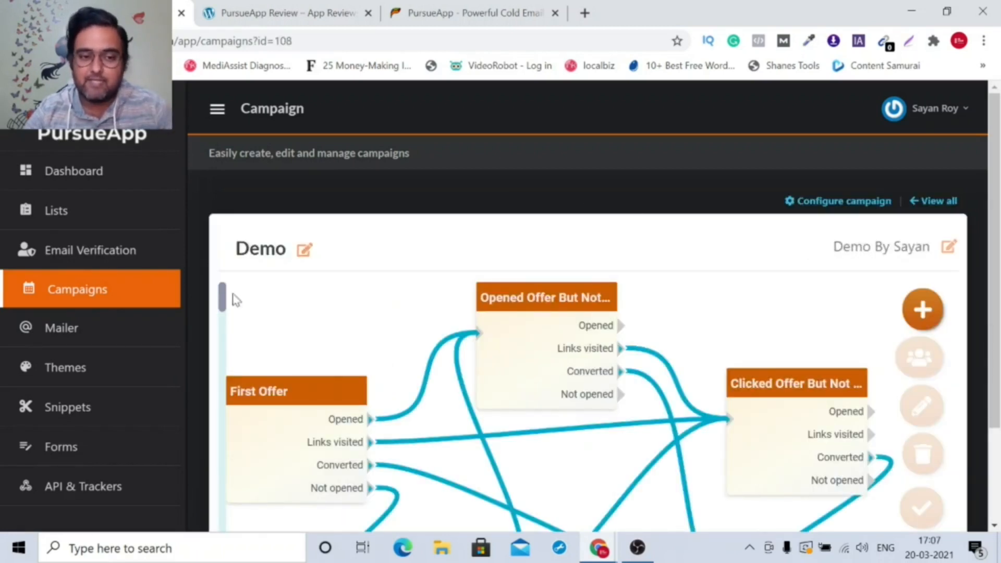
Scroll down the Demo campaign's flowchart canvas to see its linked sequence steps
scroll("down", 3)
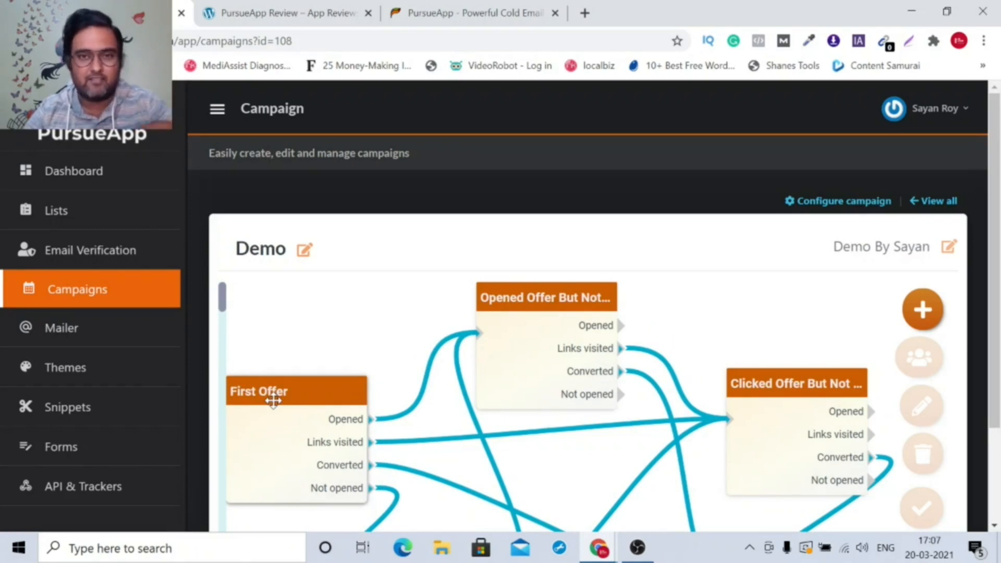
mouse_move(363, 426)
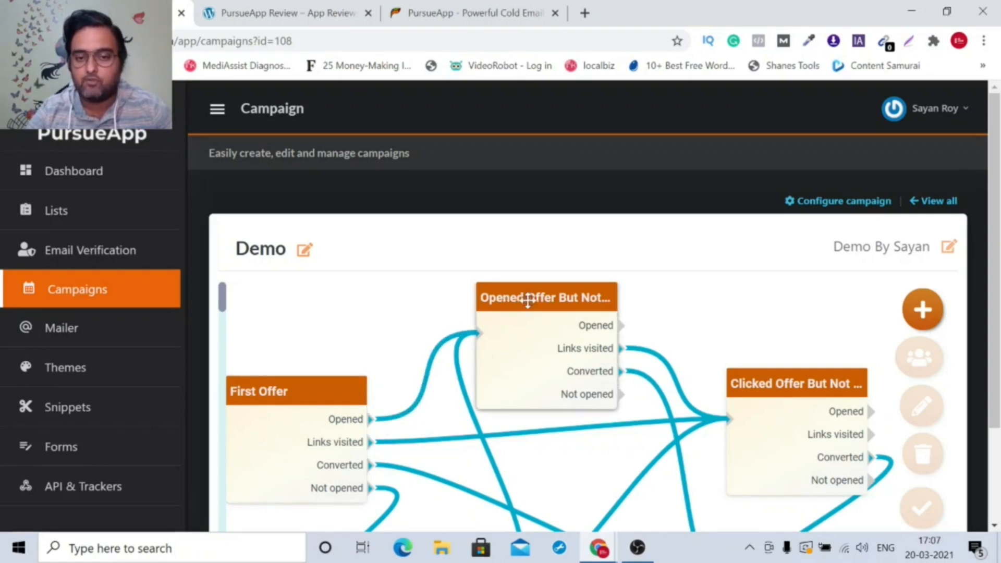
mouse_move(369, 454)
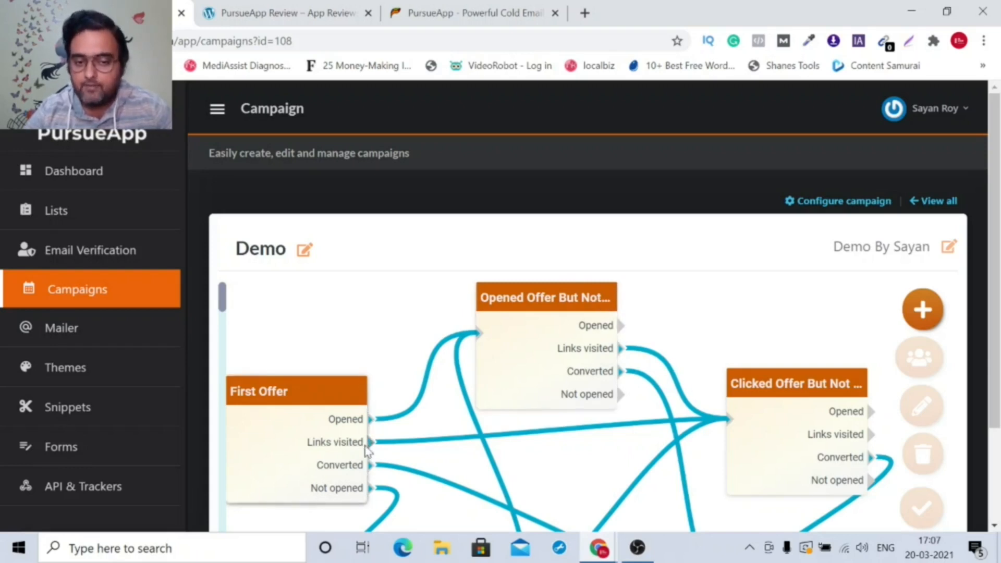
mouse_move(840, 388)
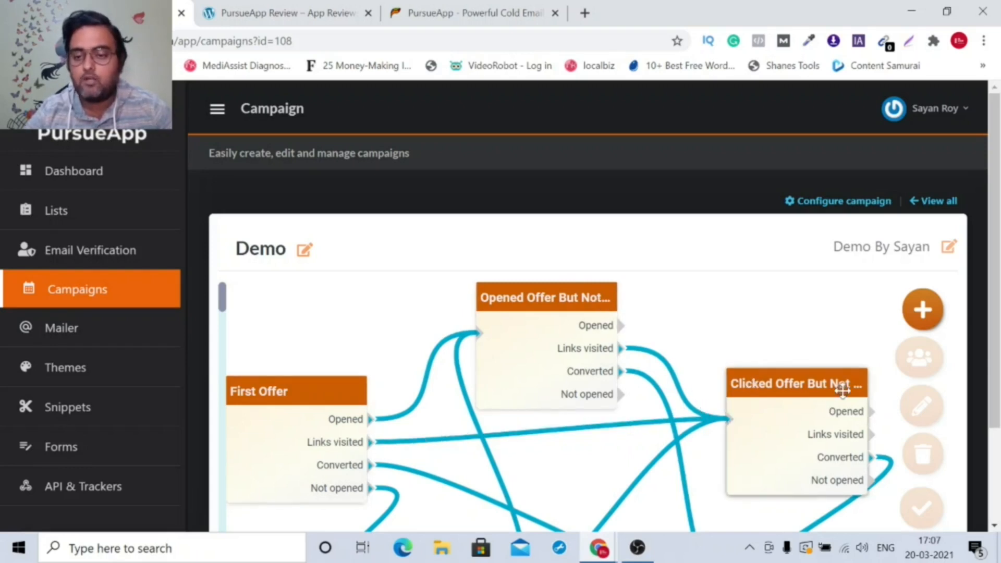
mouse_move(962, 362)
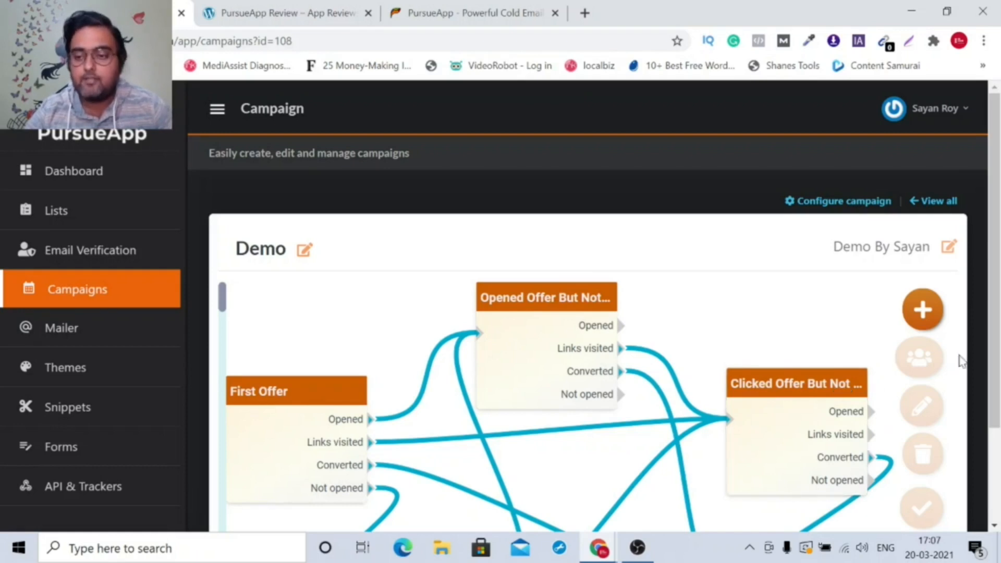
scroll("down", 3)
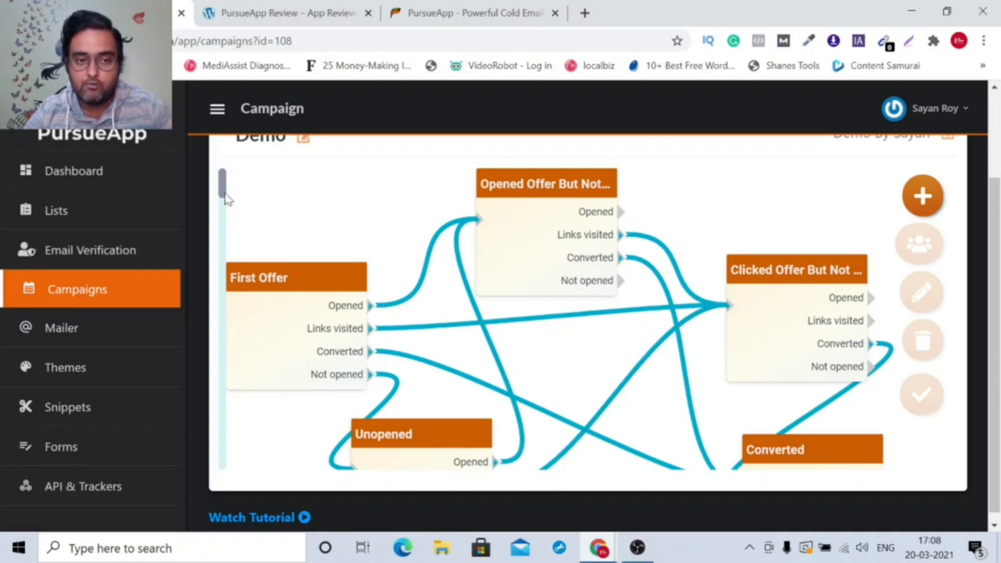
scroll("down", 3)
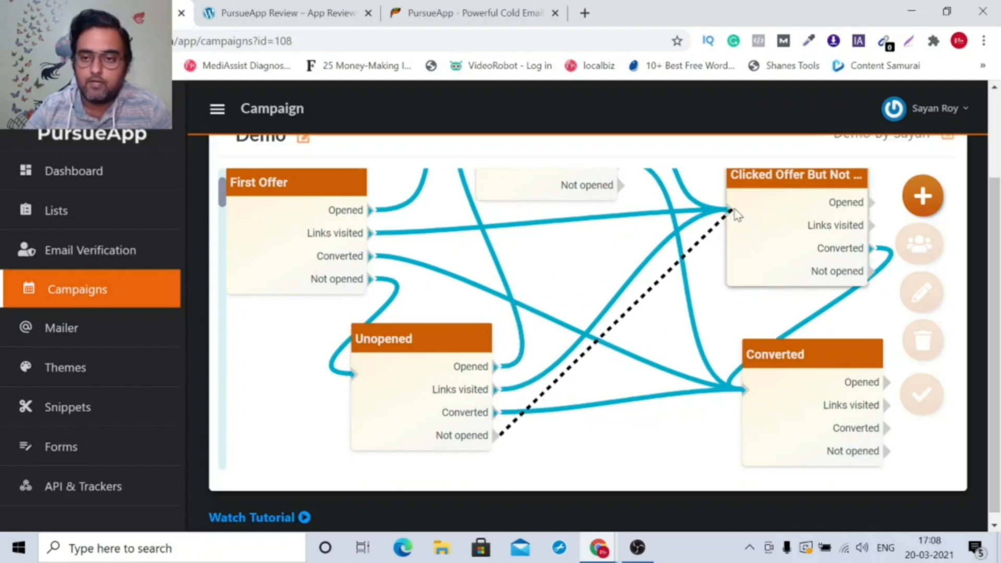
left_click(733, 213)
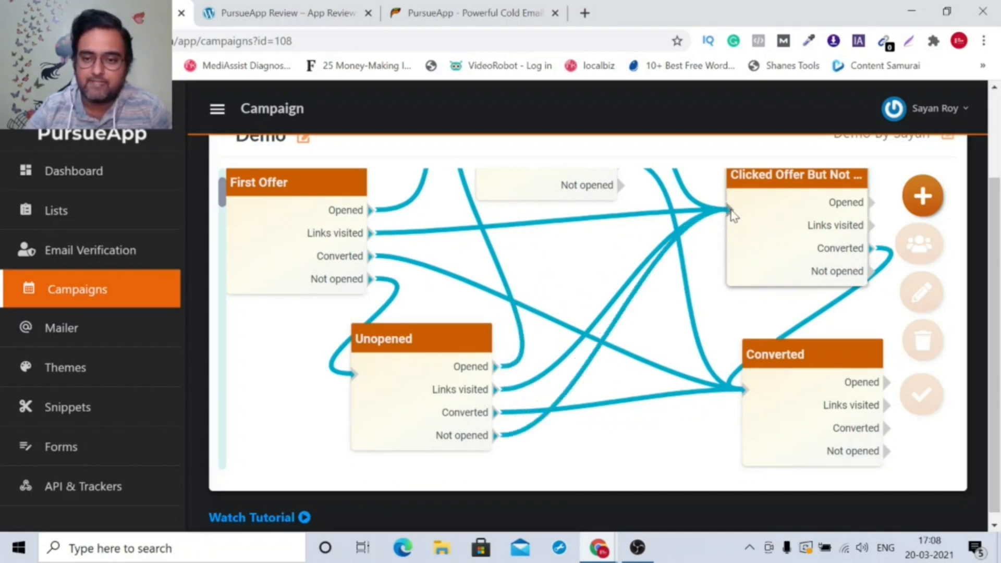
mouse_move(749, 233)
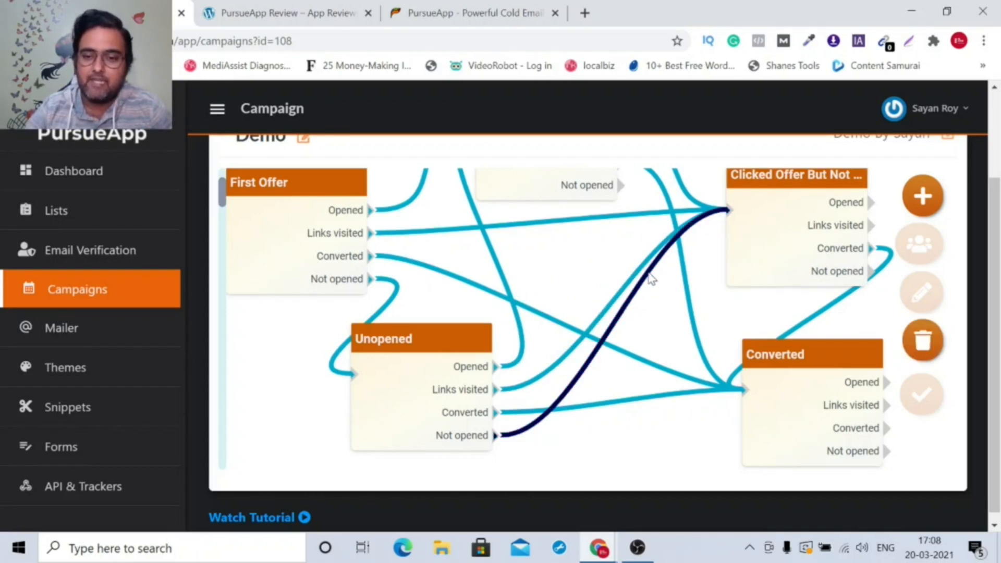
left_click(921, 339)
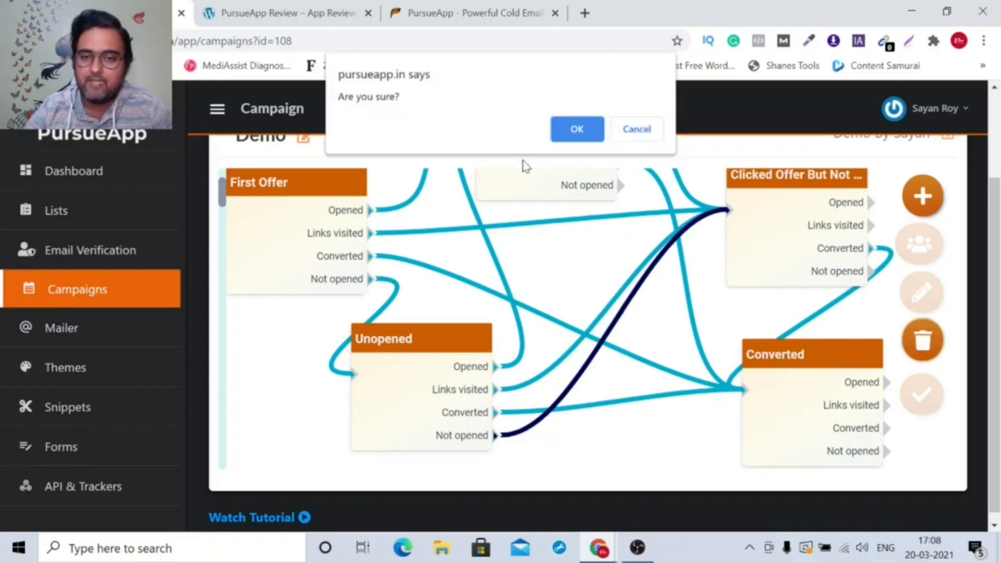
left_click(576, 128)
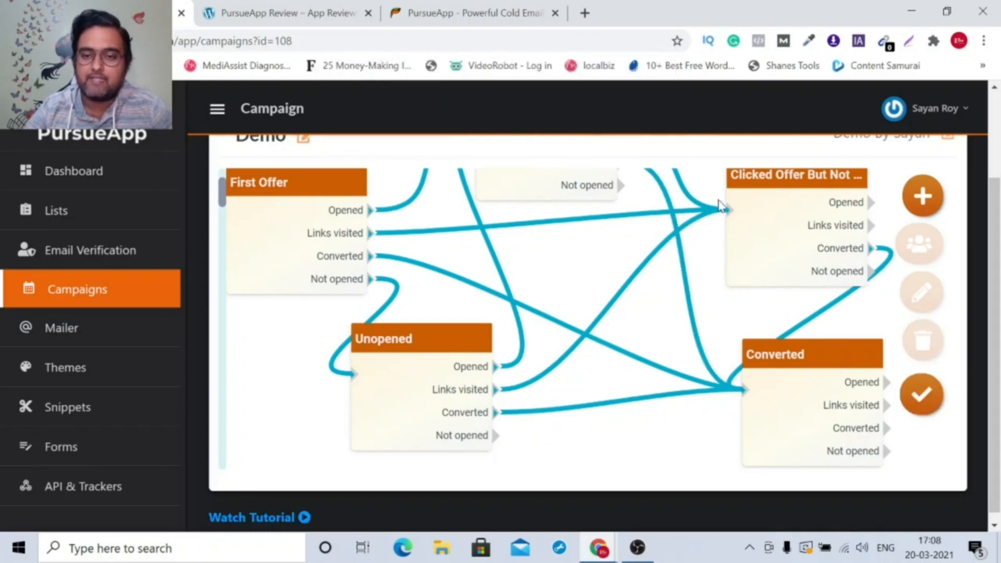
mouse_move(925, 196)
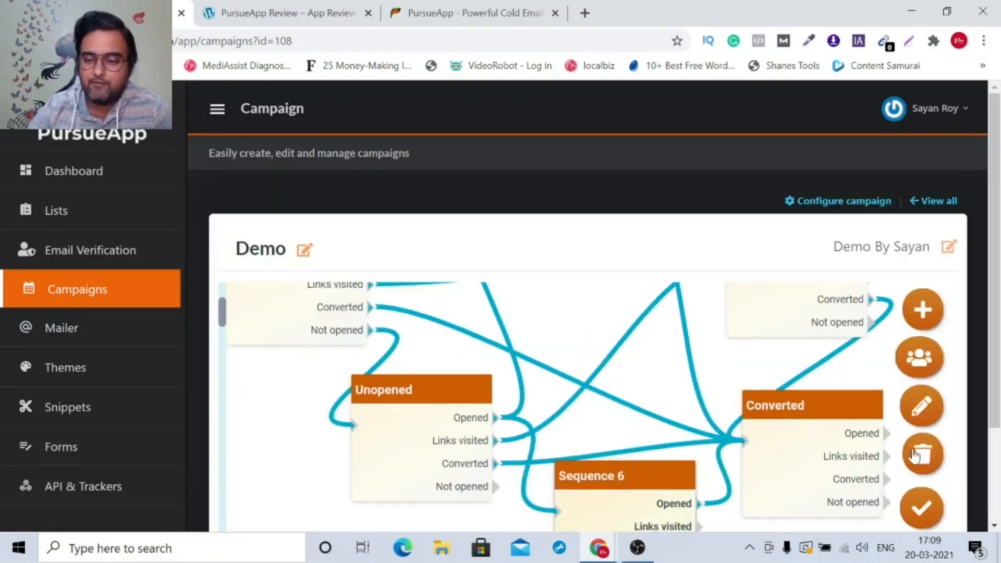
Delete the Sequence 6 step from the Demo flow and confirm the deletion
left_click(920, 455)
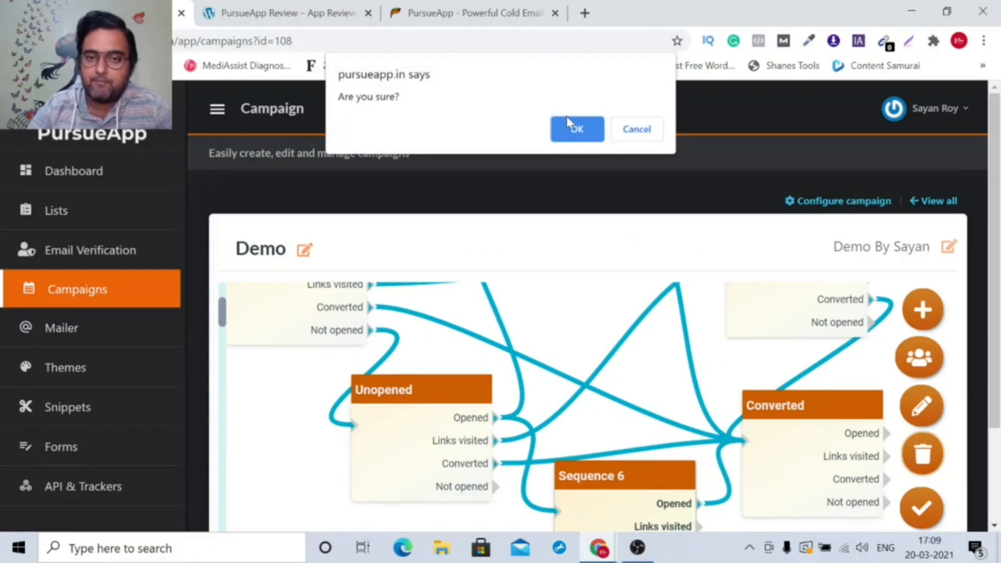
left_click(575, 128)
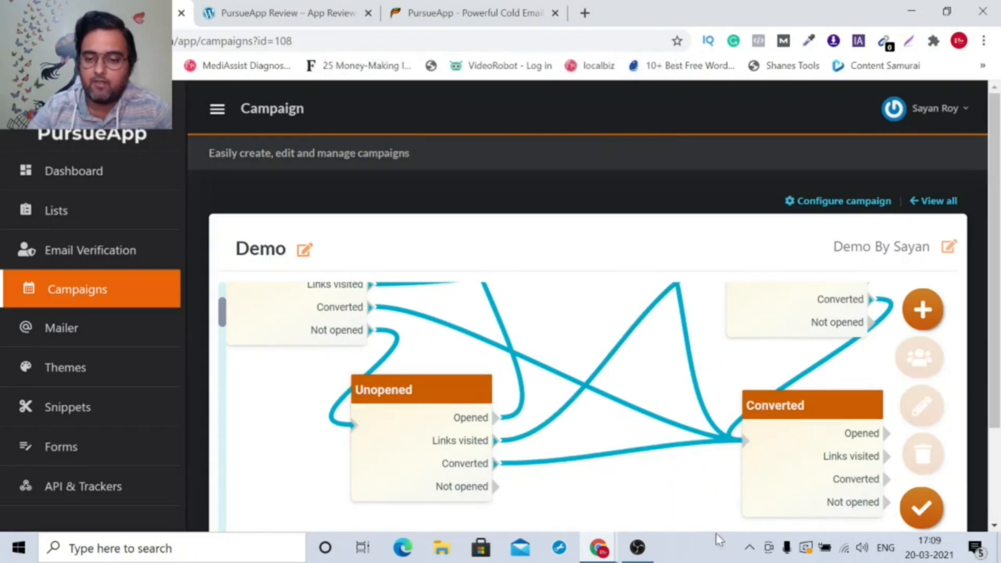
mouse_move(757, 469)
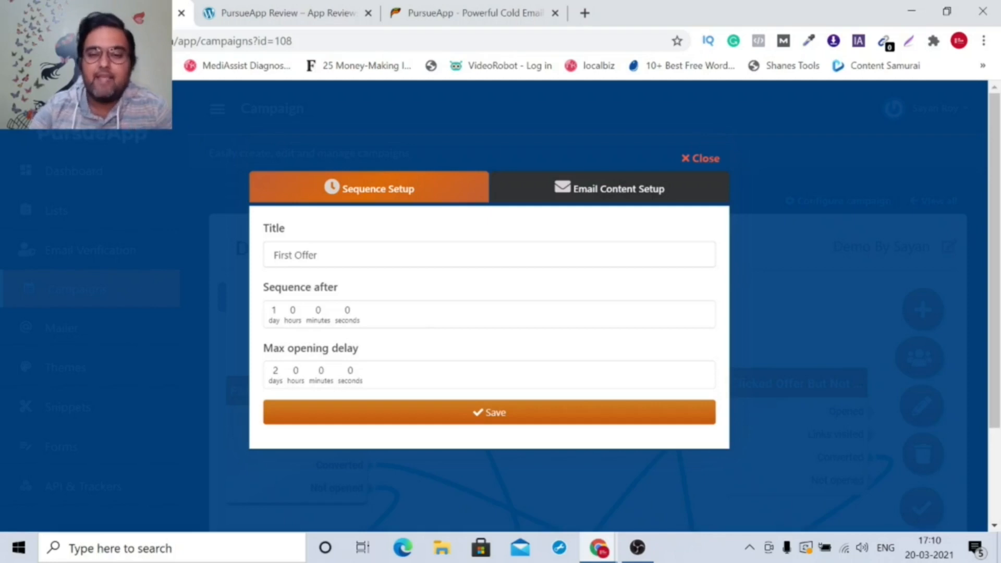
left_click(608, 189)
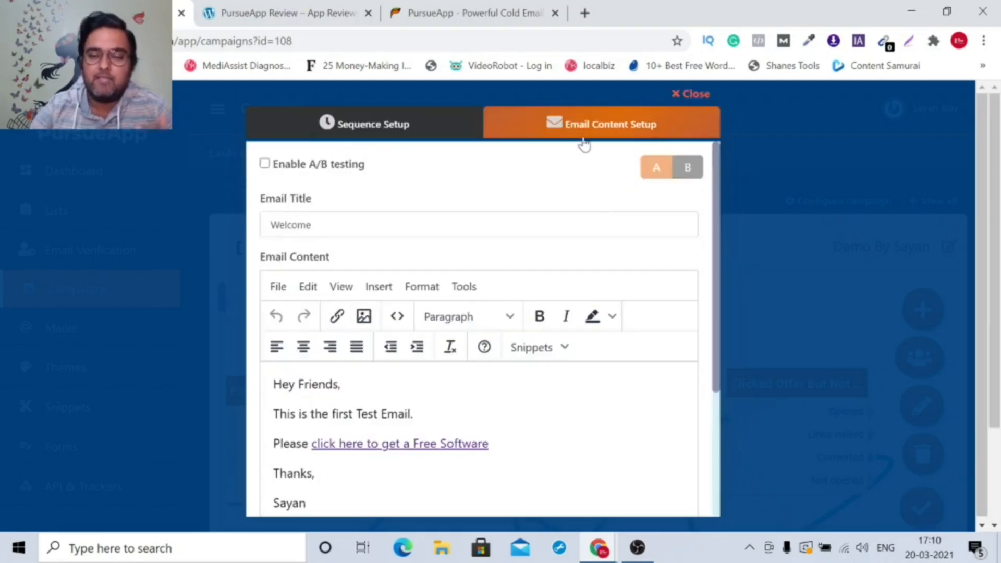
mouse_move(583, 144)
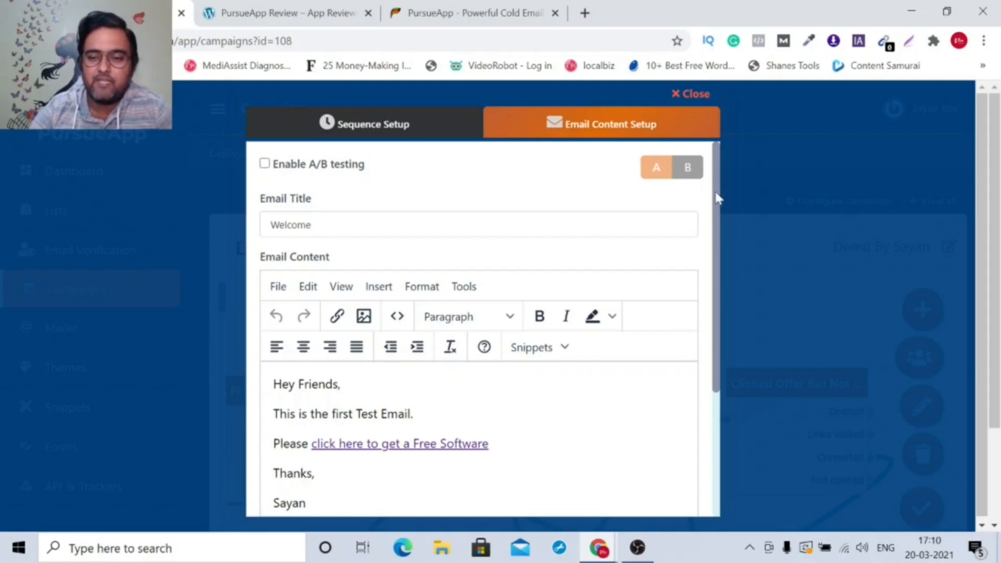
scroll("down", 3)
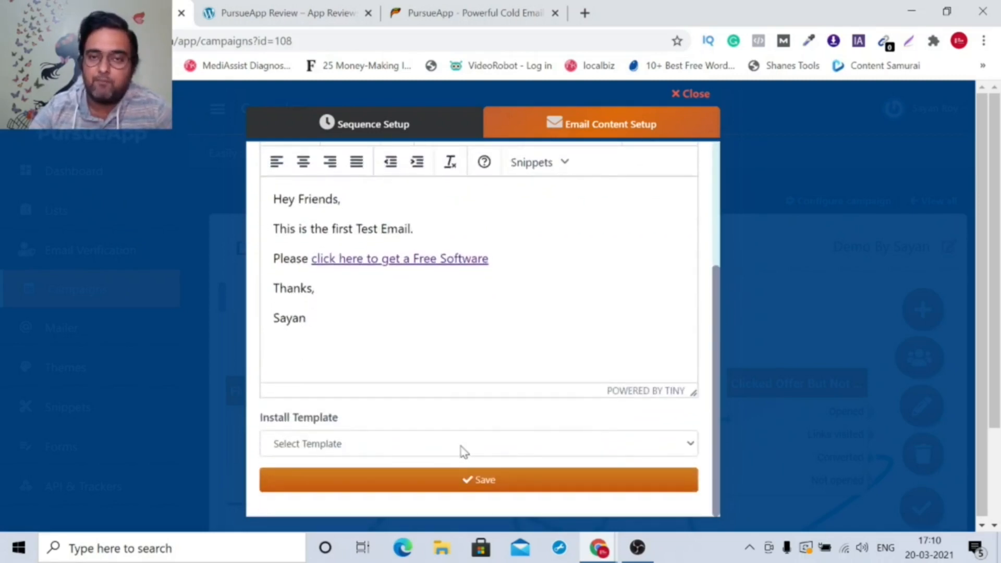
mouse_move(690, 94)
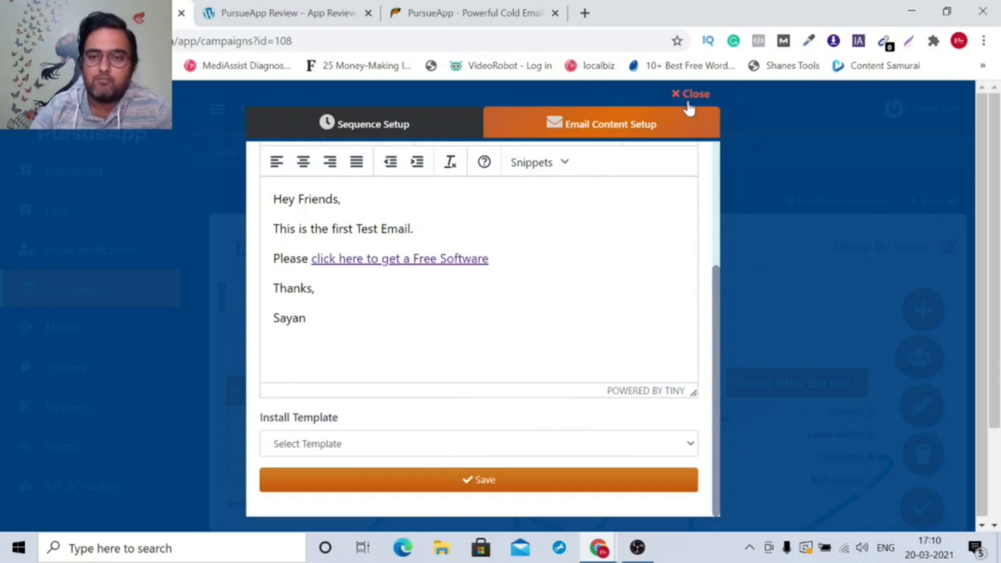
left_click(689, 94)
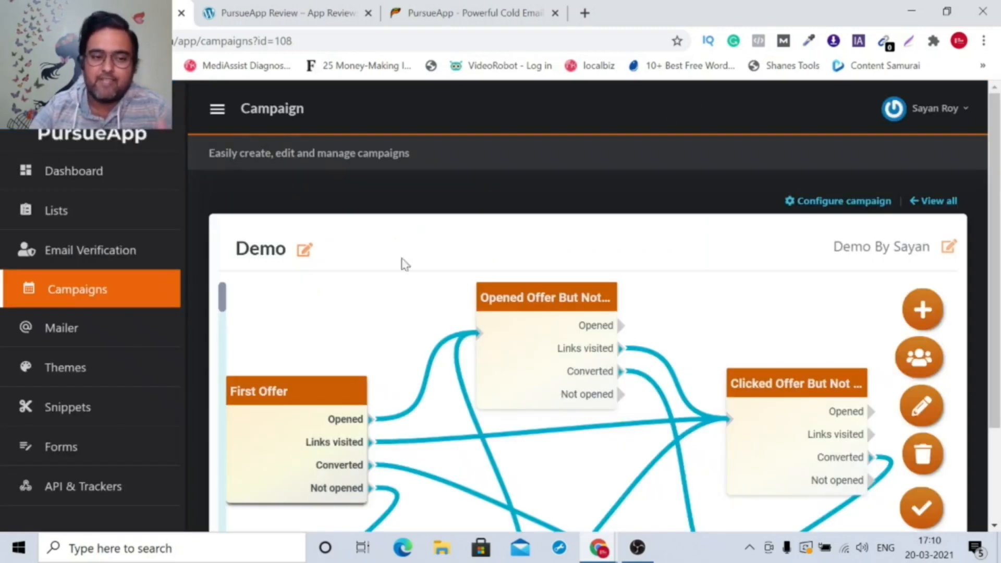
Leave the unsaved Demo campaign and go to the Mailer settings
left_click(61, 327)
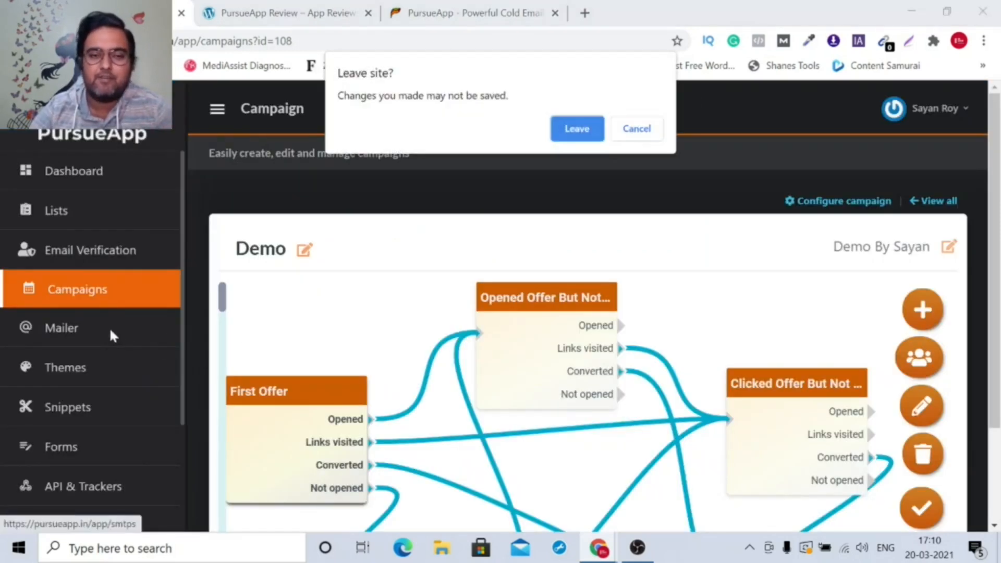
left_click(575, 128)
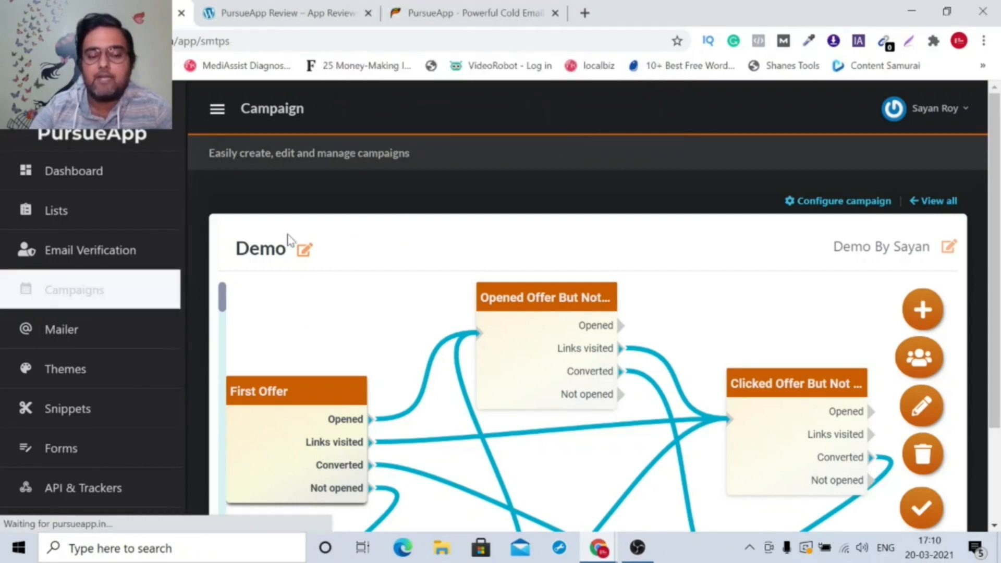
left_click(62, 328)
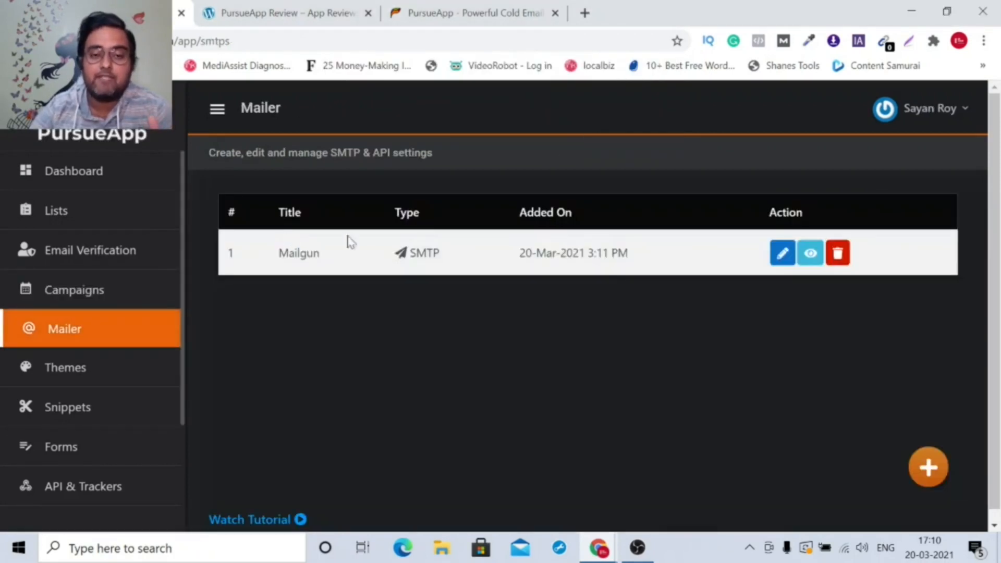
View the add-mailer options (SMTP, Gmail, Office 365) and return to the Mailgun SMTP mailer list
left_click(928, 467)
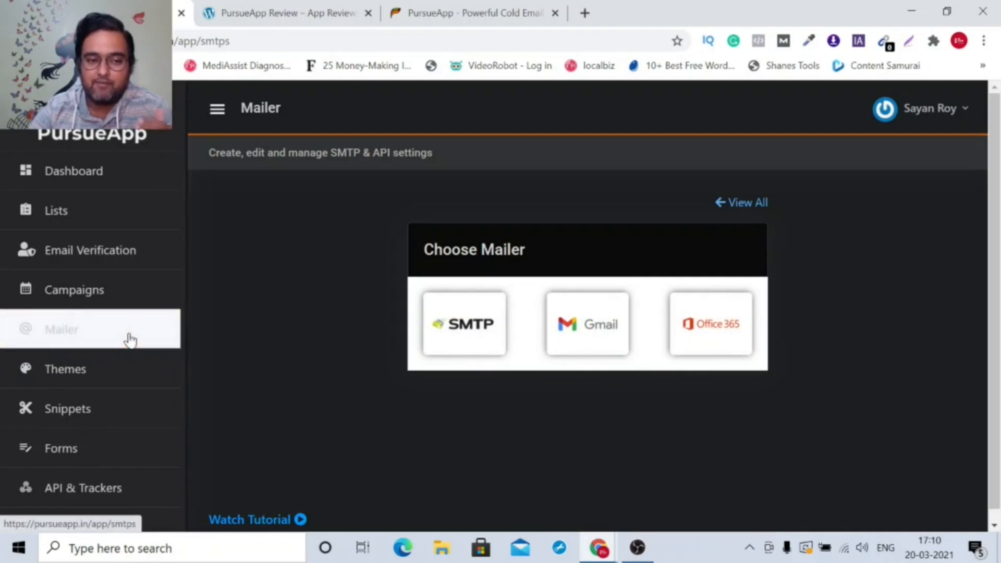
left_click(741, 203)
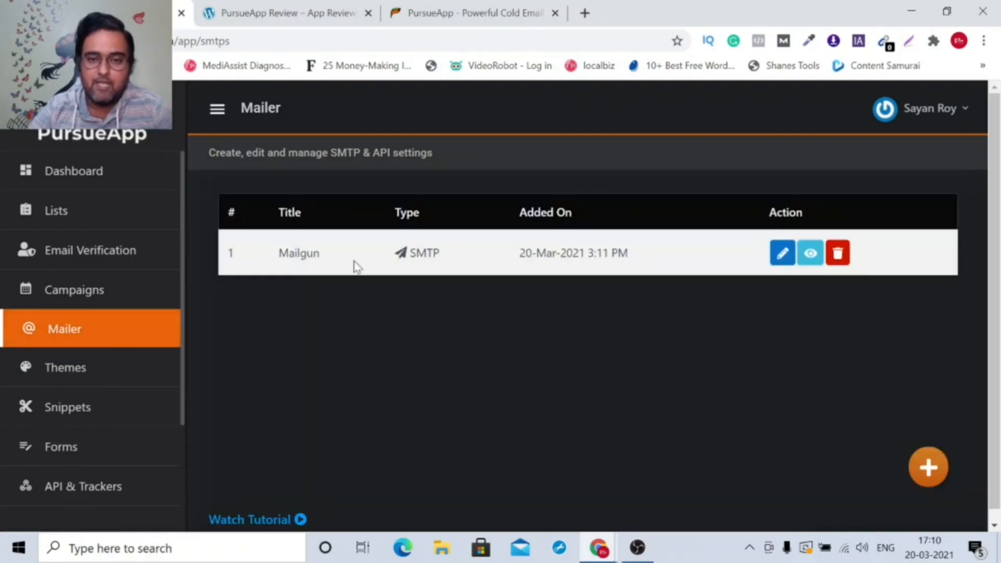
mouse_move(809, 252)
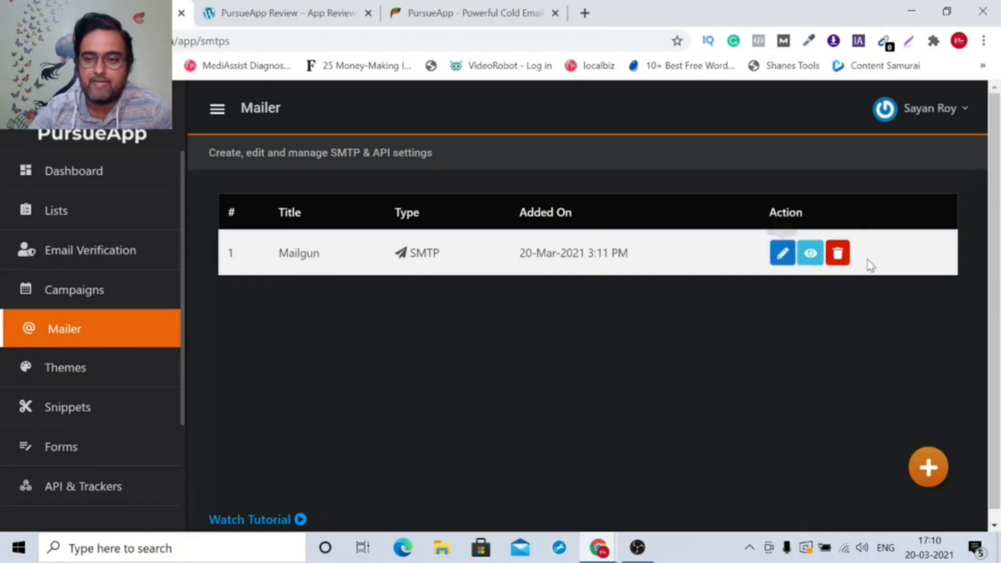
mouse_move(93, 372)
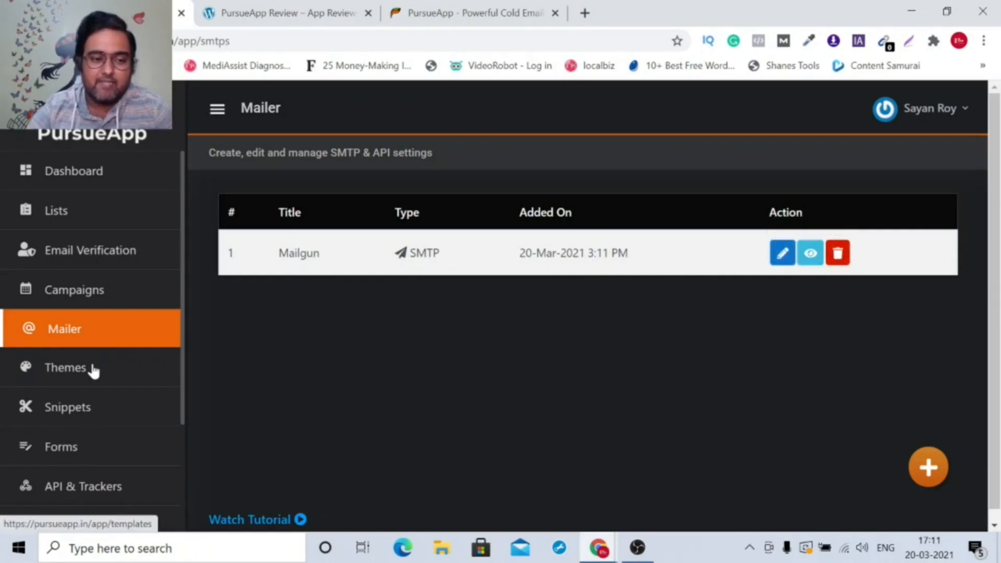
Look over the email Themes template editor and the Snippets page
left_click(64, 370)
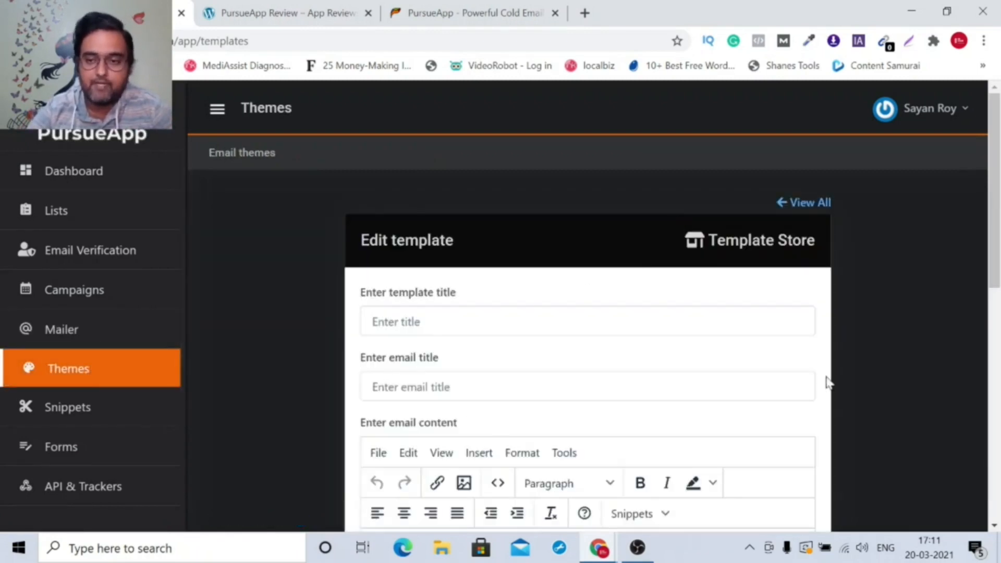
scroll("down", 3)
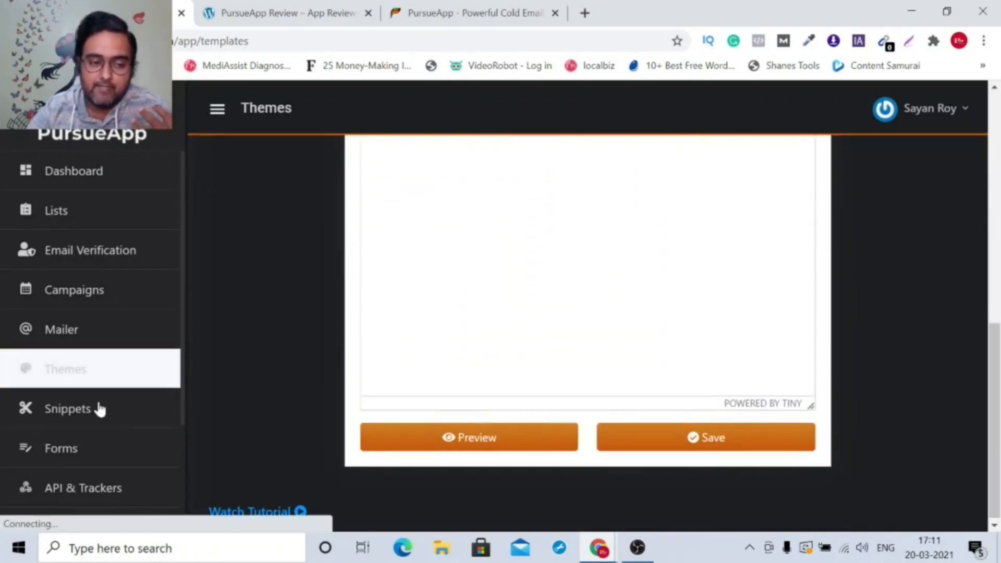
left_click(70, 408)
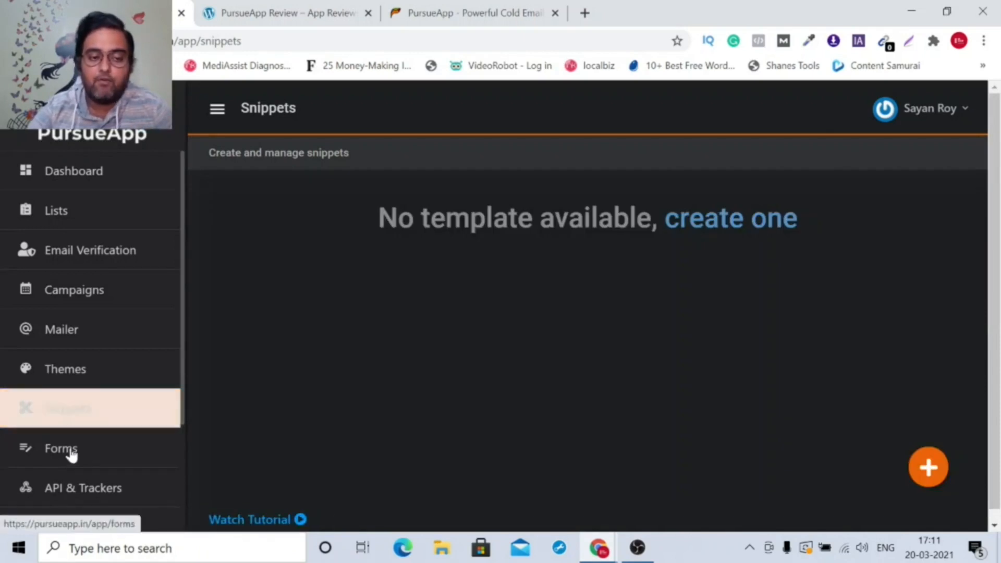
Go to the Forms page and select the Subscribe to Our YT Channel form
left_click(60, 447)
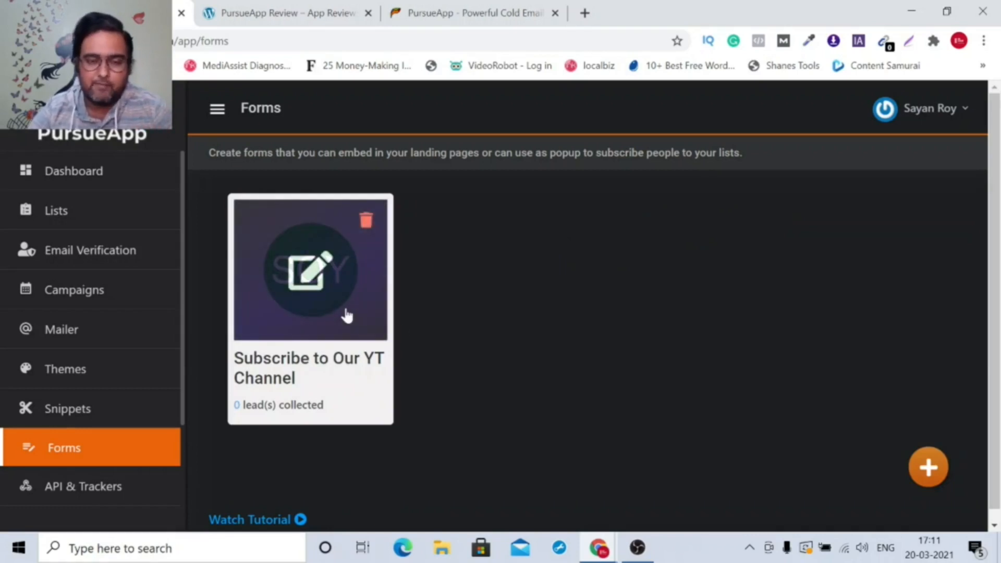
left_click(311, 269)
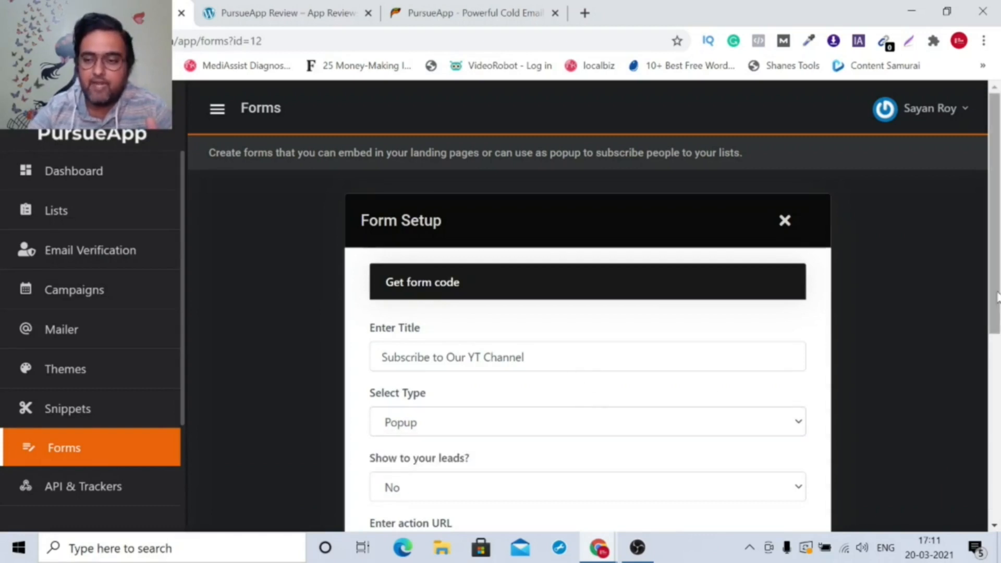
Review the form setup's 5-second popup delay and its builder with Email ID and Name fields
scroll("down", 3)
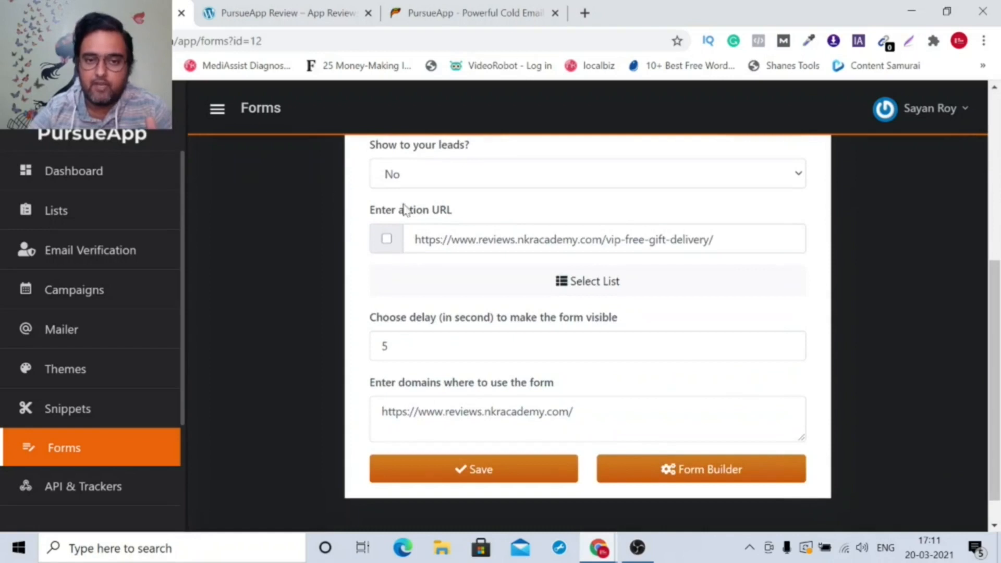
mouse_move(480, 397)
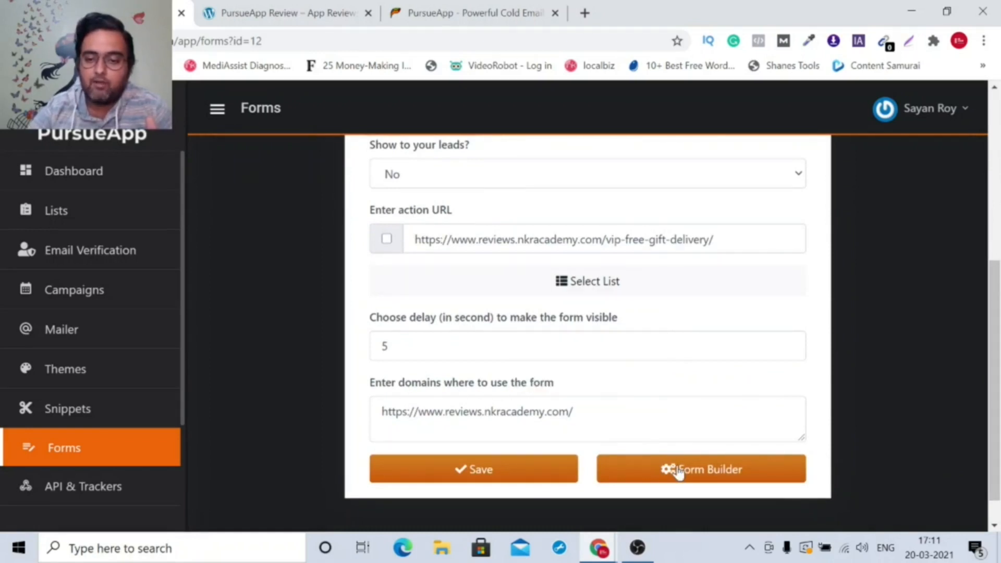
left_click(701, 468)
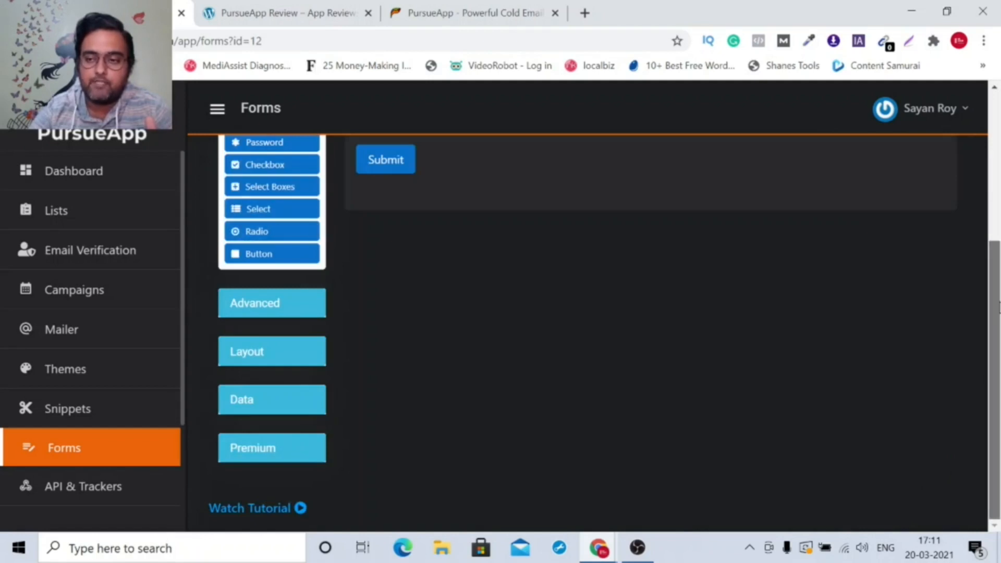
scroll("up", 3)
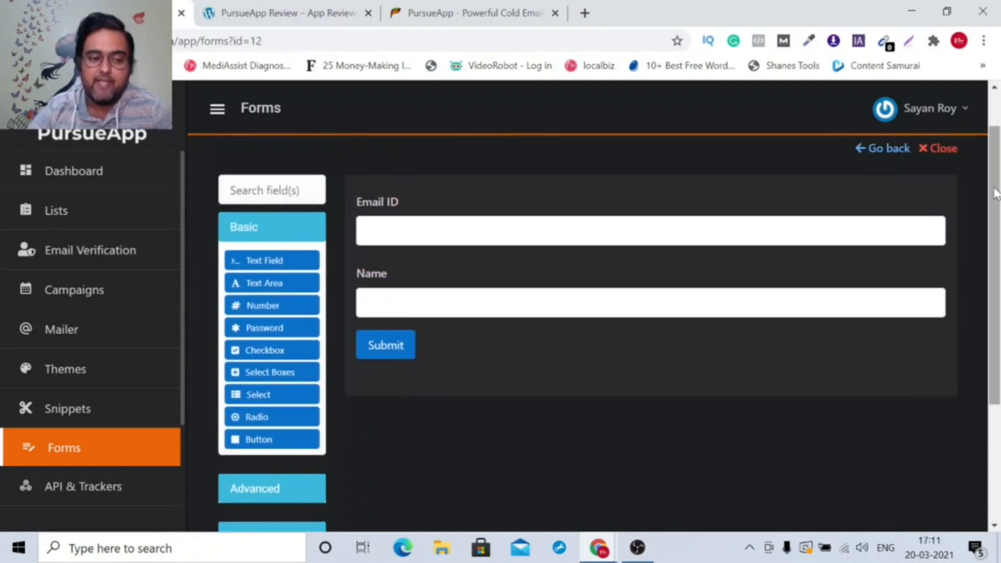
left_click(84, 487)
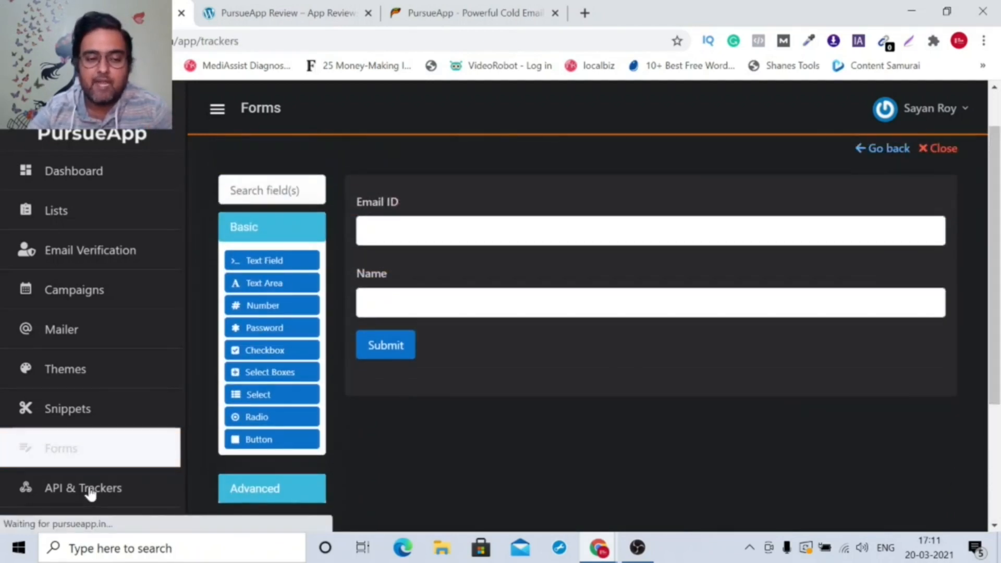
View the API & Trackers integrations, then switch to the review page's bonus section
left_click(82, 487)
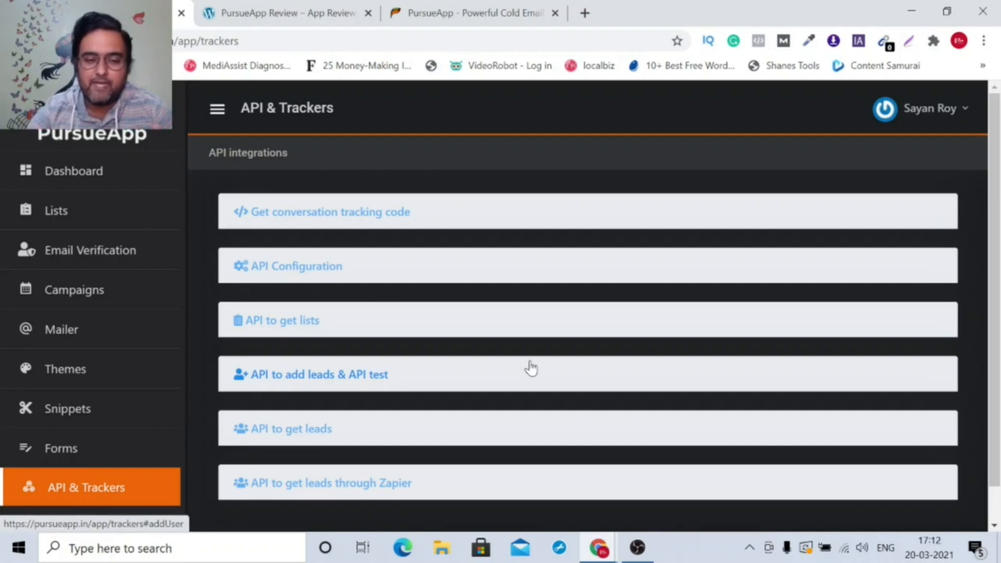
mouse_move(393, 317)
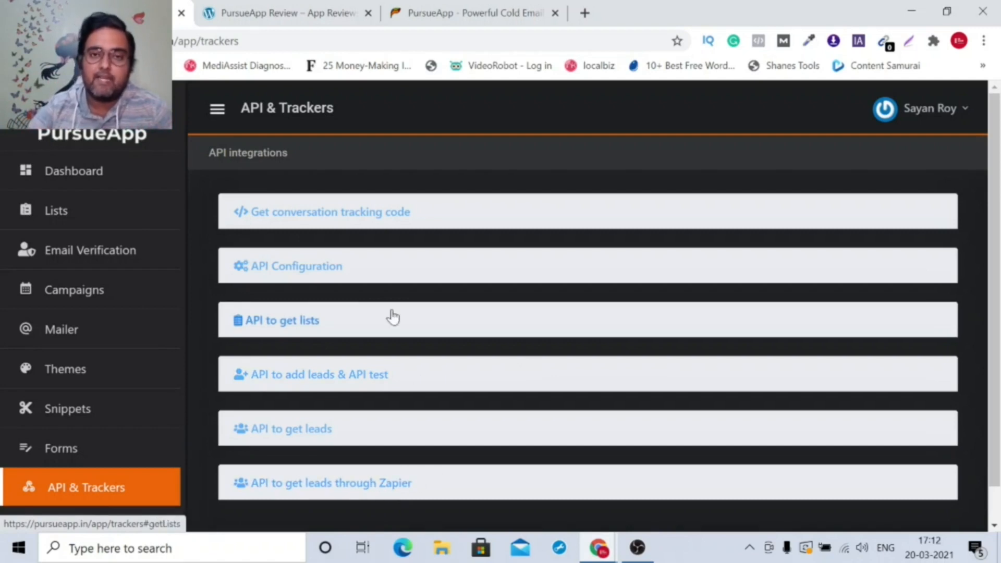
mouse_move(315, 271)
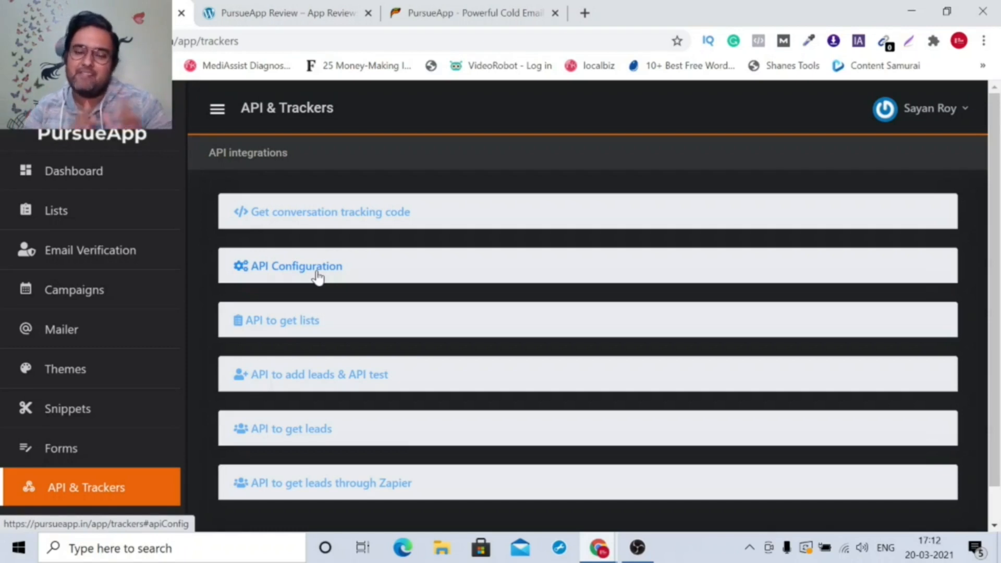
left_click(285, 13)
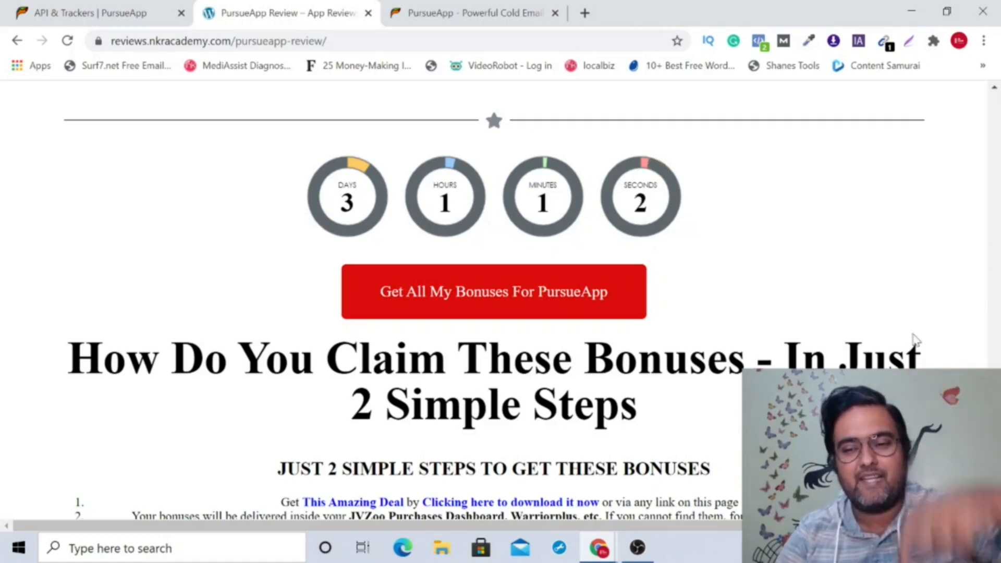
Scroll through the PursueApp sales page's agency rights and founder's deal, then return to the review tab
scroll("up", 3)
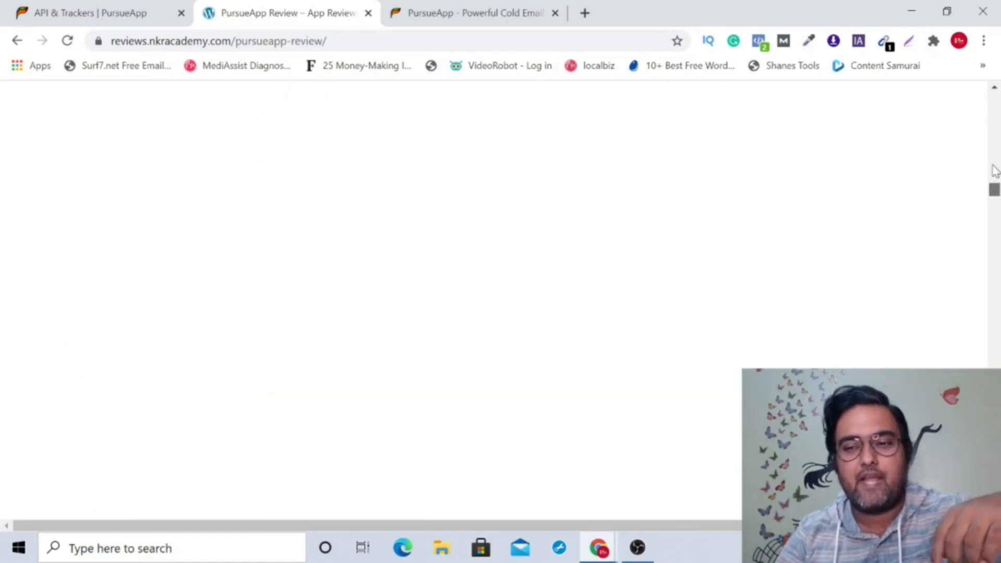
scroll("down", 3)
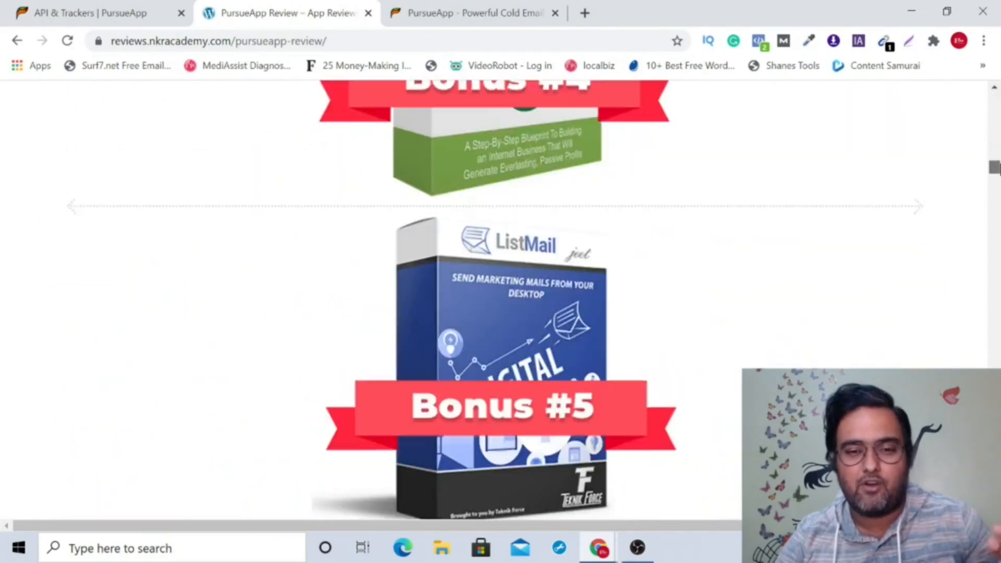
scroll("down", 3)
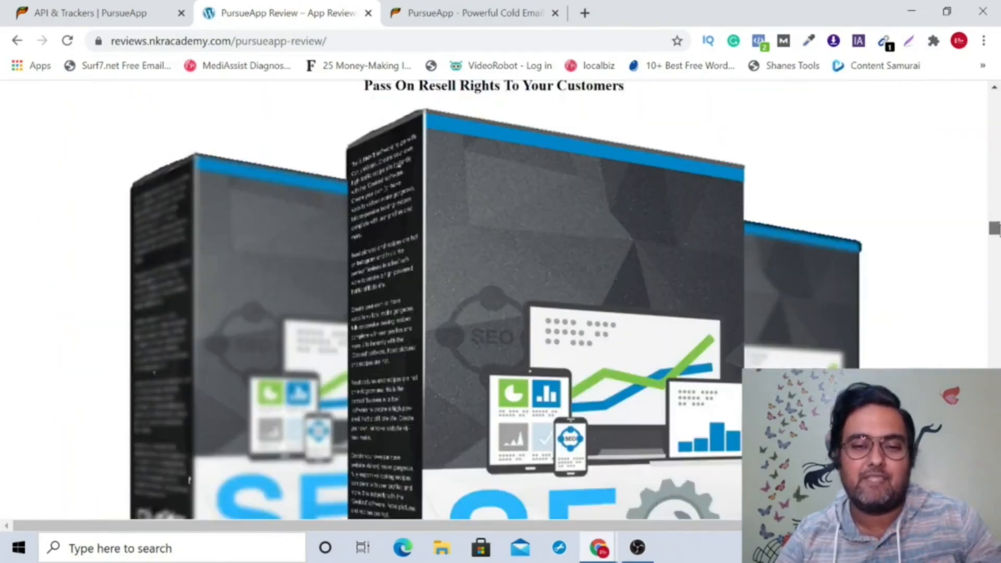
scroll("down", 3)
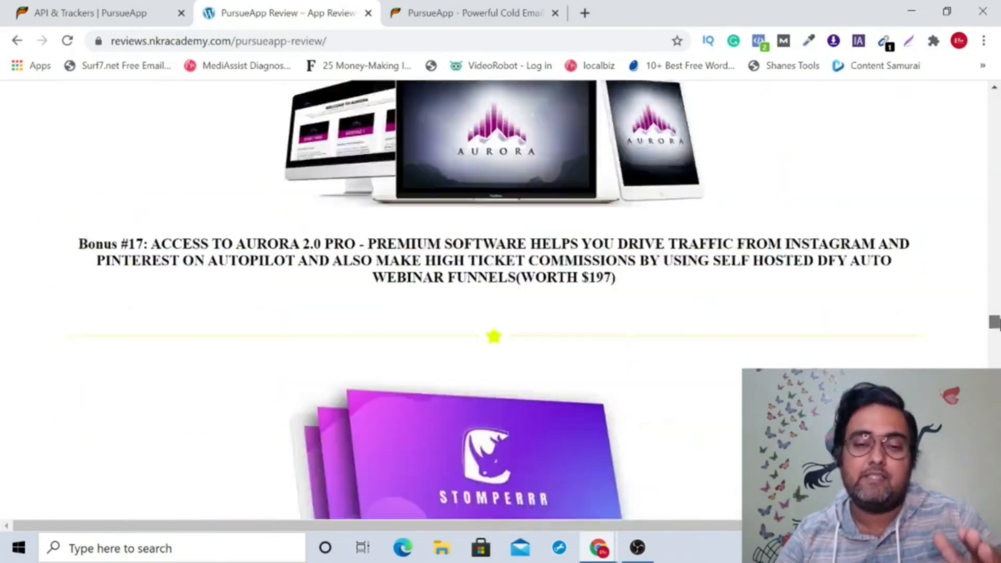
scroll("down", 3)
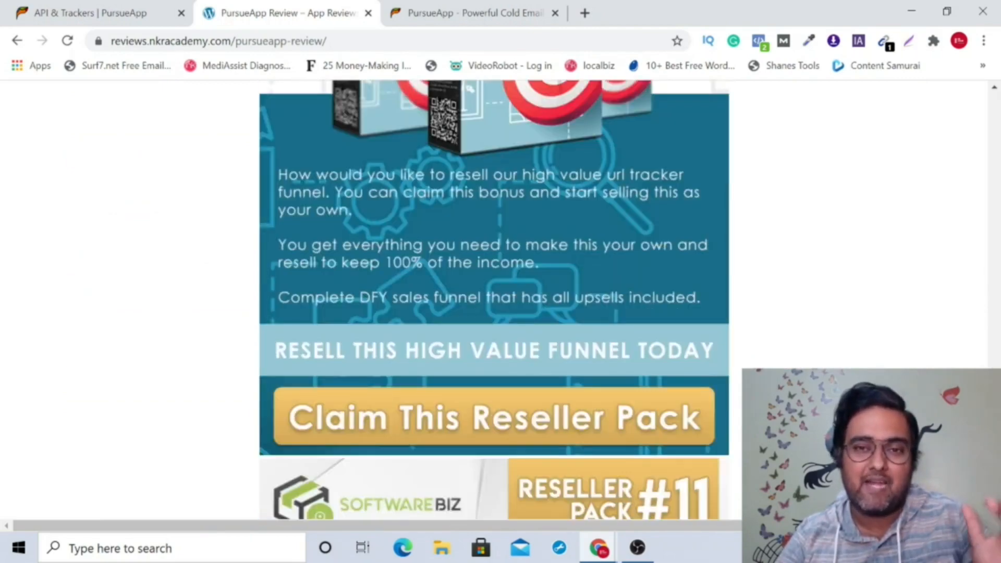
scroll("down", 3)
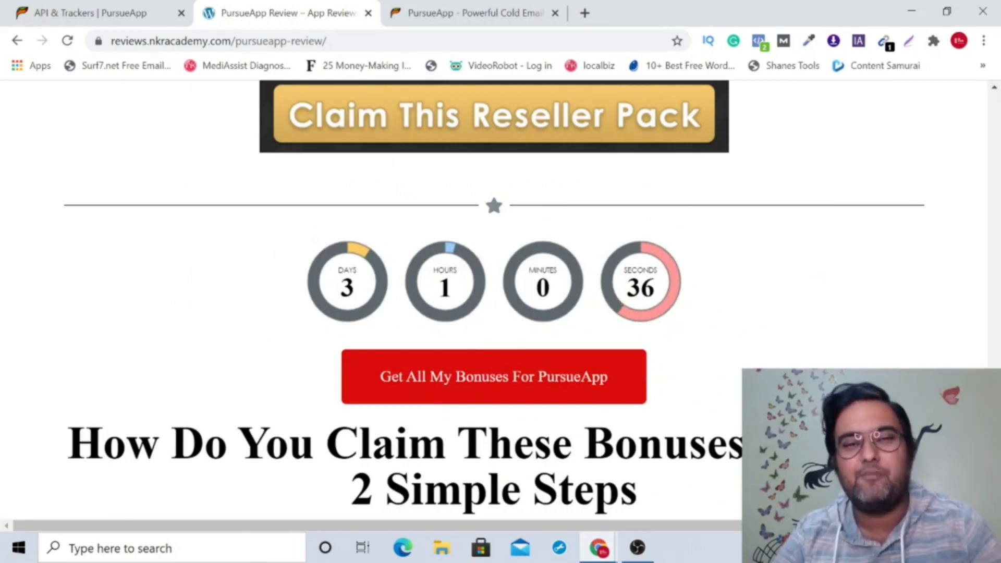
mouse_move(430, 388)
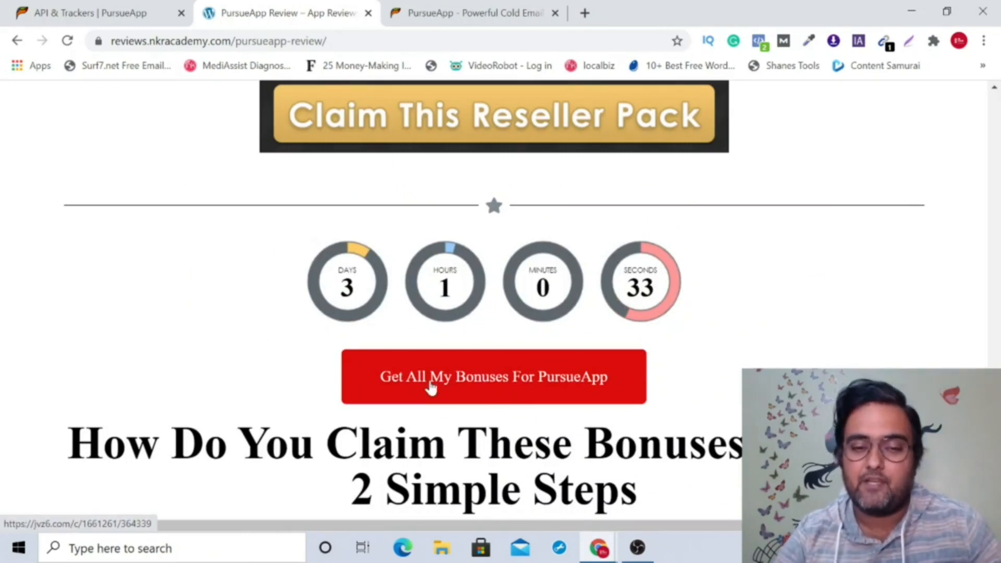
mouse_move(431, 405)
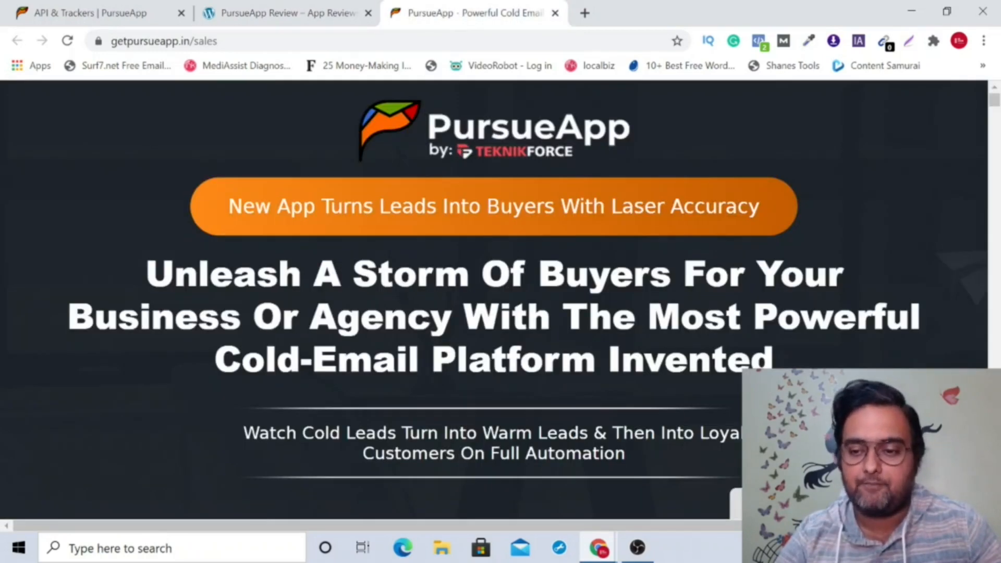
scroll("down", 3)
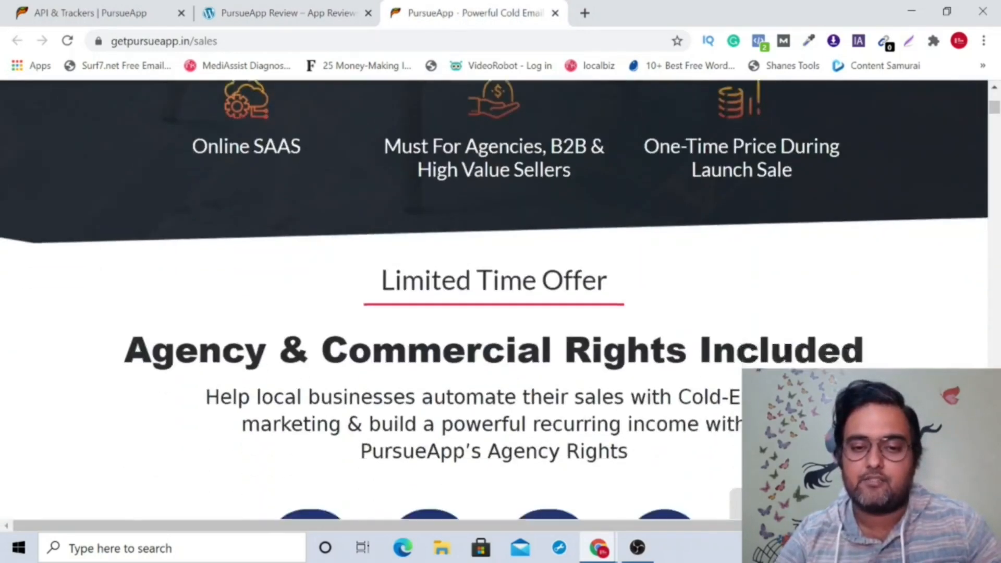
scroll("down", 3)
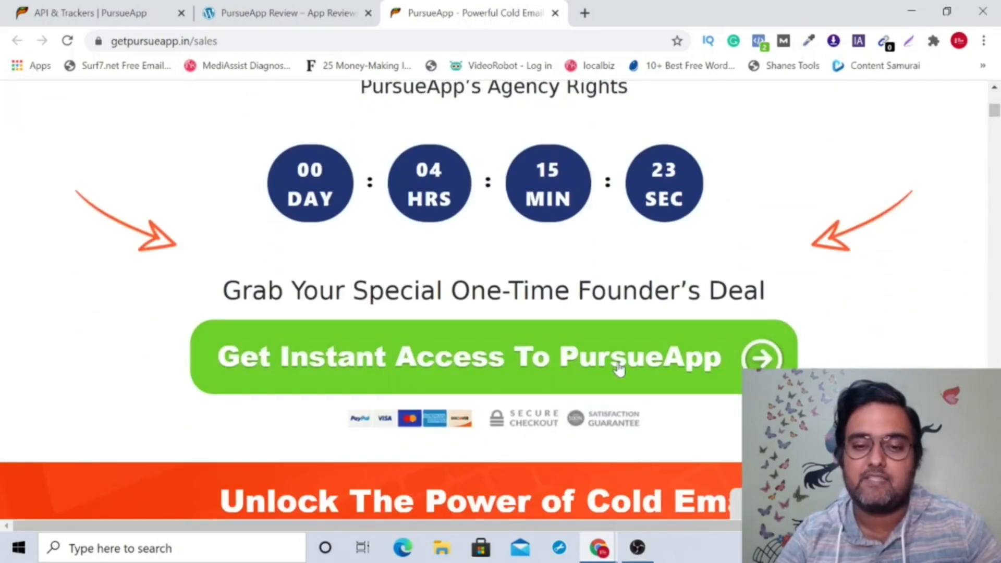
left_click(285, 13)
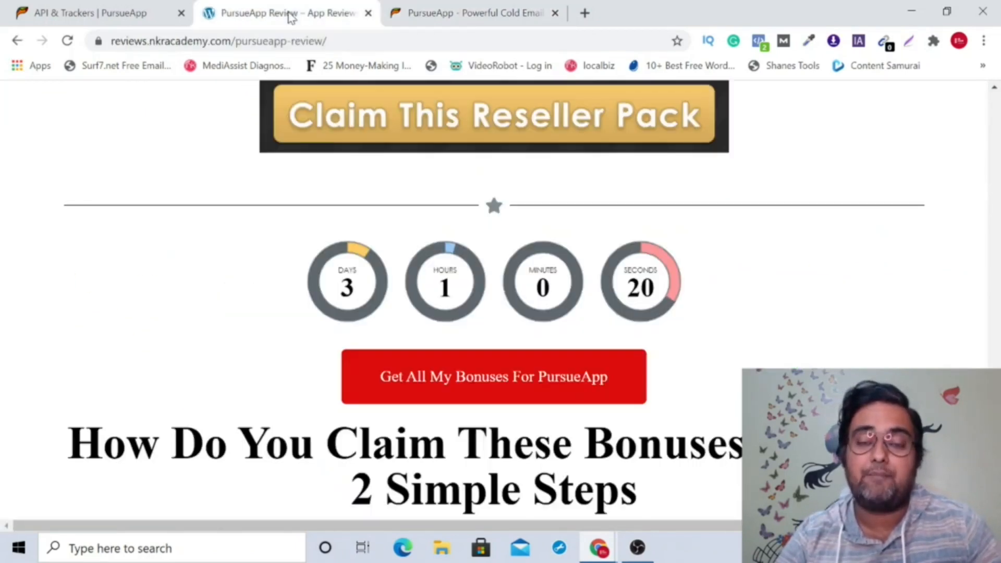
Scroll past the bonus-claim steps to the Pricing And Sales Funnel showing PursueApp Pro at $67
scroll("down", 3)
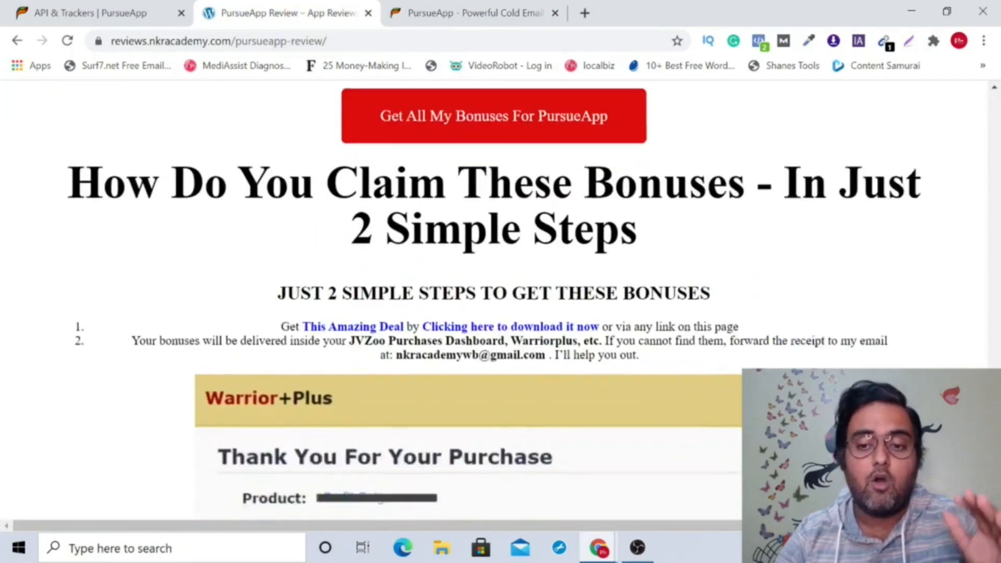
scroll("down", 3)
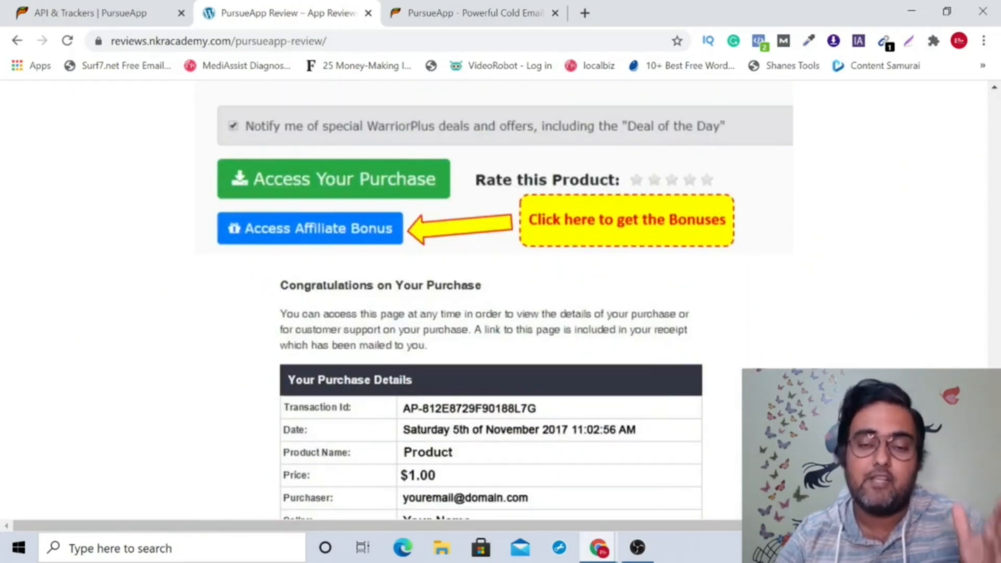
scroll("down", 3)
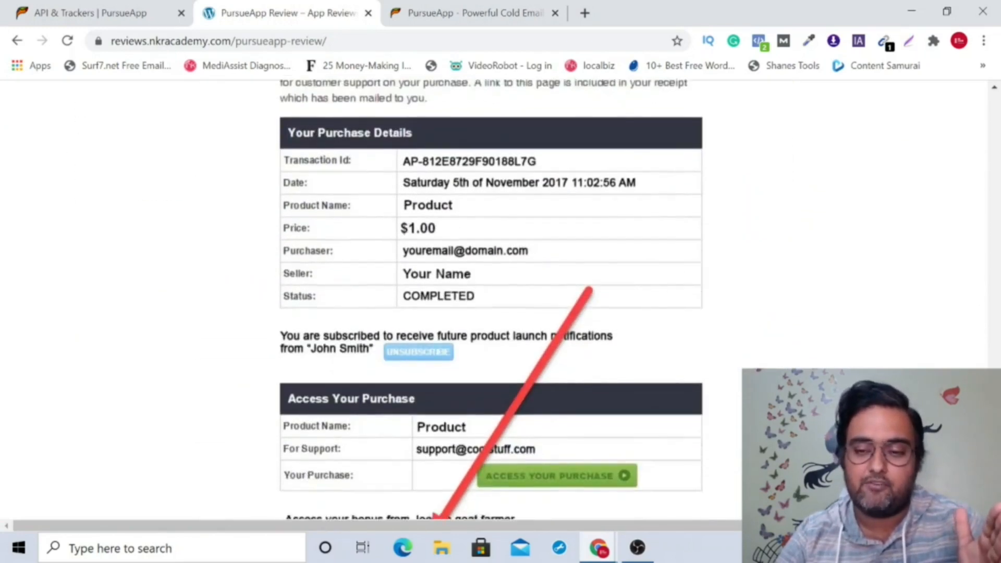
scroll("down", 3)
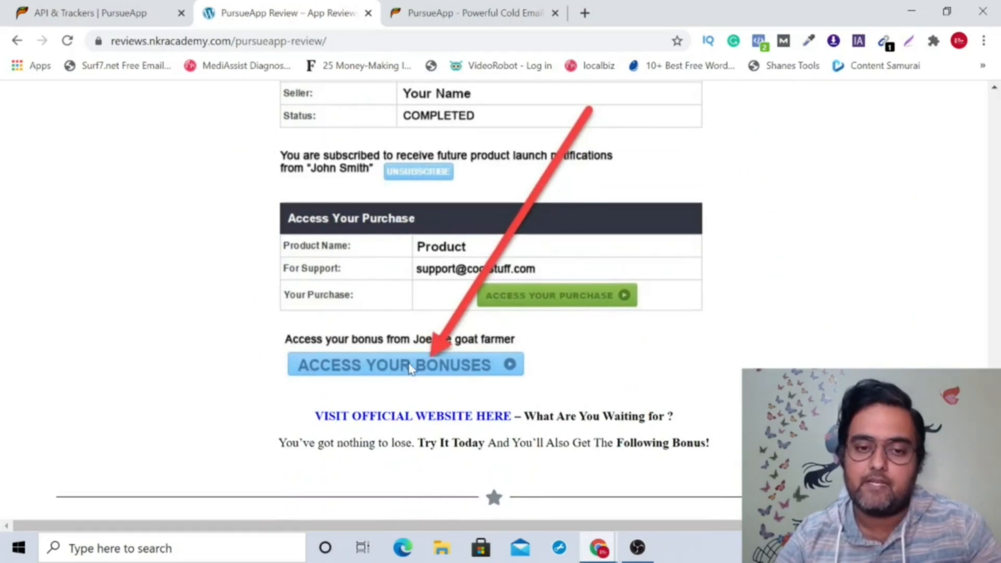
mouse_move(407, 369)
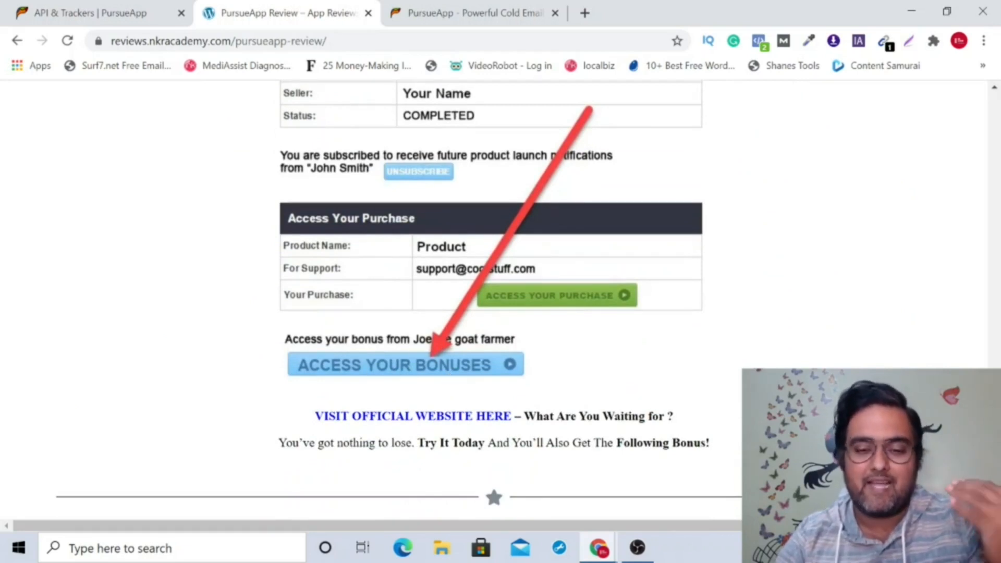
scroll("down", 3)
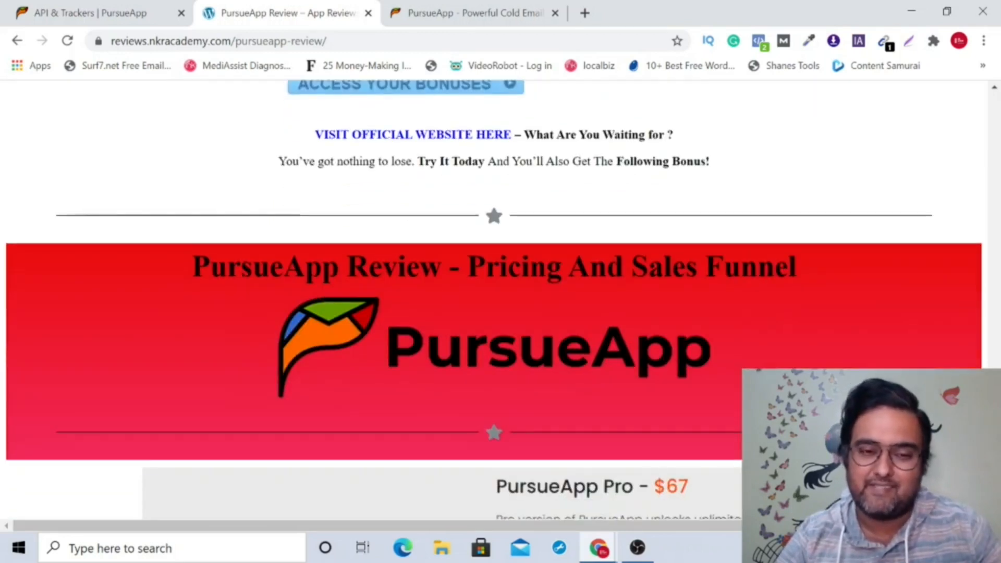
scroll("down", 3)
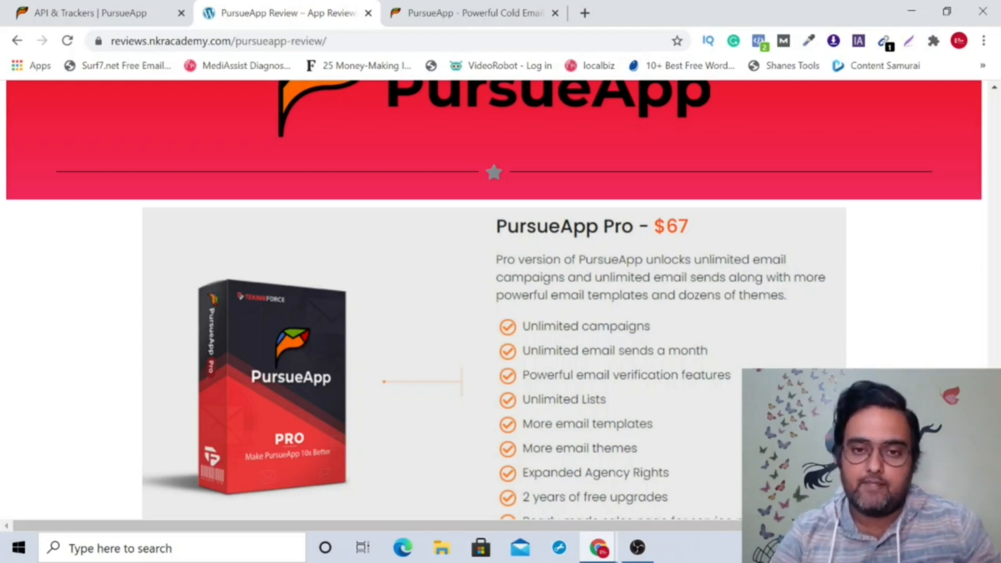
Scroll through PursueApp Agency ($97), ListJanitor Pro ($47) and CloudFunnels Pro ($67) offers
scroll("down", 3)
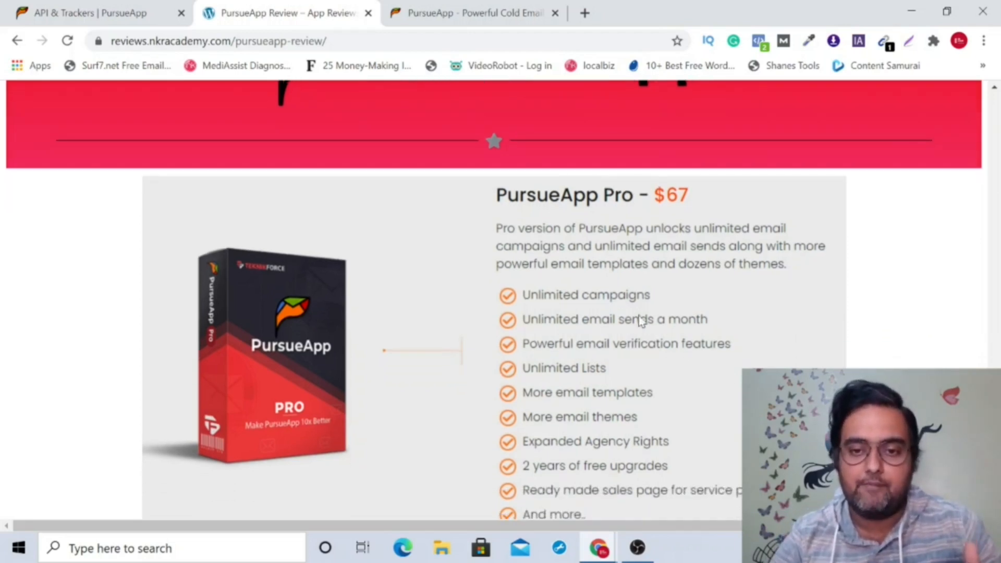
mouse_move(572, 354)
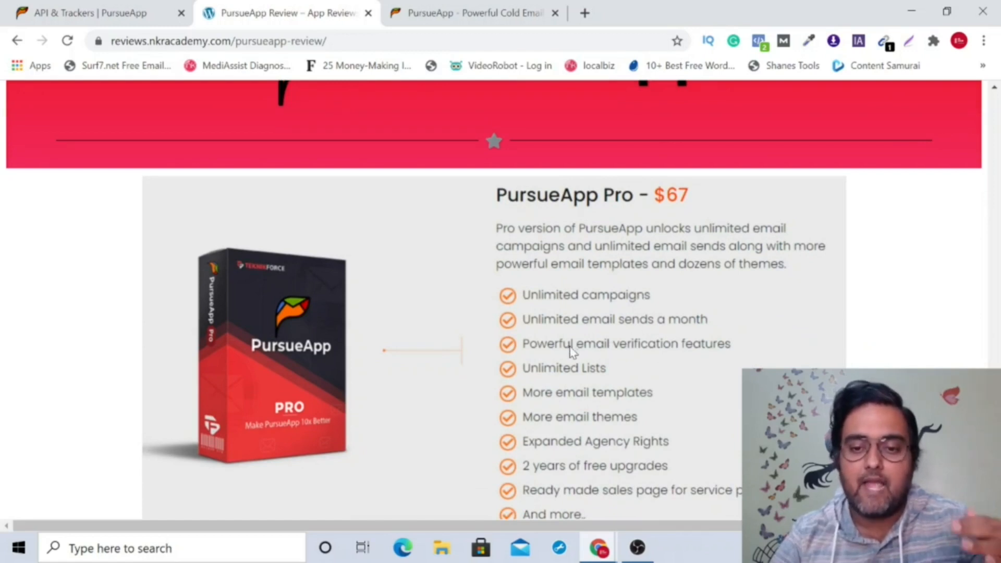
mouse_move(581, 382)
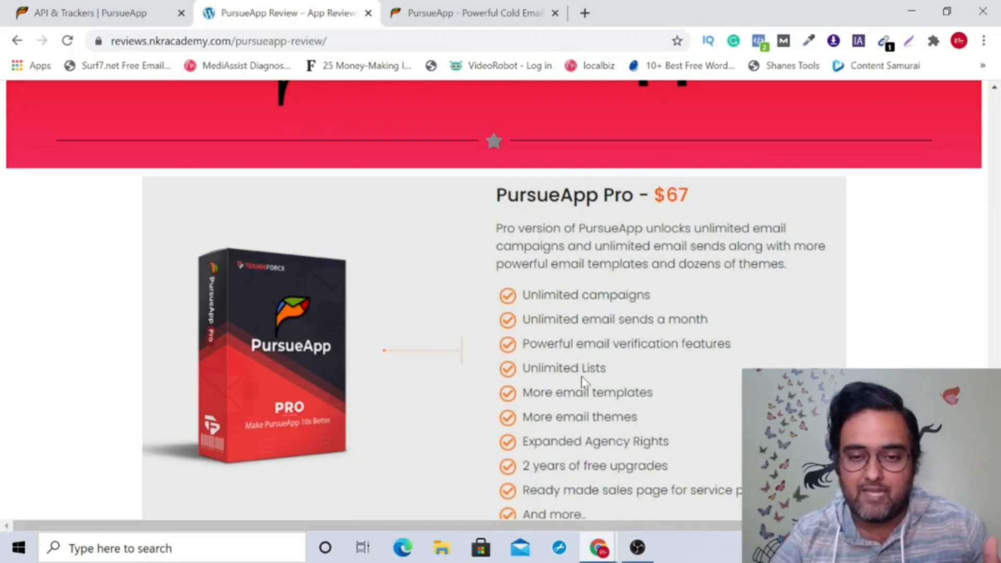
mouse_move(601, 305)
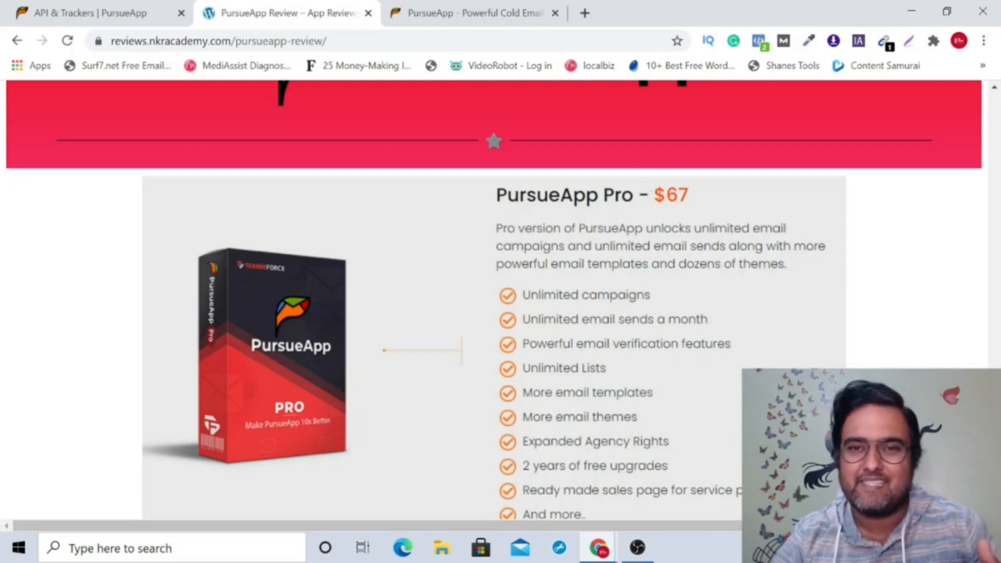
scroll("down", 3)
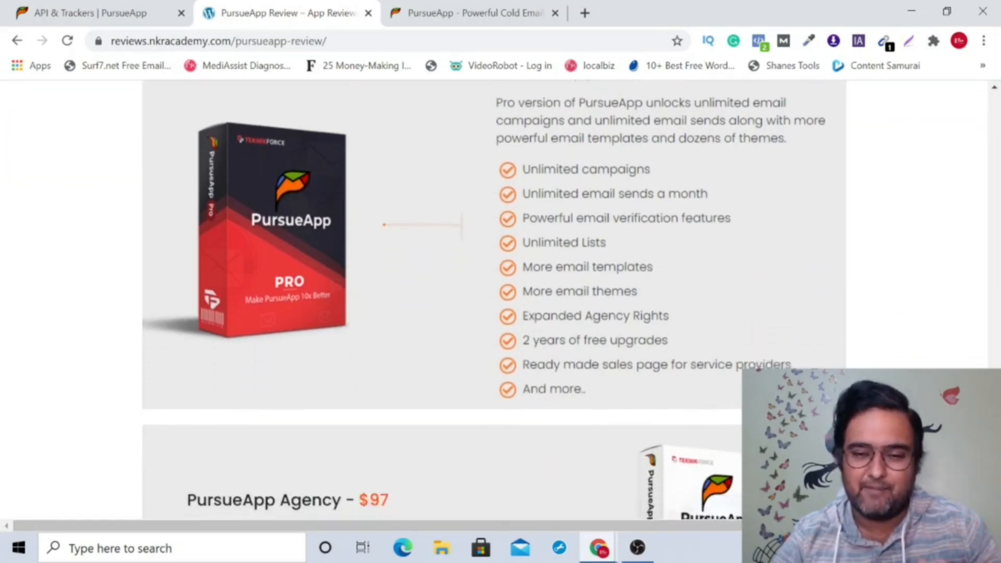
scroll("down", 3)
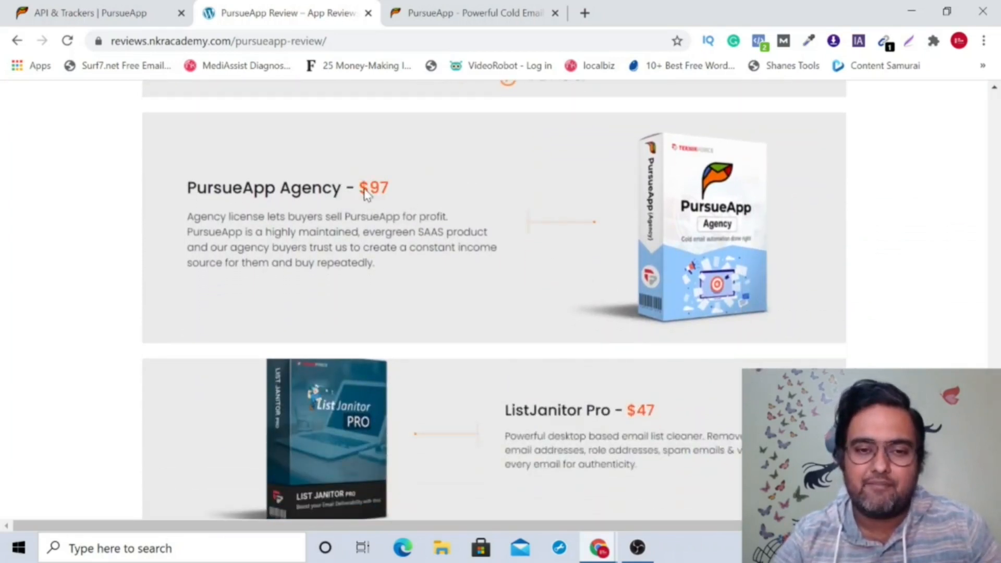
mouse_move(388, 215)
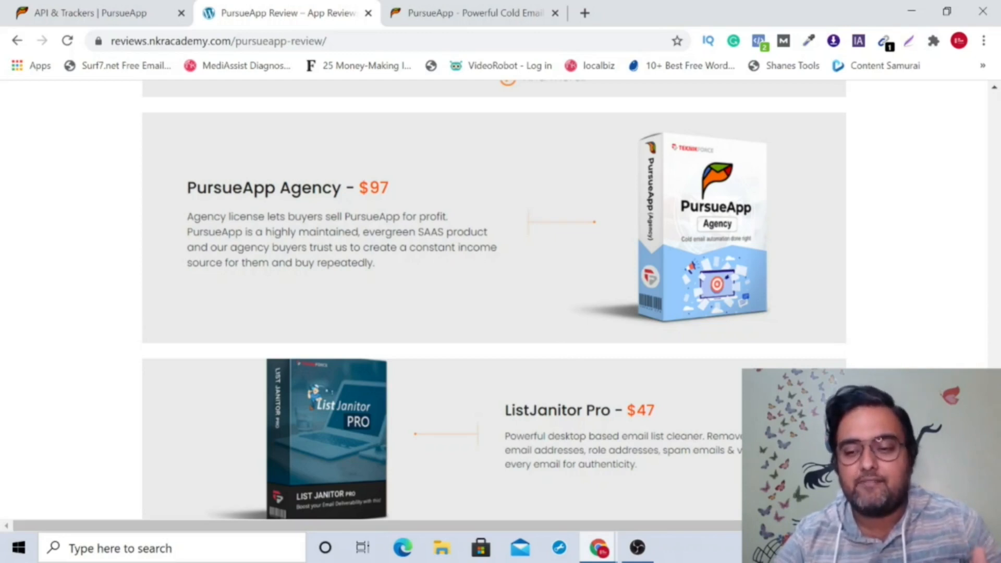
scroll("down", 3)
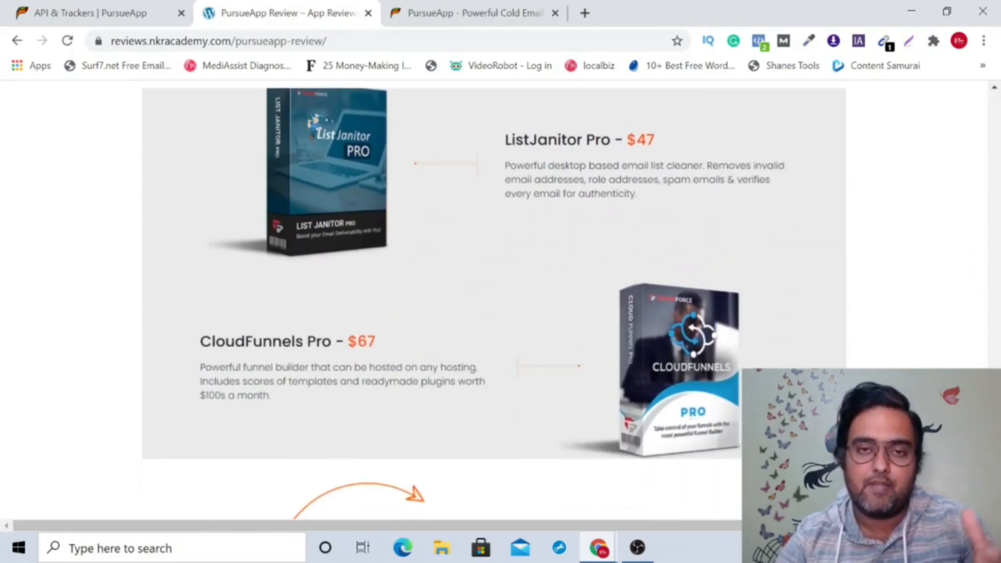
Scroll past the CloudFunnels Pro section to the start of the cold email platform price table
scroll("down", 3)
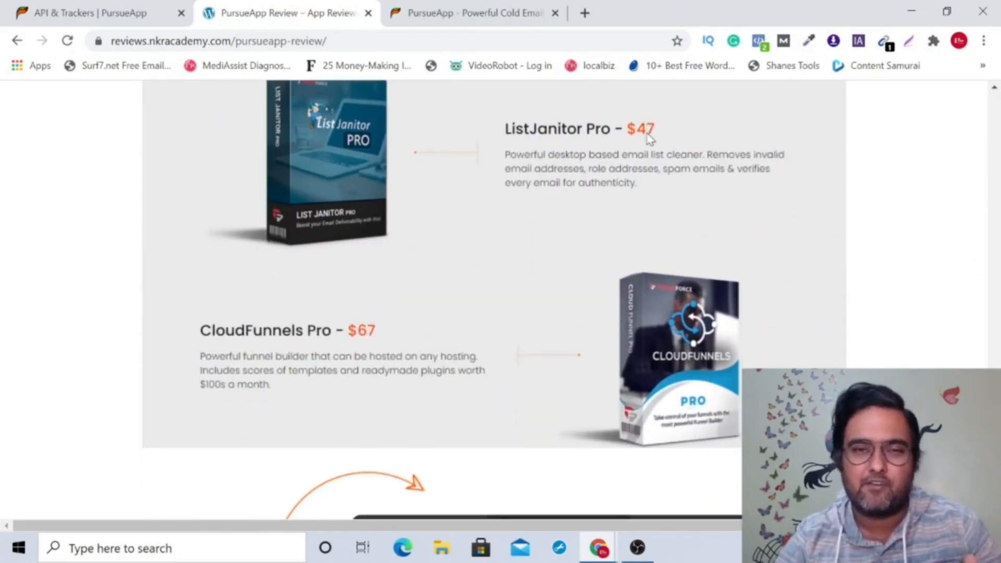
mouse_move(302, 339)
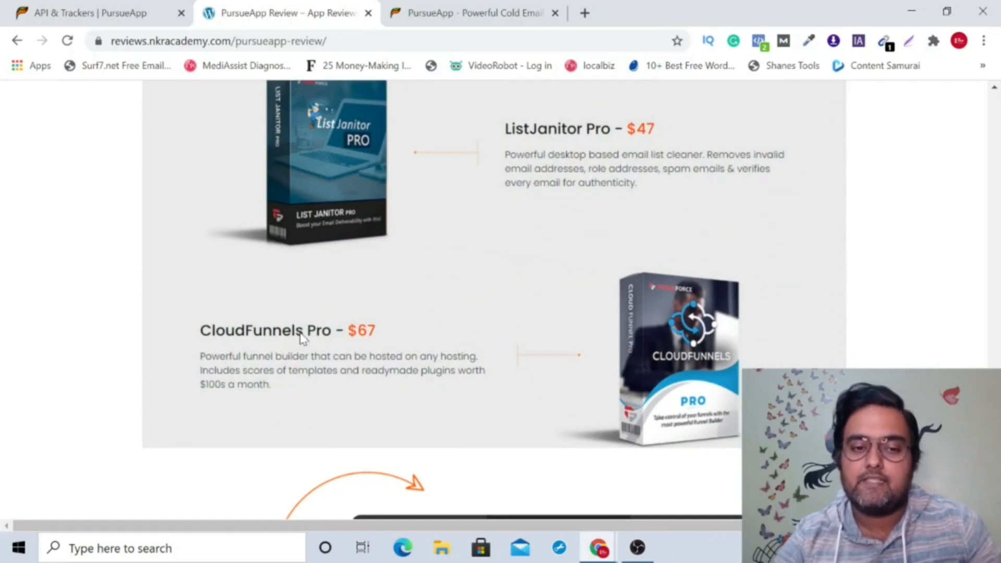
mouse_move(340, 343)
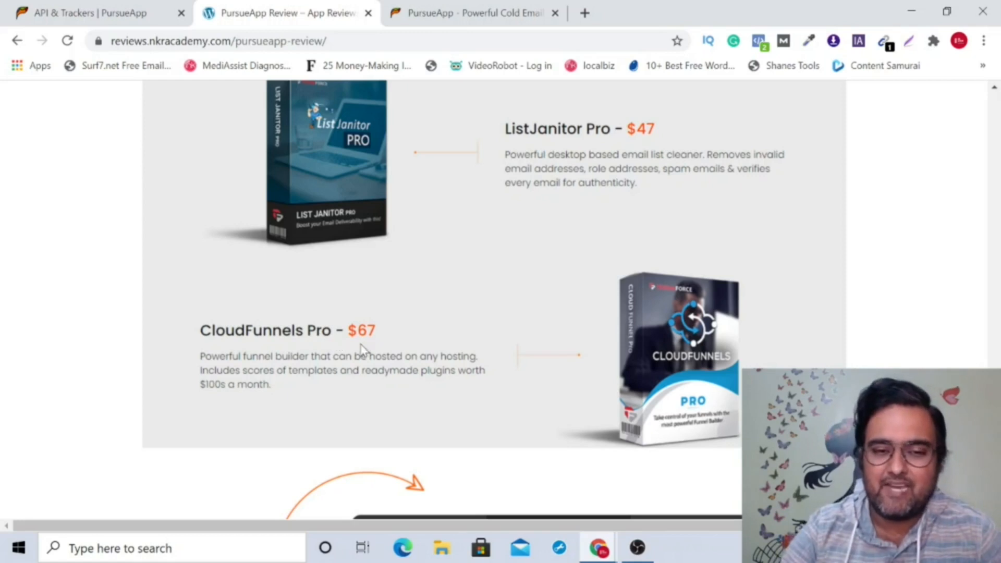
mouse_move(378, 345)
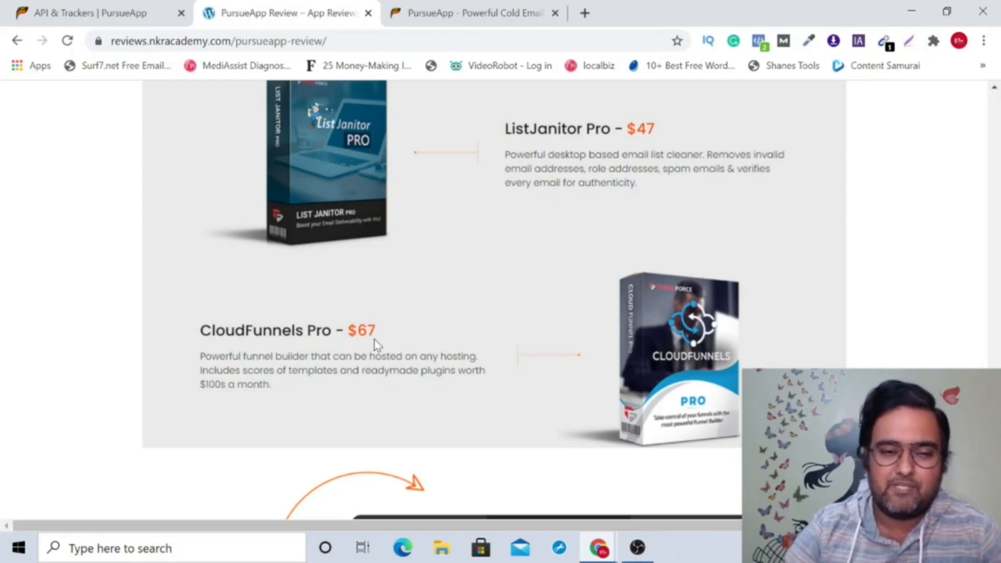
mouse_move(374, 349)
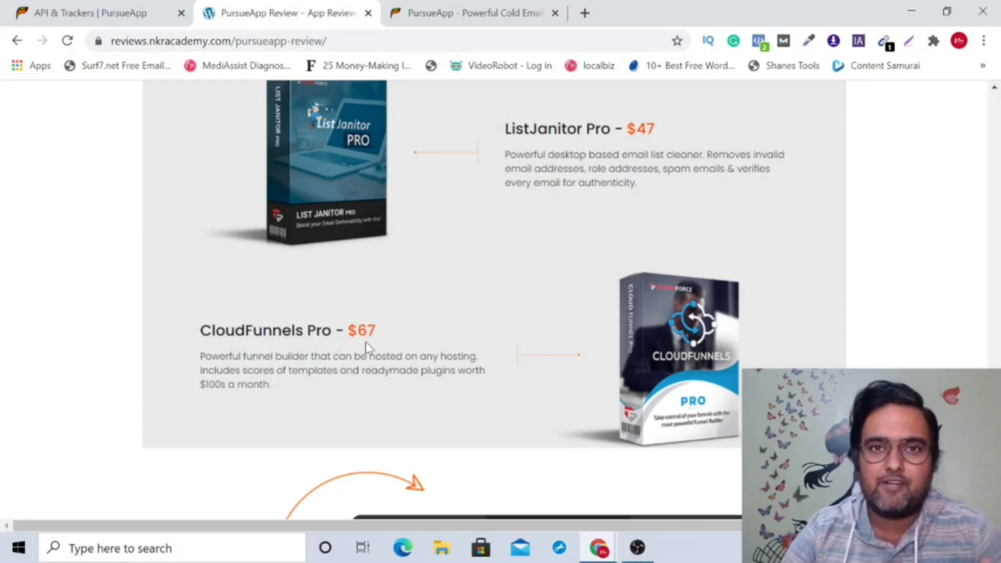
mouse_move(375, 342)
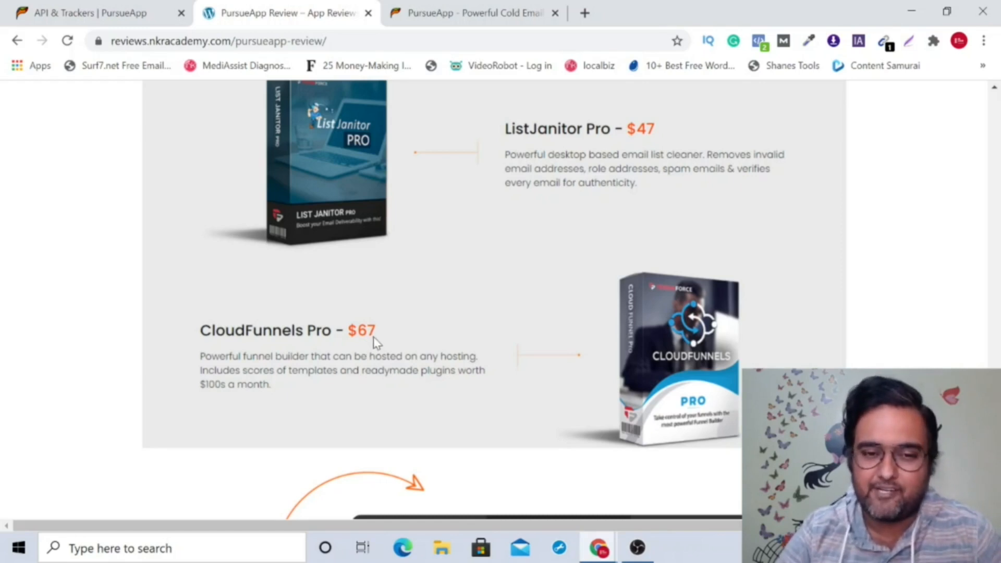
mouse_move(658, 365)
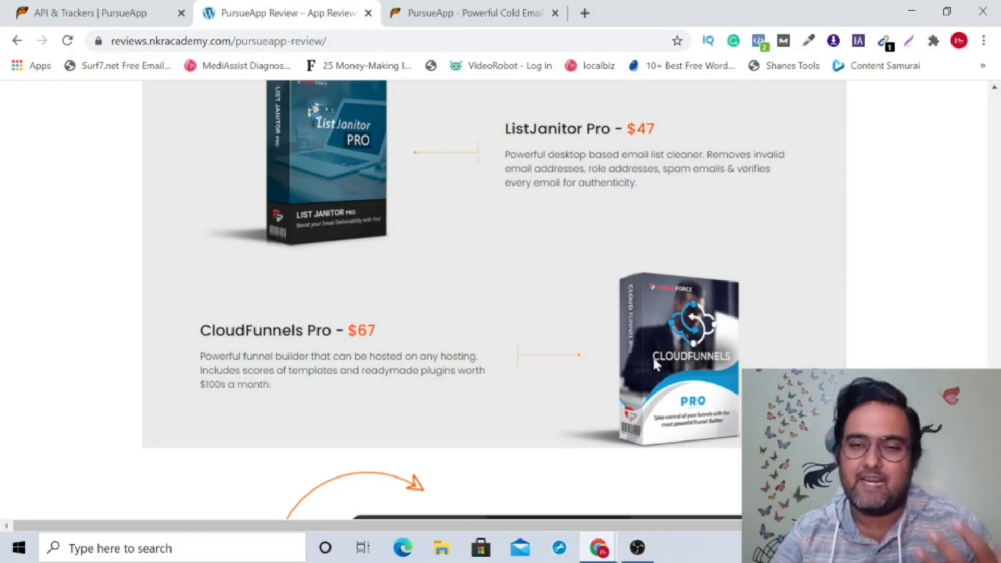
scroll("down", 3)
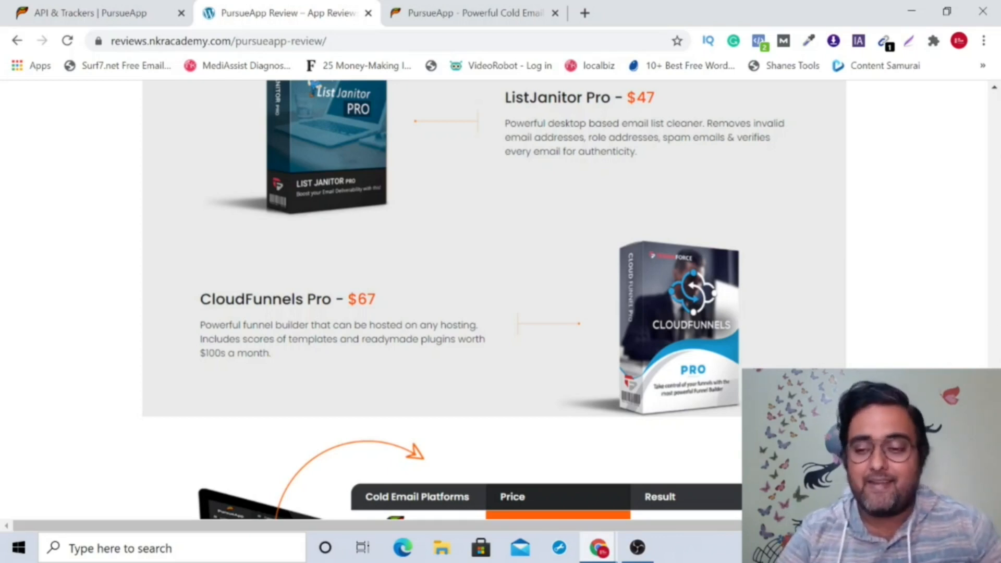
scroll("down", 3)
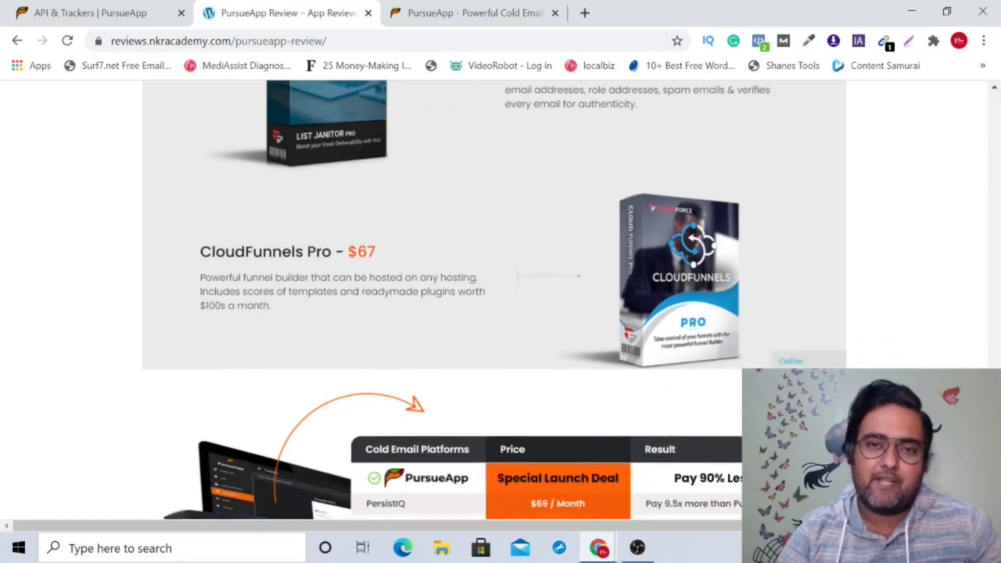
Scroll until the full eight-platform price table and the Launch Special Offer banner show
scroll("down", 3)
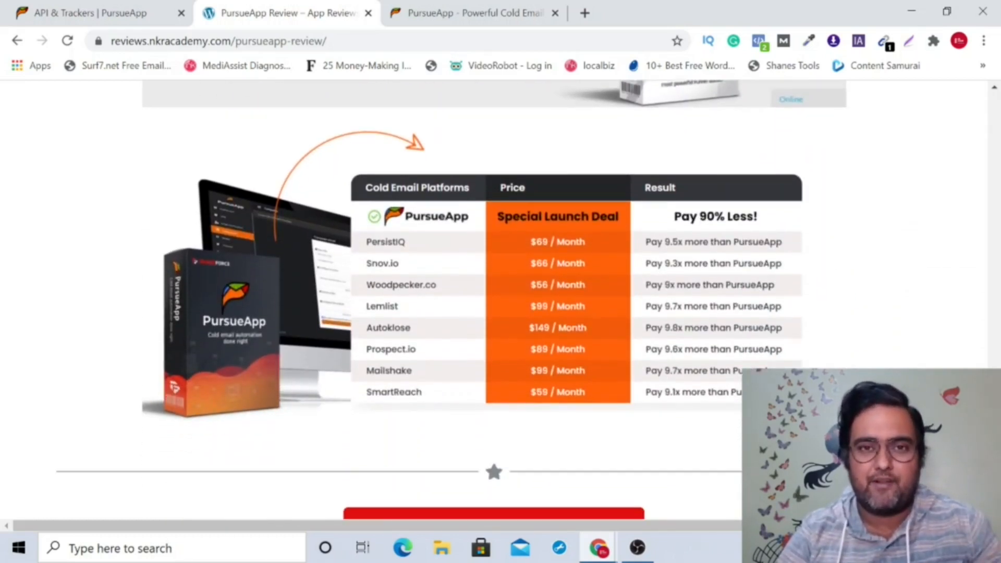
scroll("down", 3)
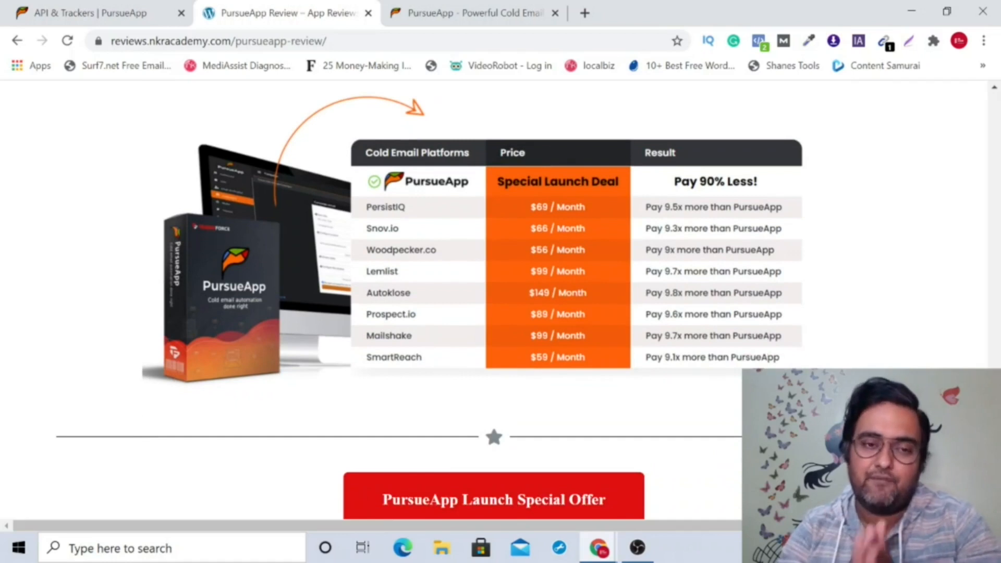